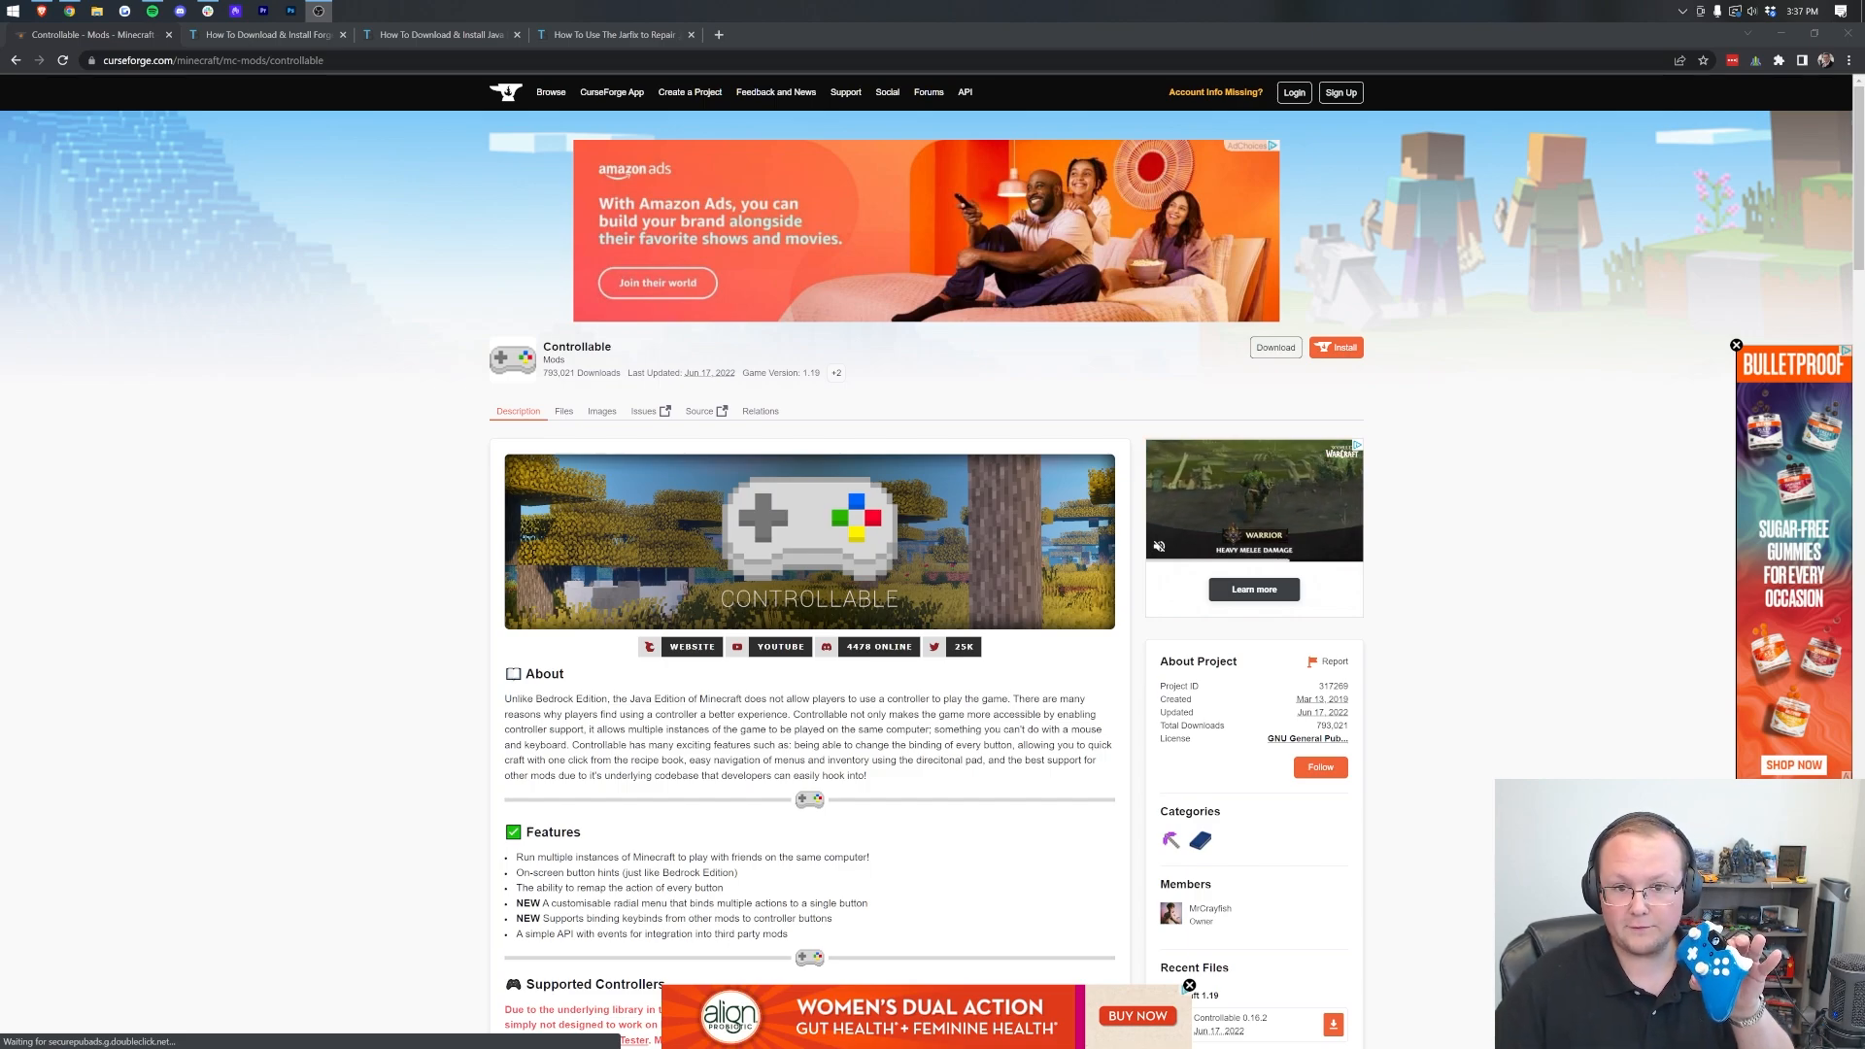
Download the Controllable 0.16.2 file listed under Minecraft 1.19 in Recent Files
scroll("down", 3)
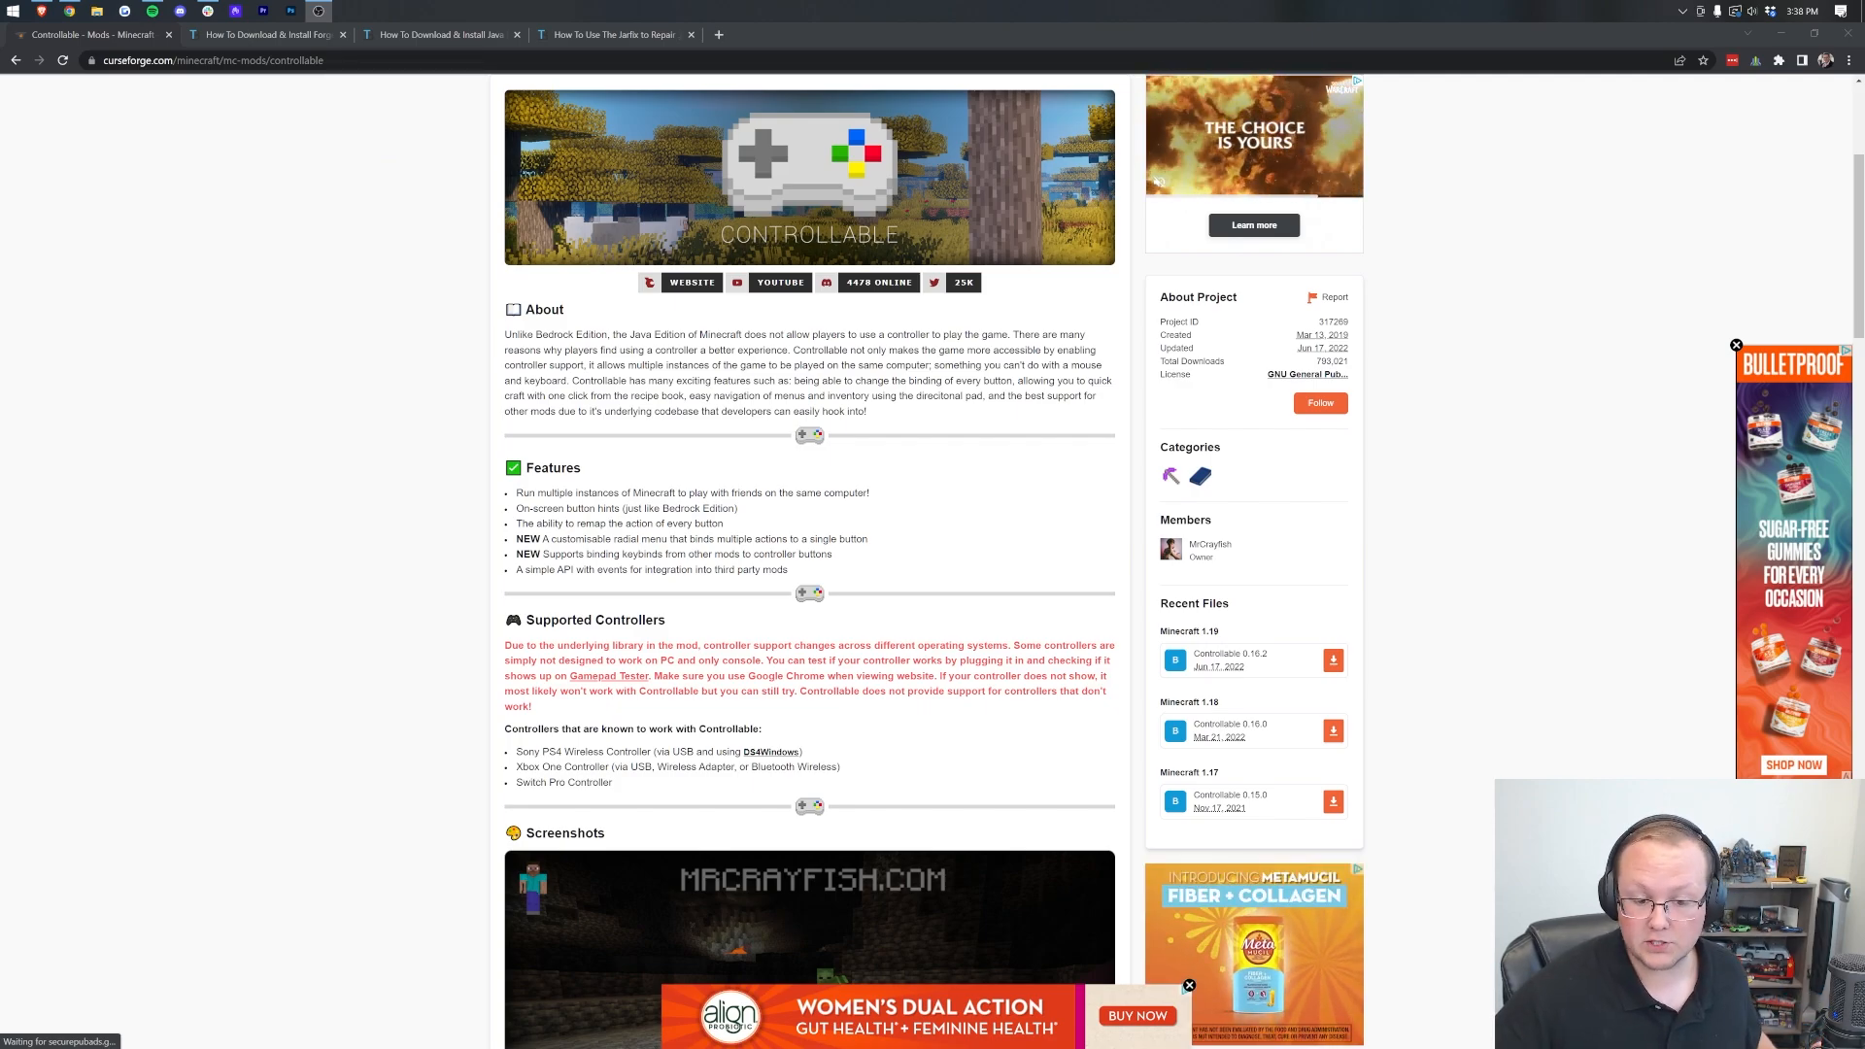
scroll("down", 3)
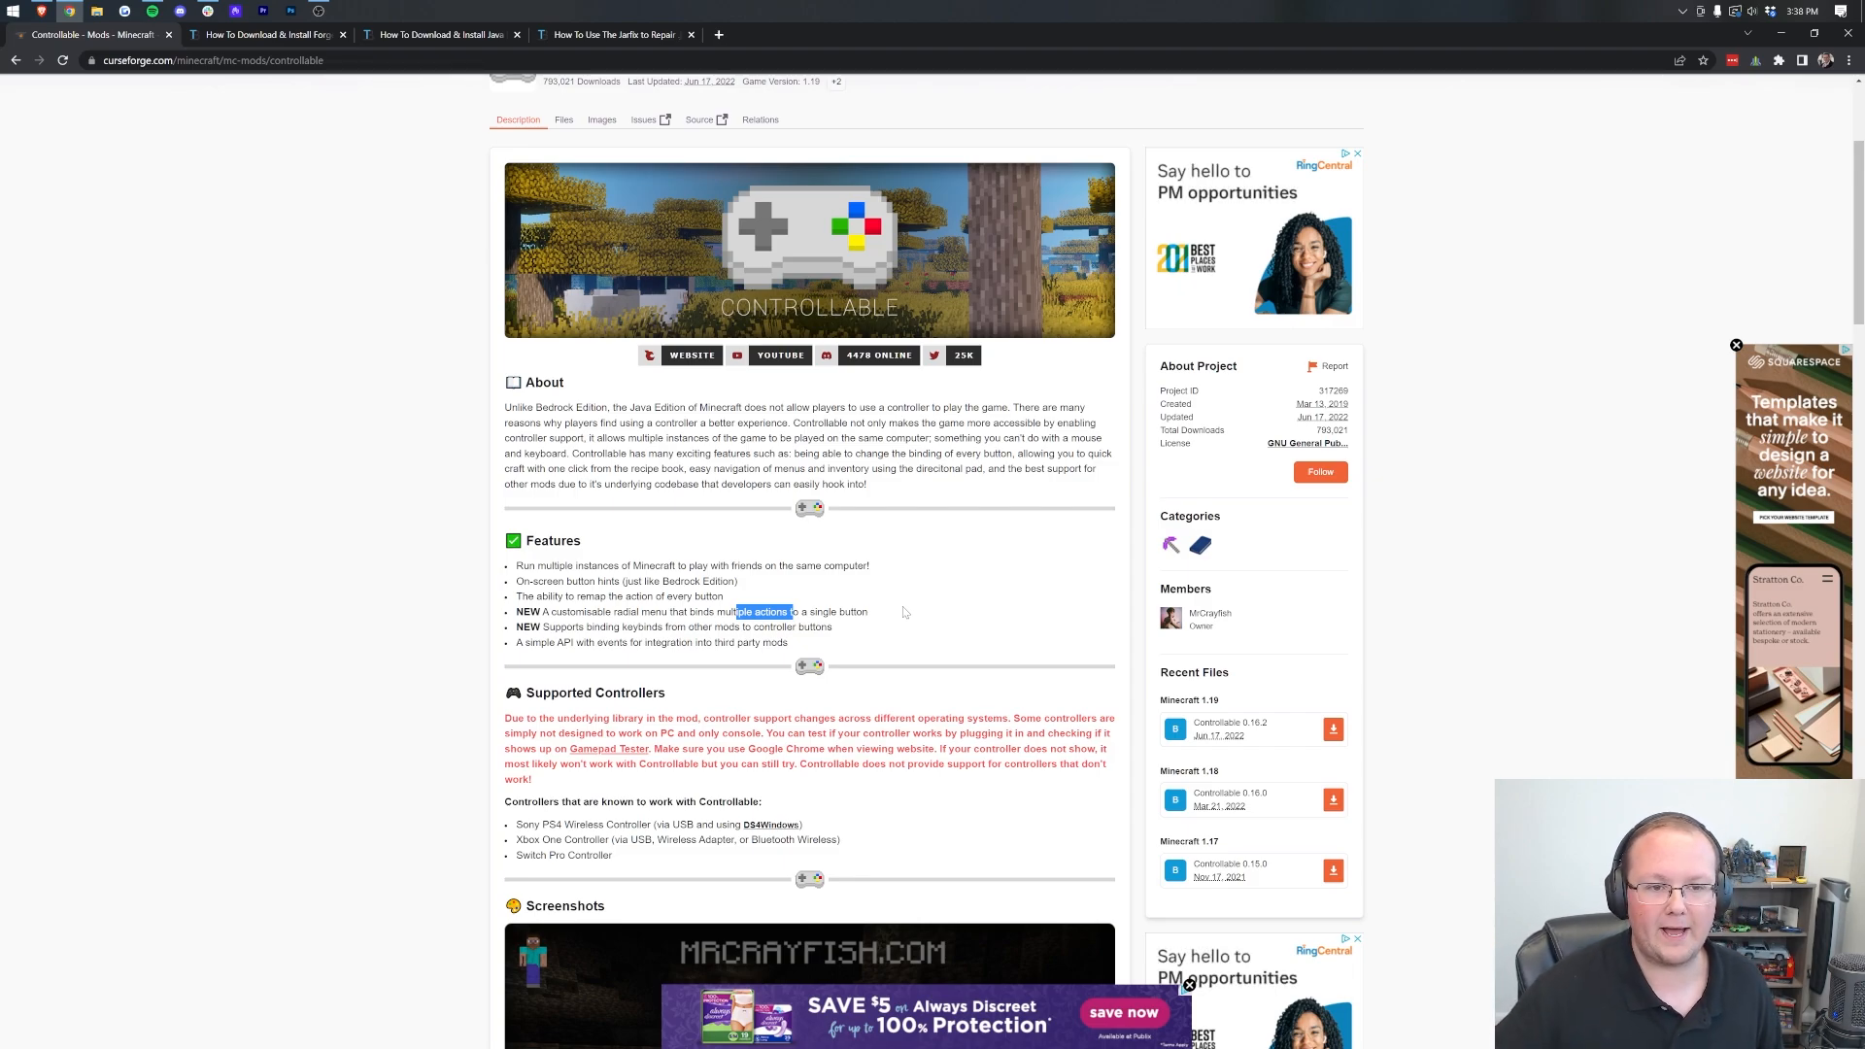
scroll("up", 3)
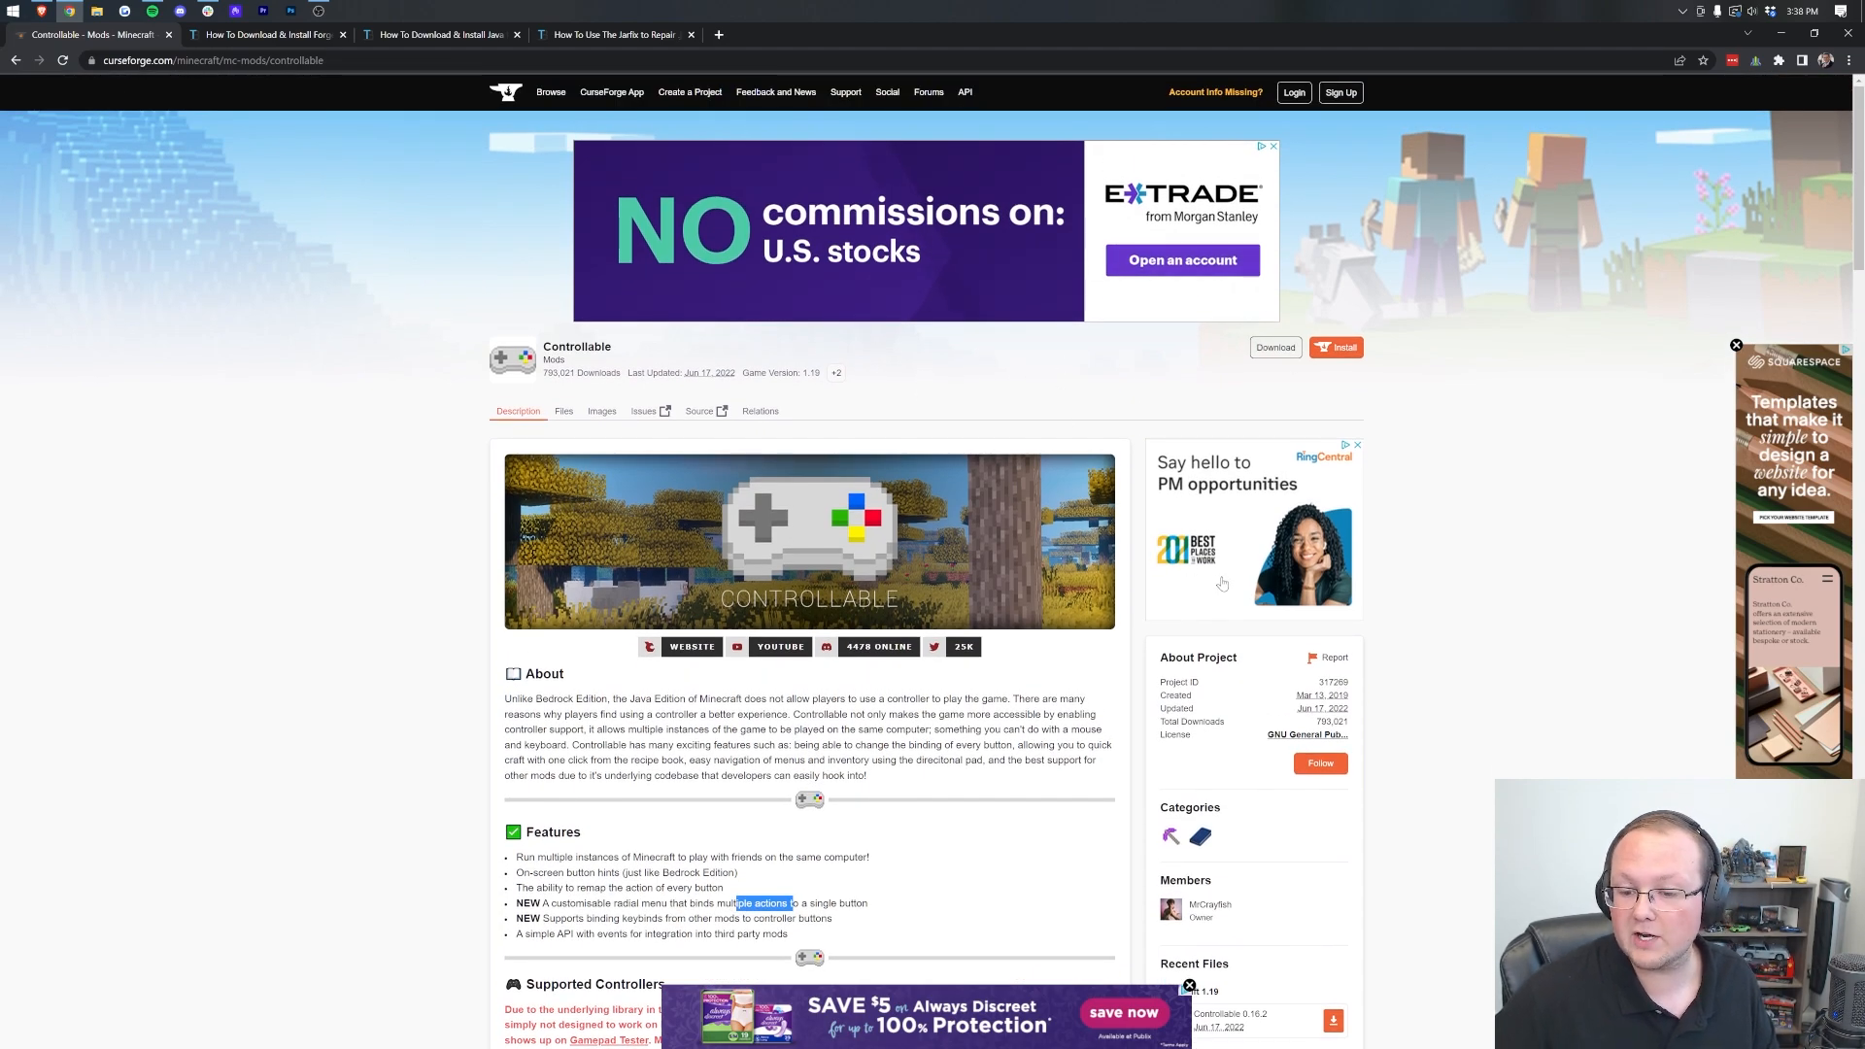
scroll("down", 3)
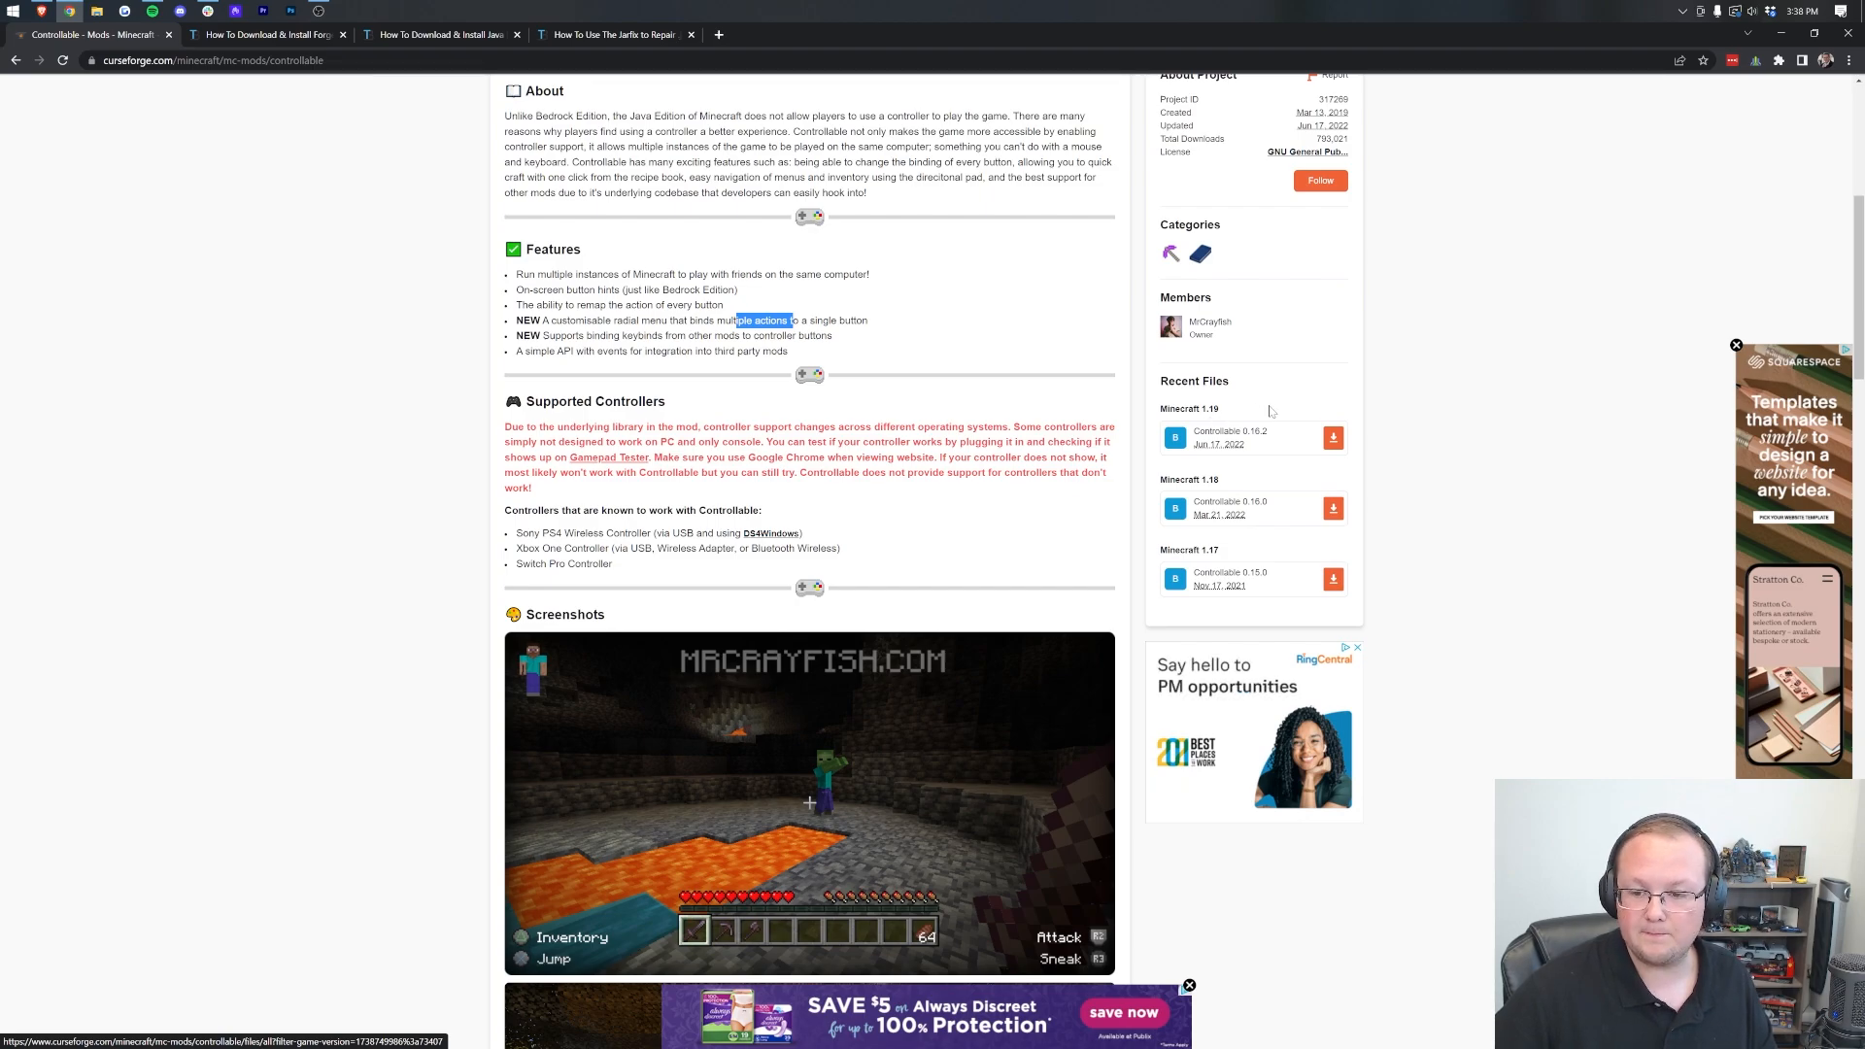
mouse_move(1334, 438)
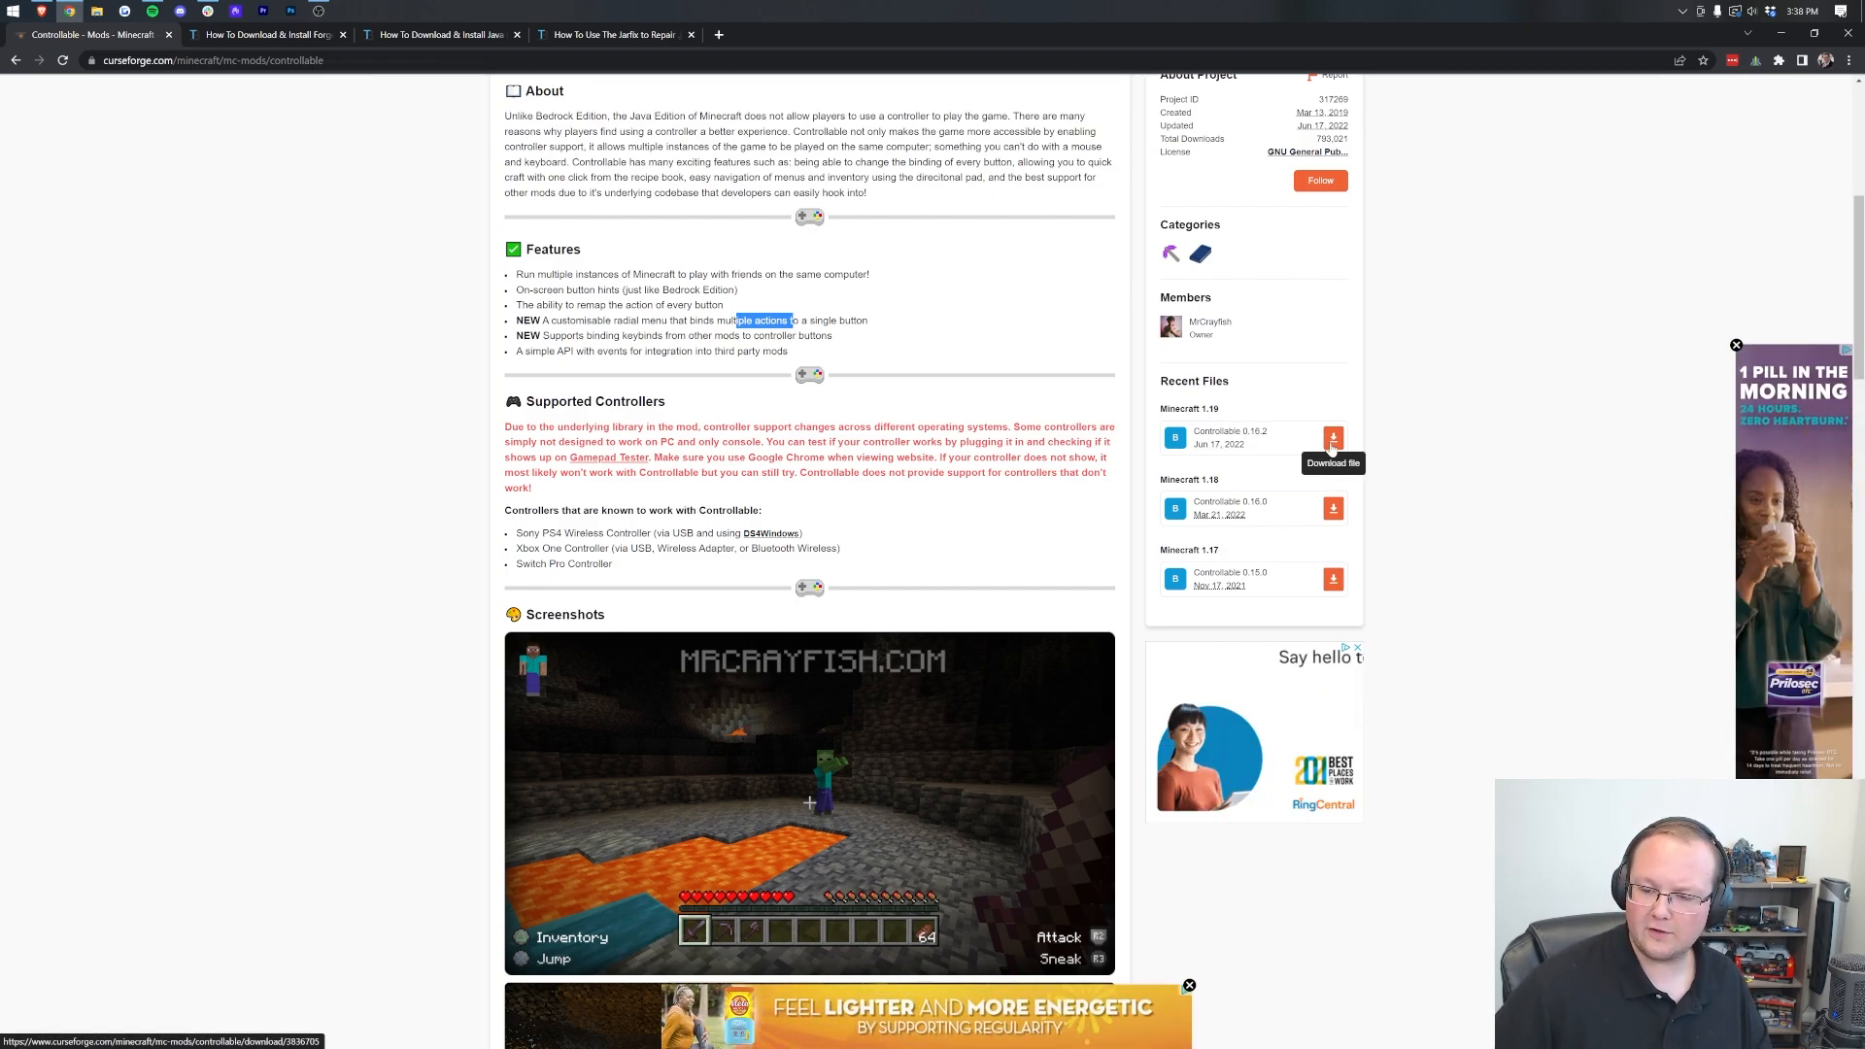
left_click(1332, 437)
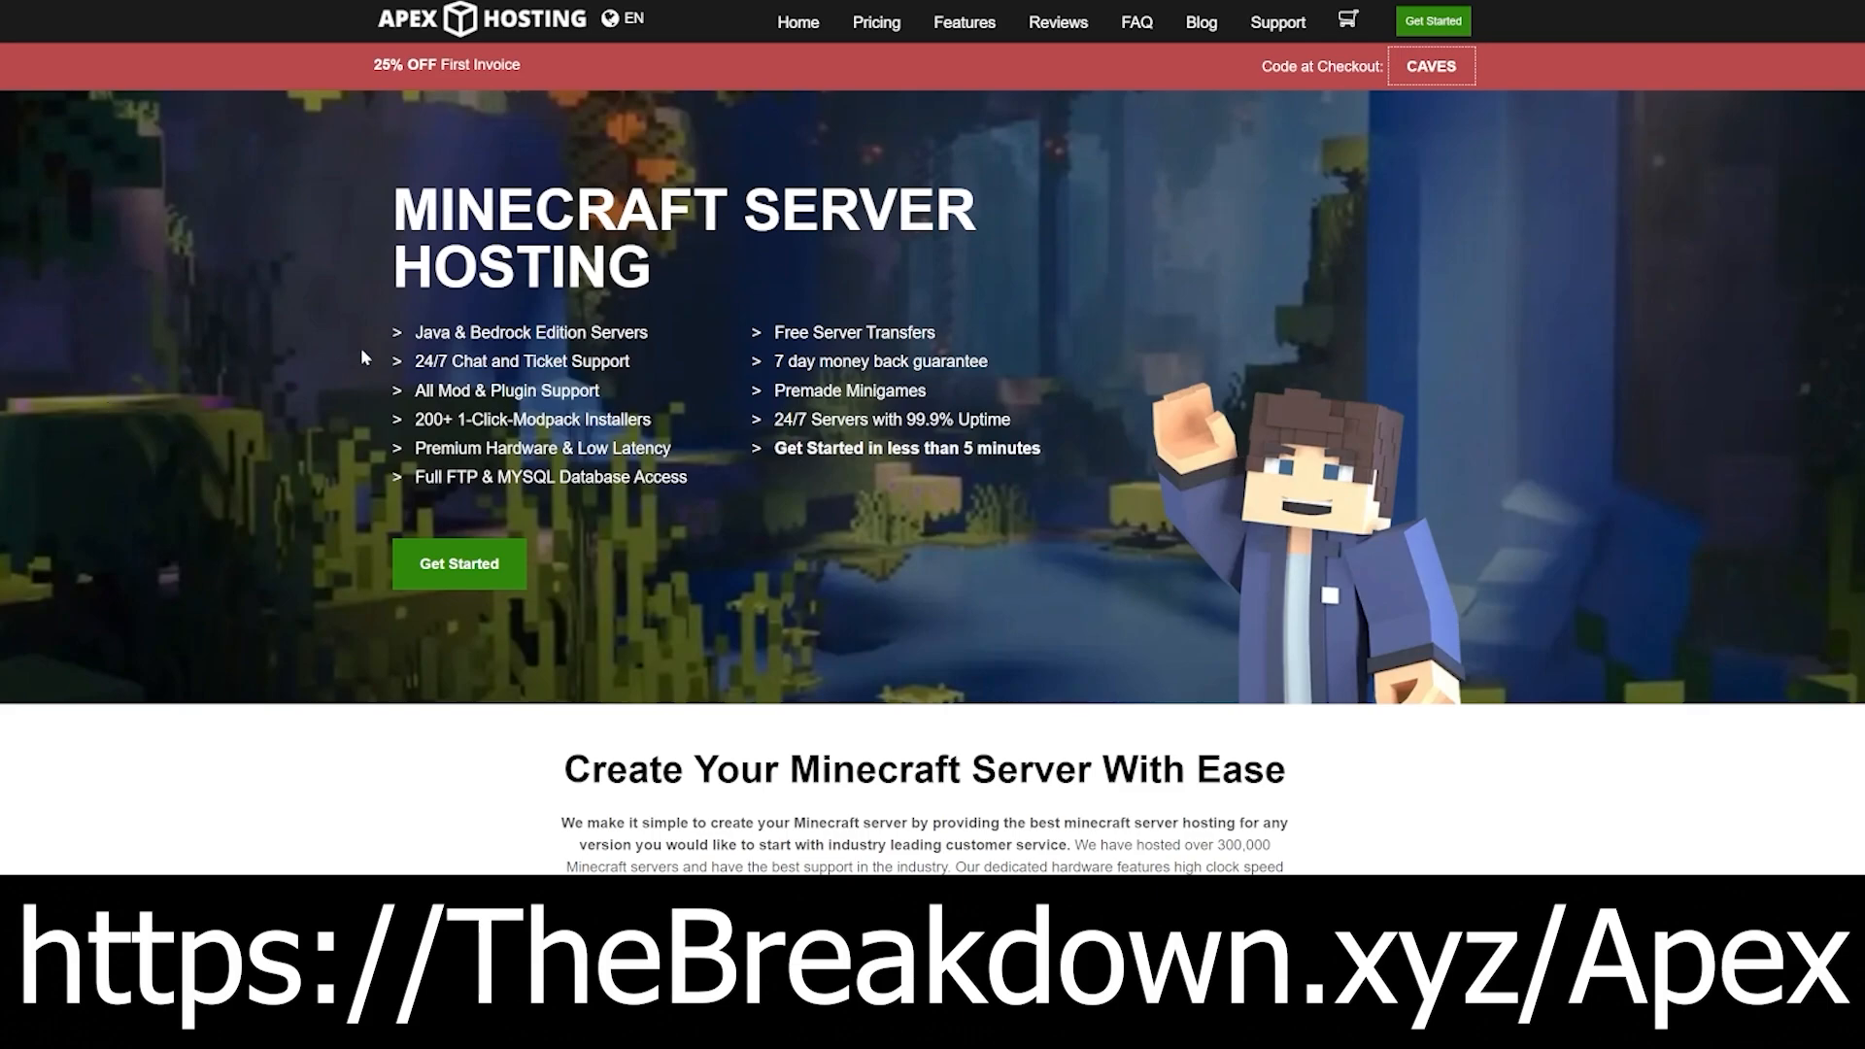
double_click(521, 362)
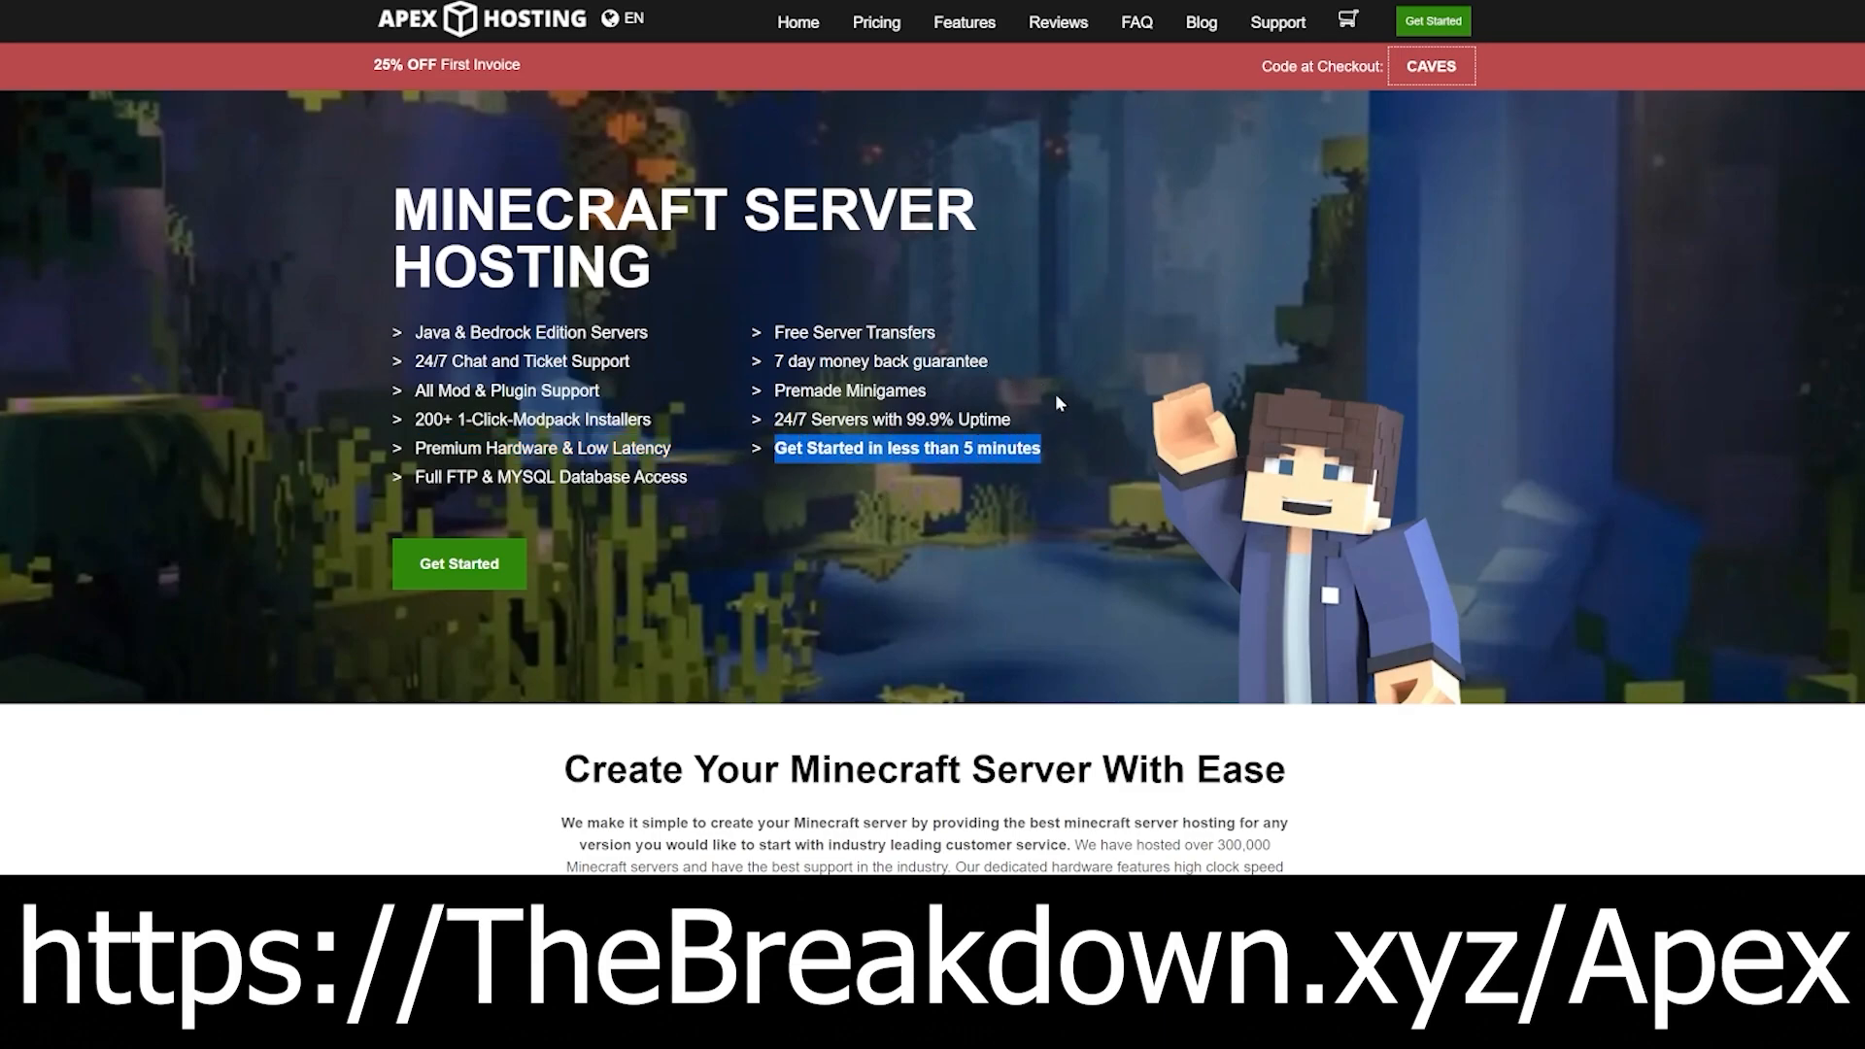
scroll("down", 3)
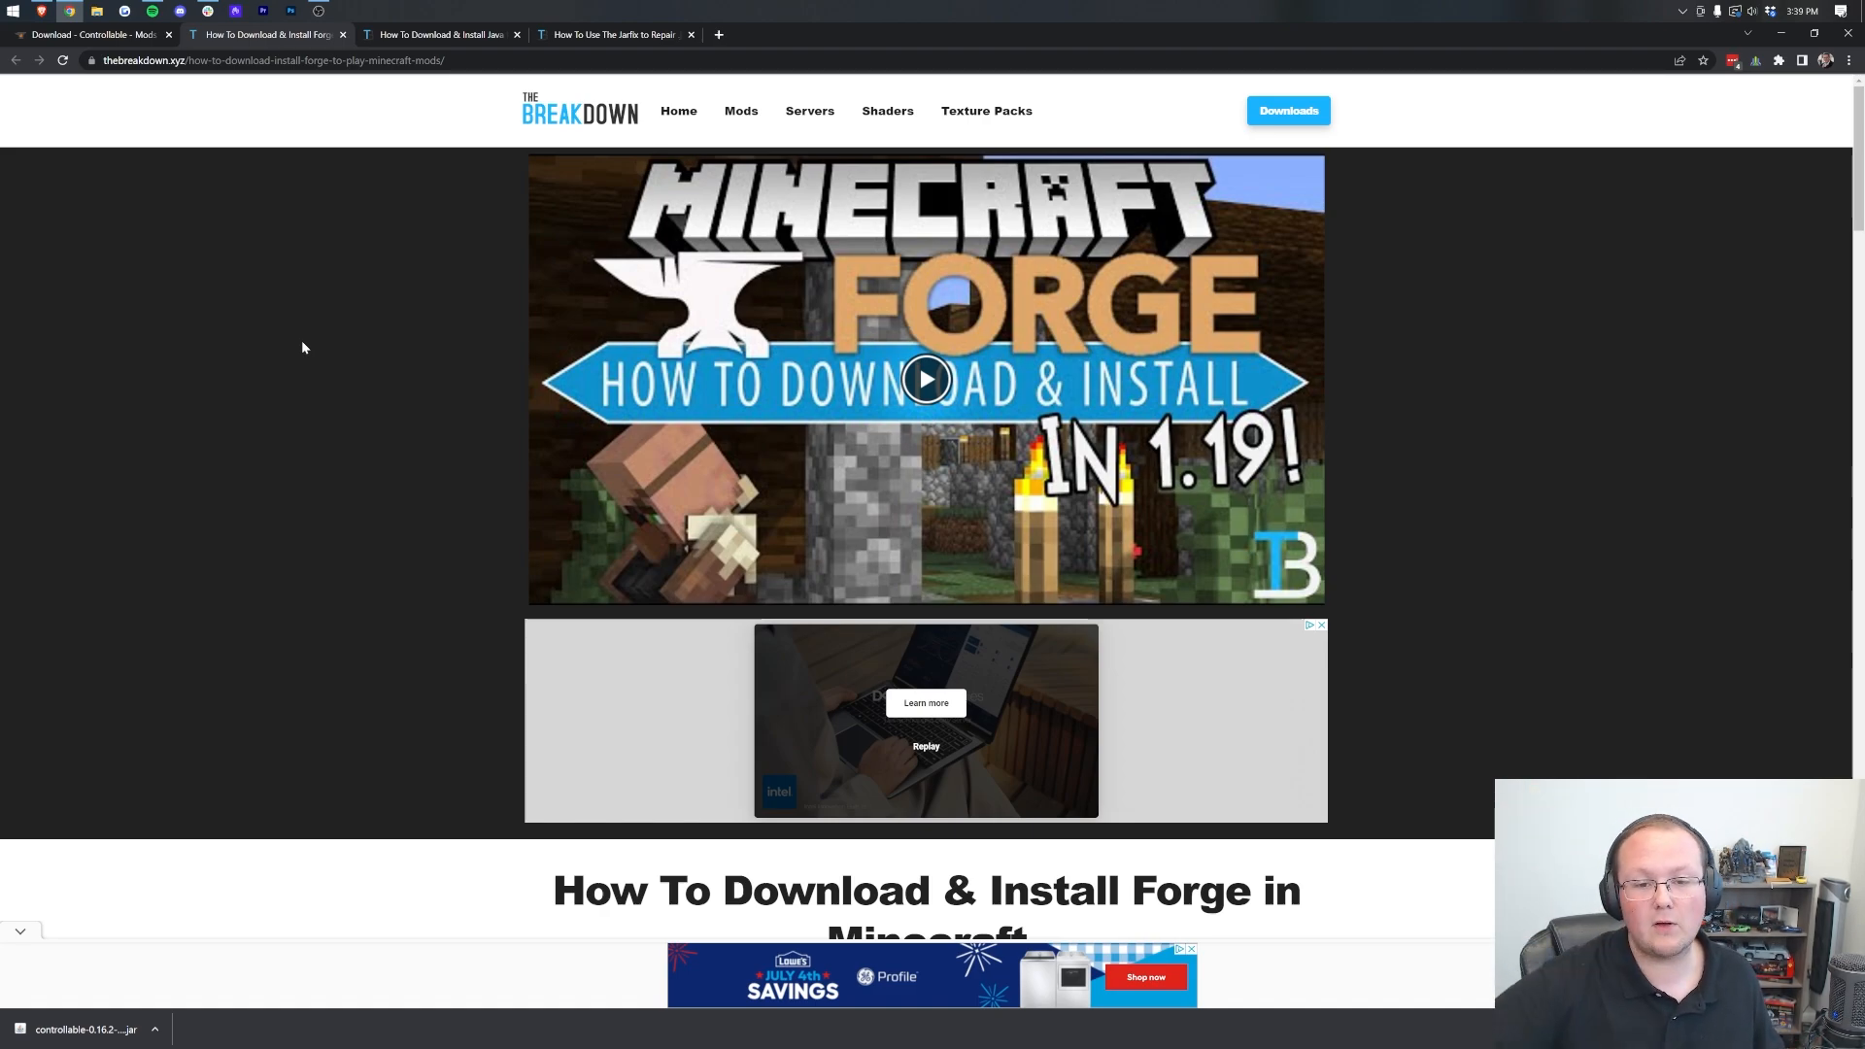
scroll("down", 3)
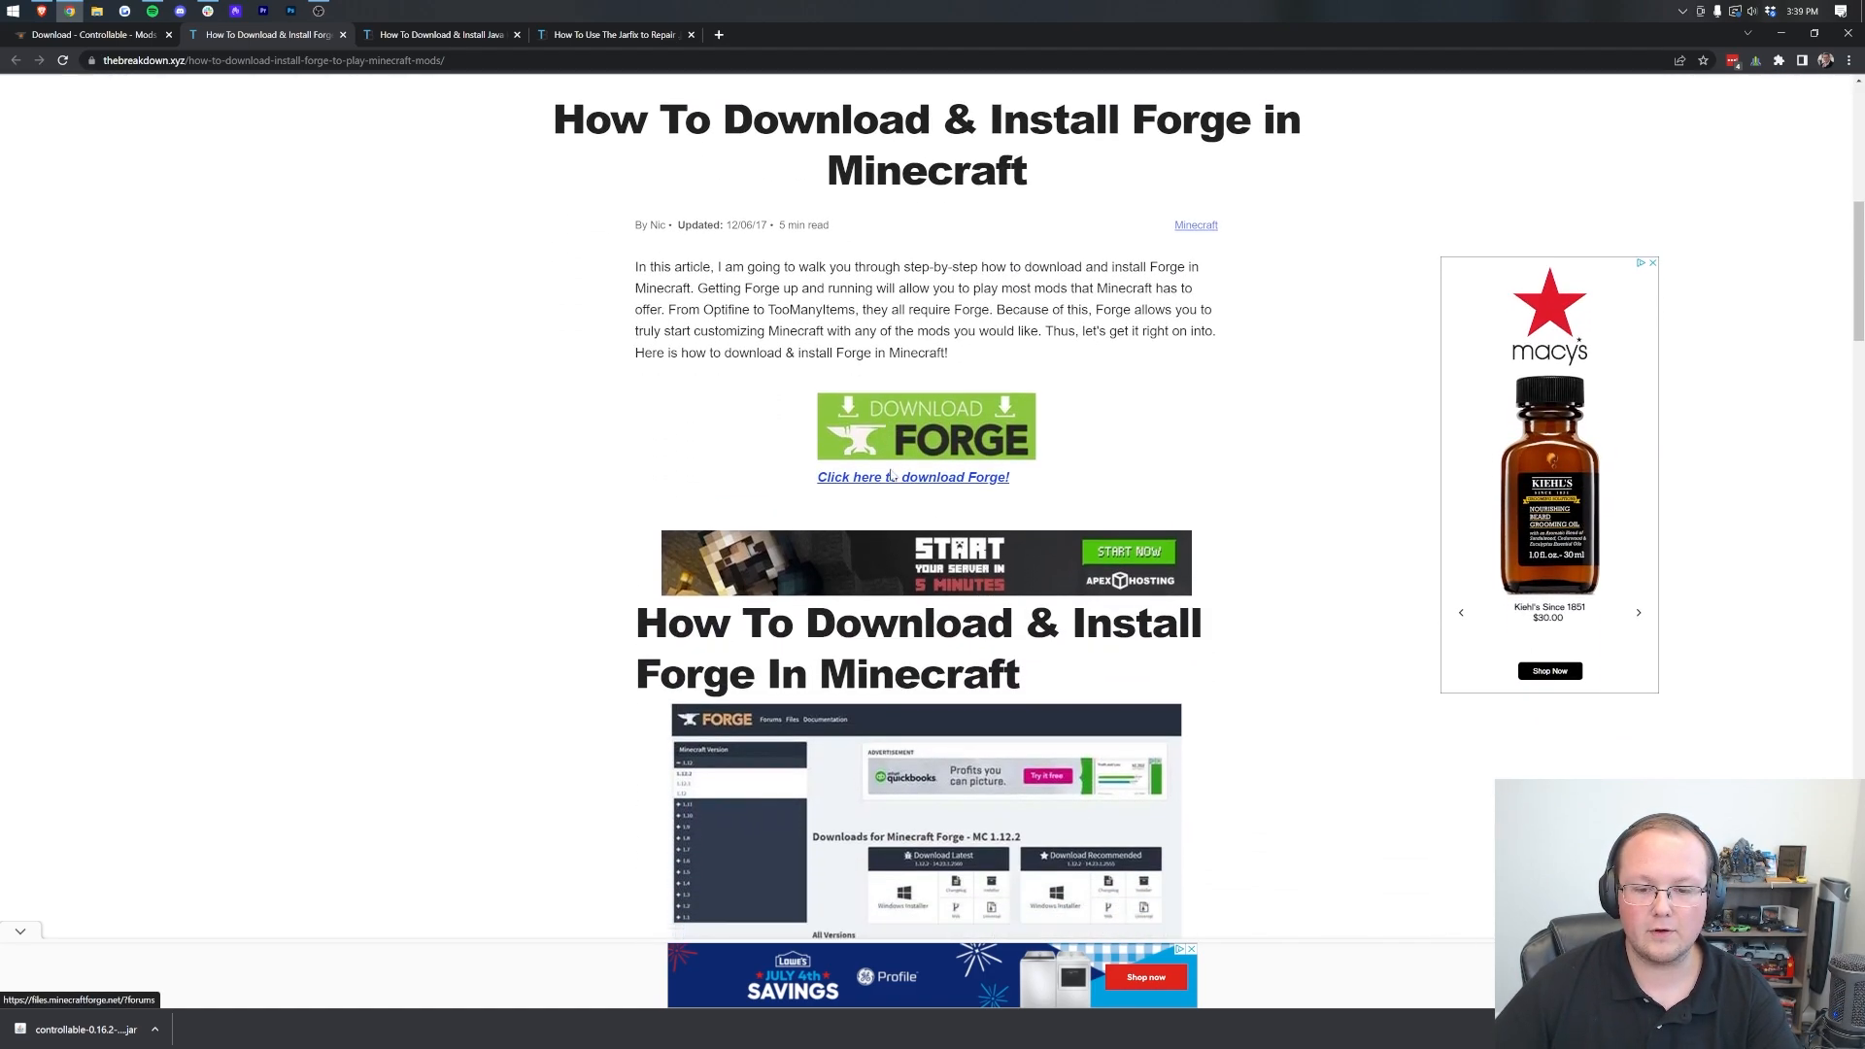
scroll("down", 3)
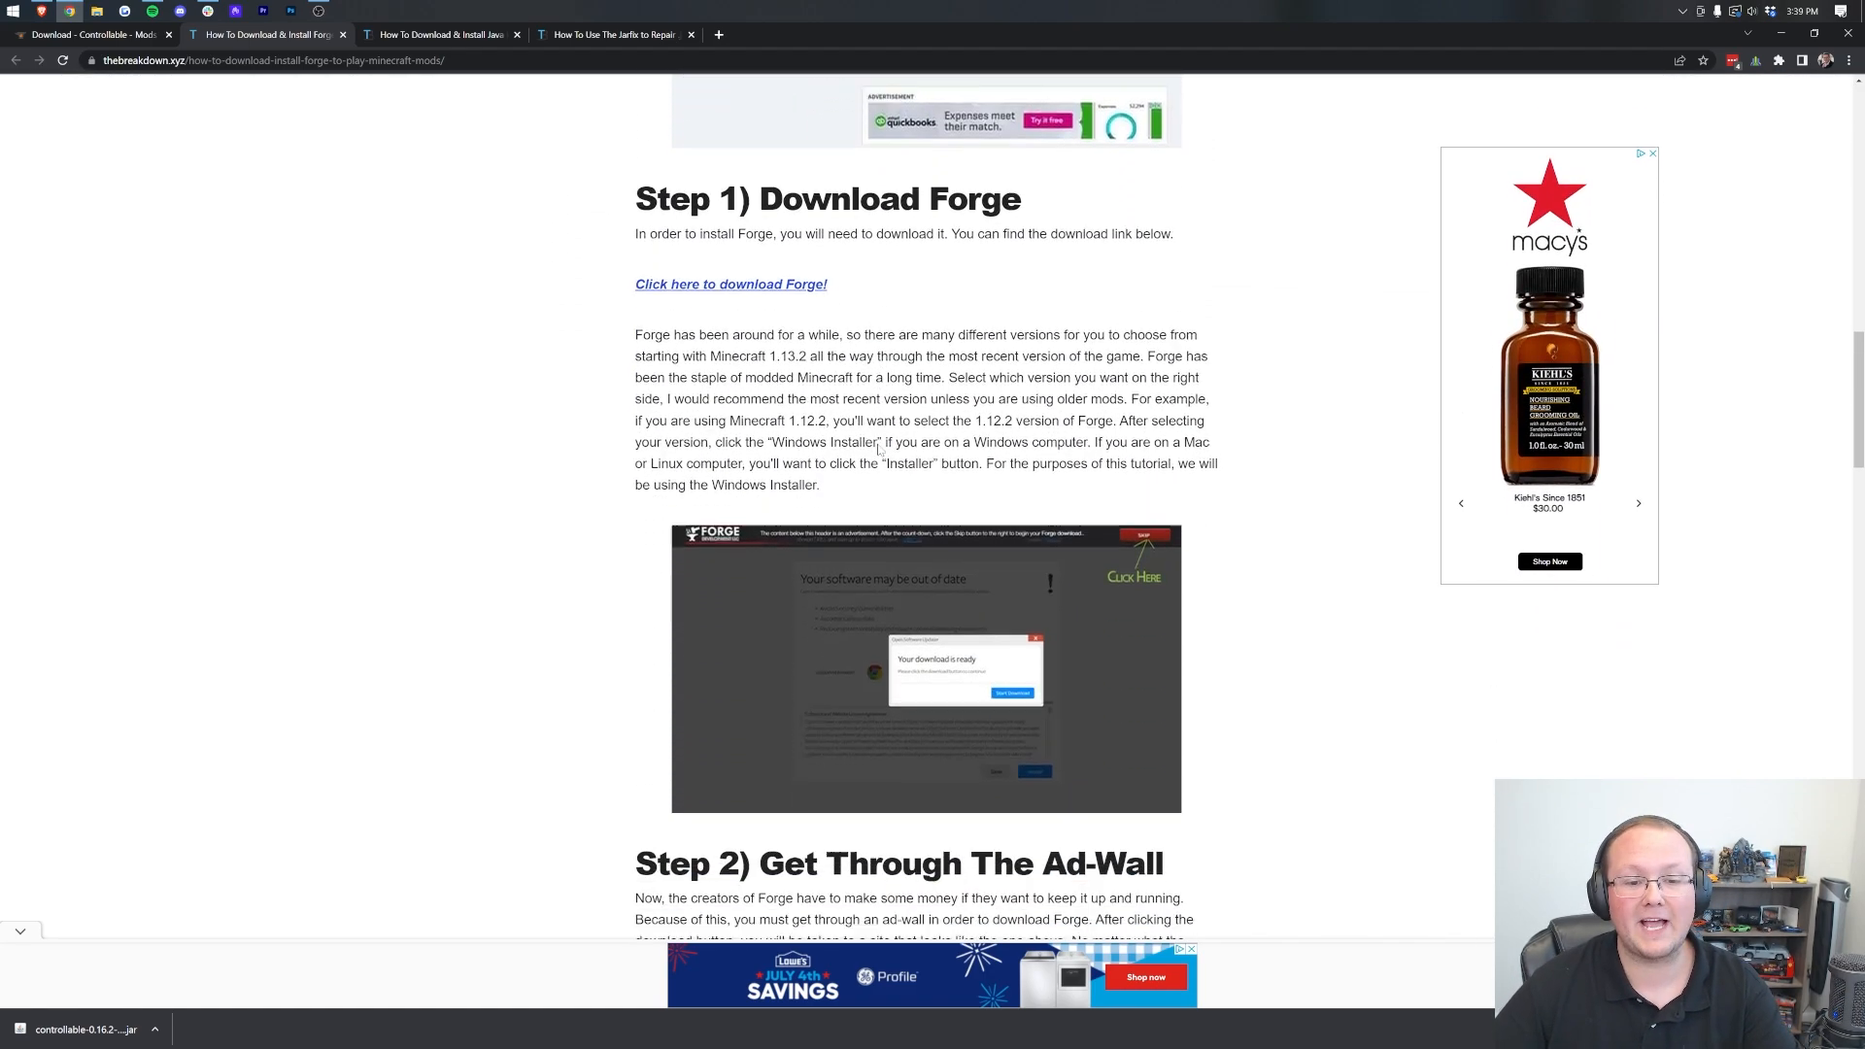
scroll("down", 3)
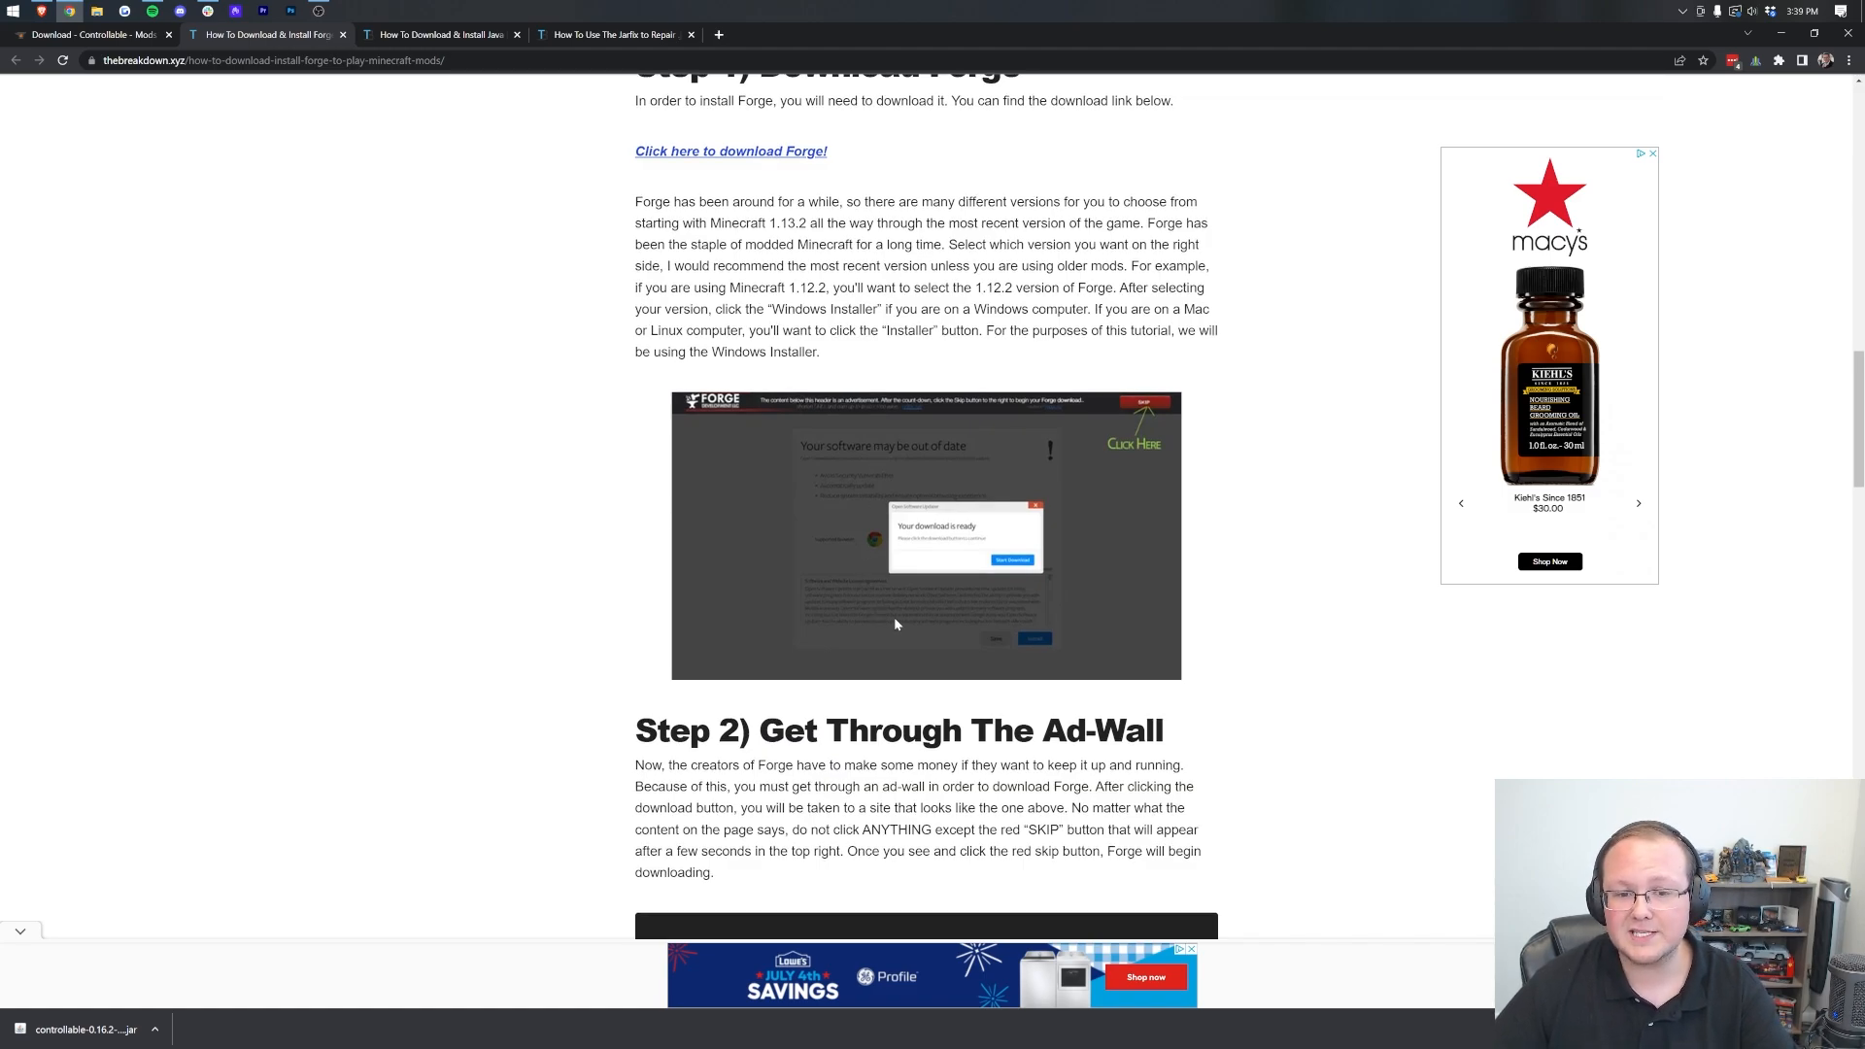
scroll("up", 3)
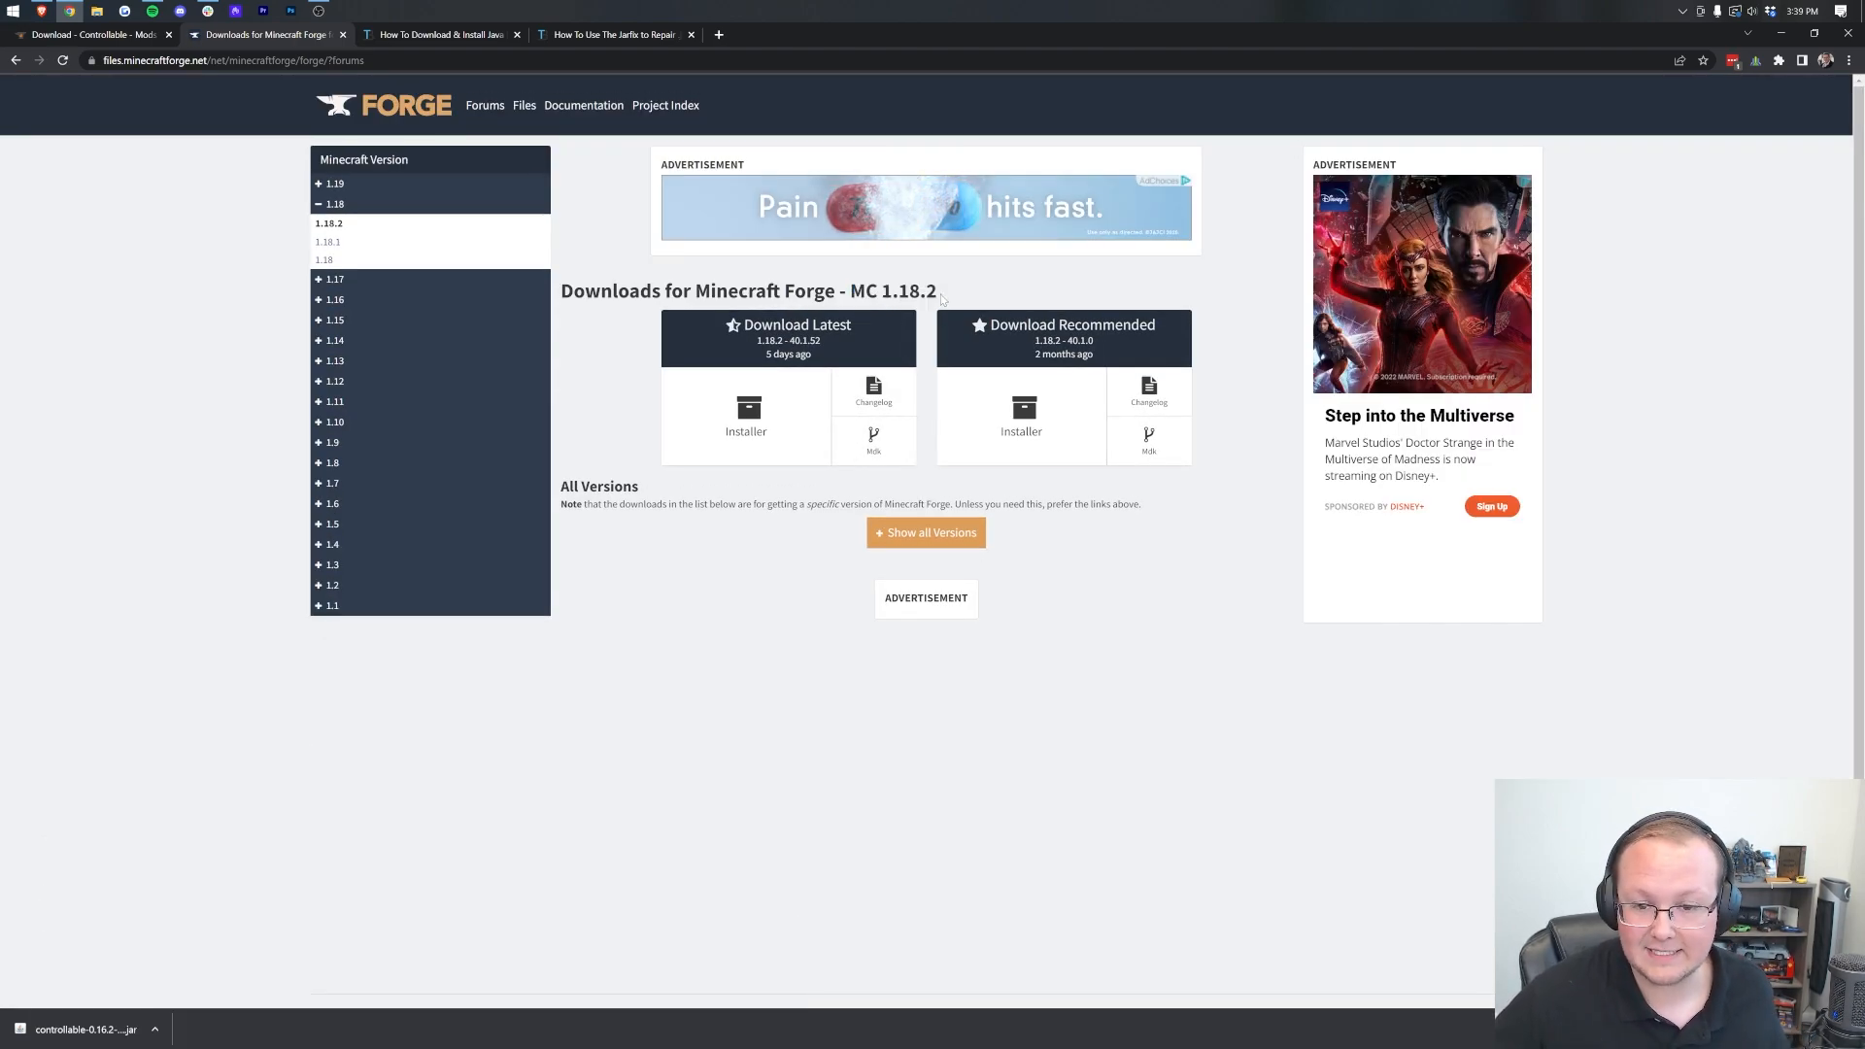
Download the latest Forge 1.19 installer (41.0.45), skipping the ad page
left_click(335, 184)
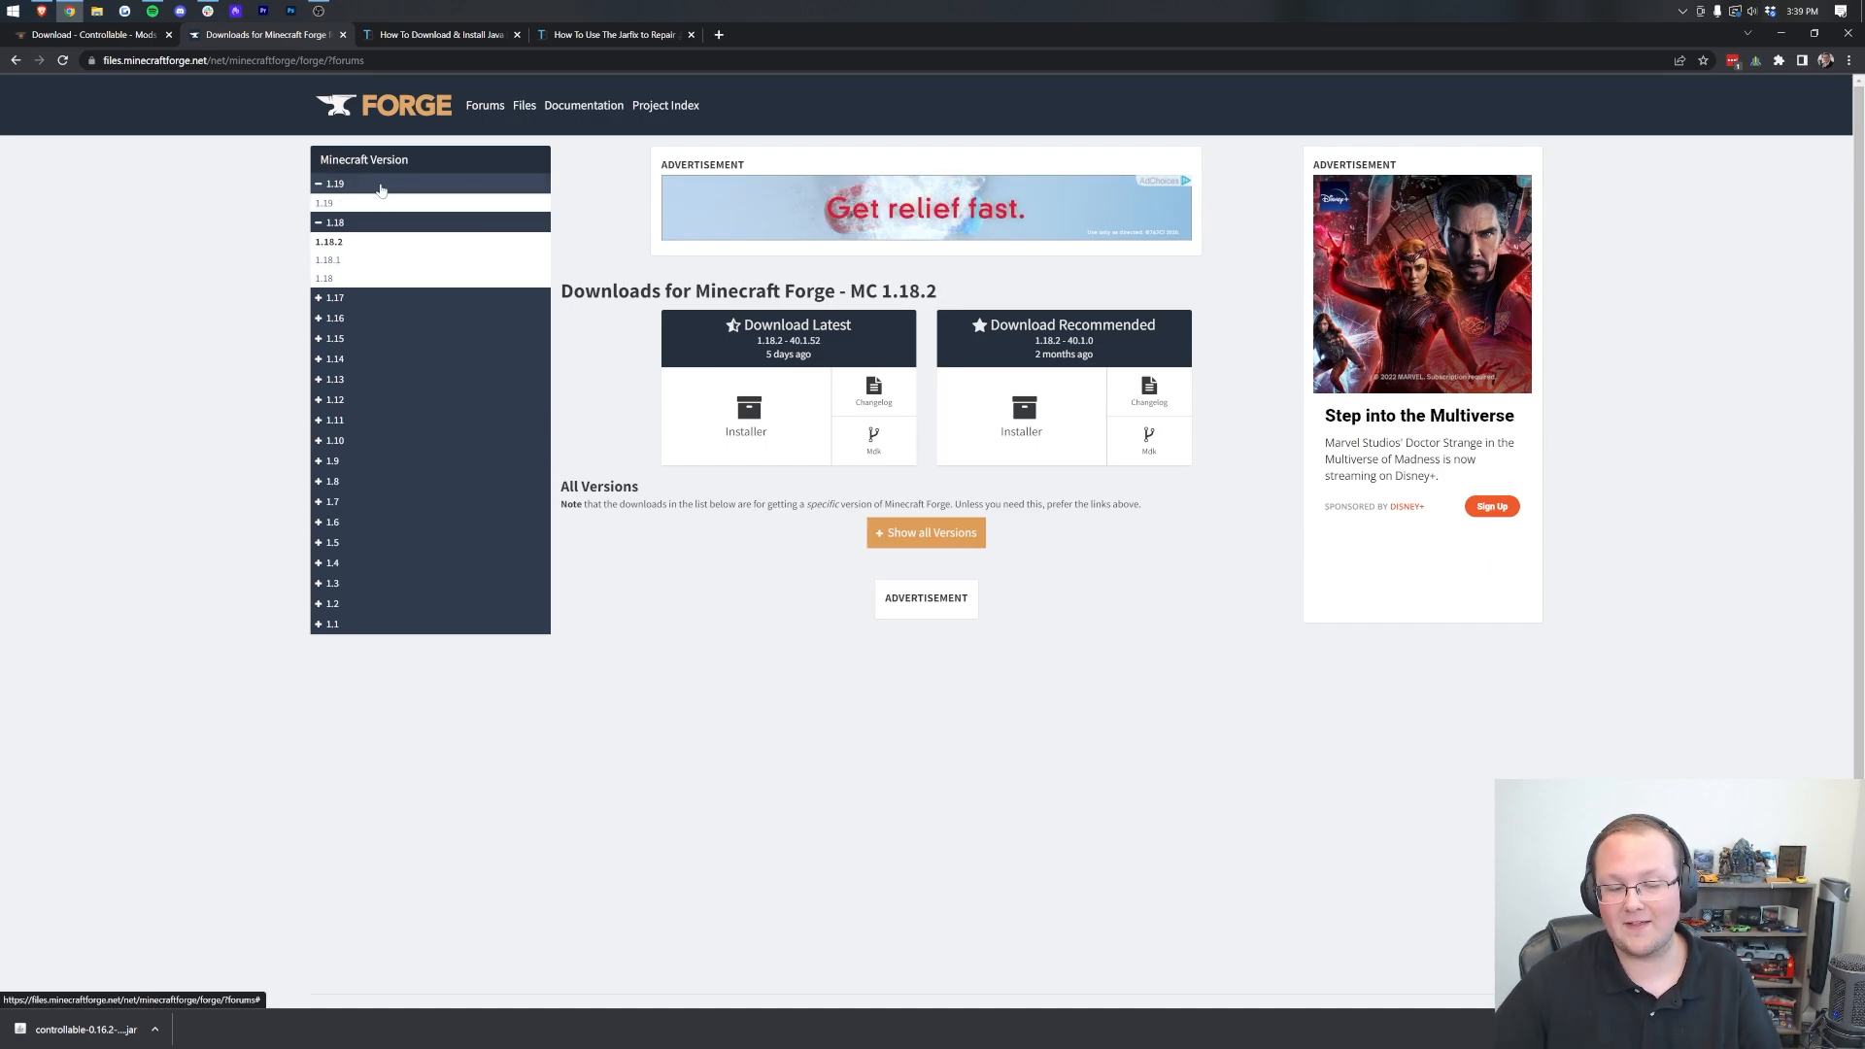
left_click(325, 203)
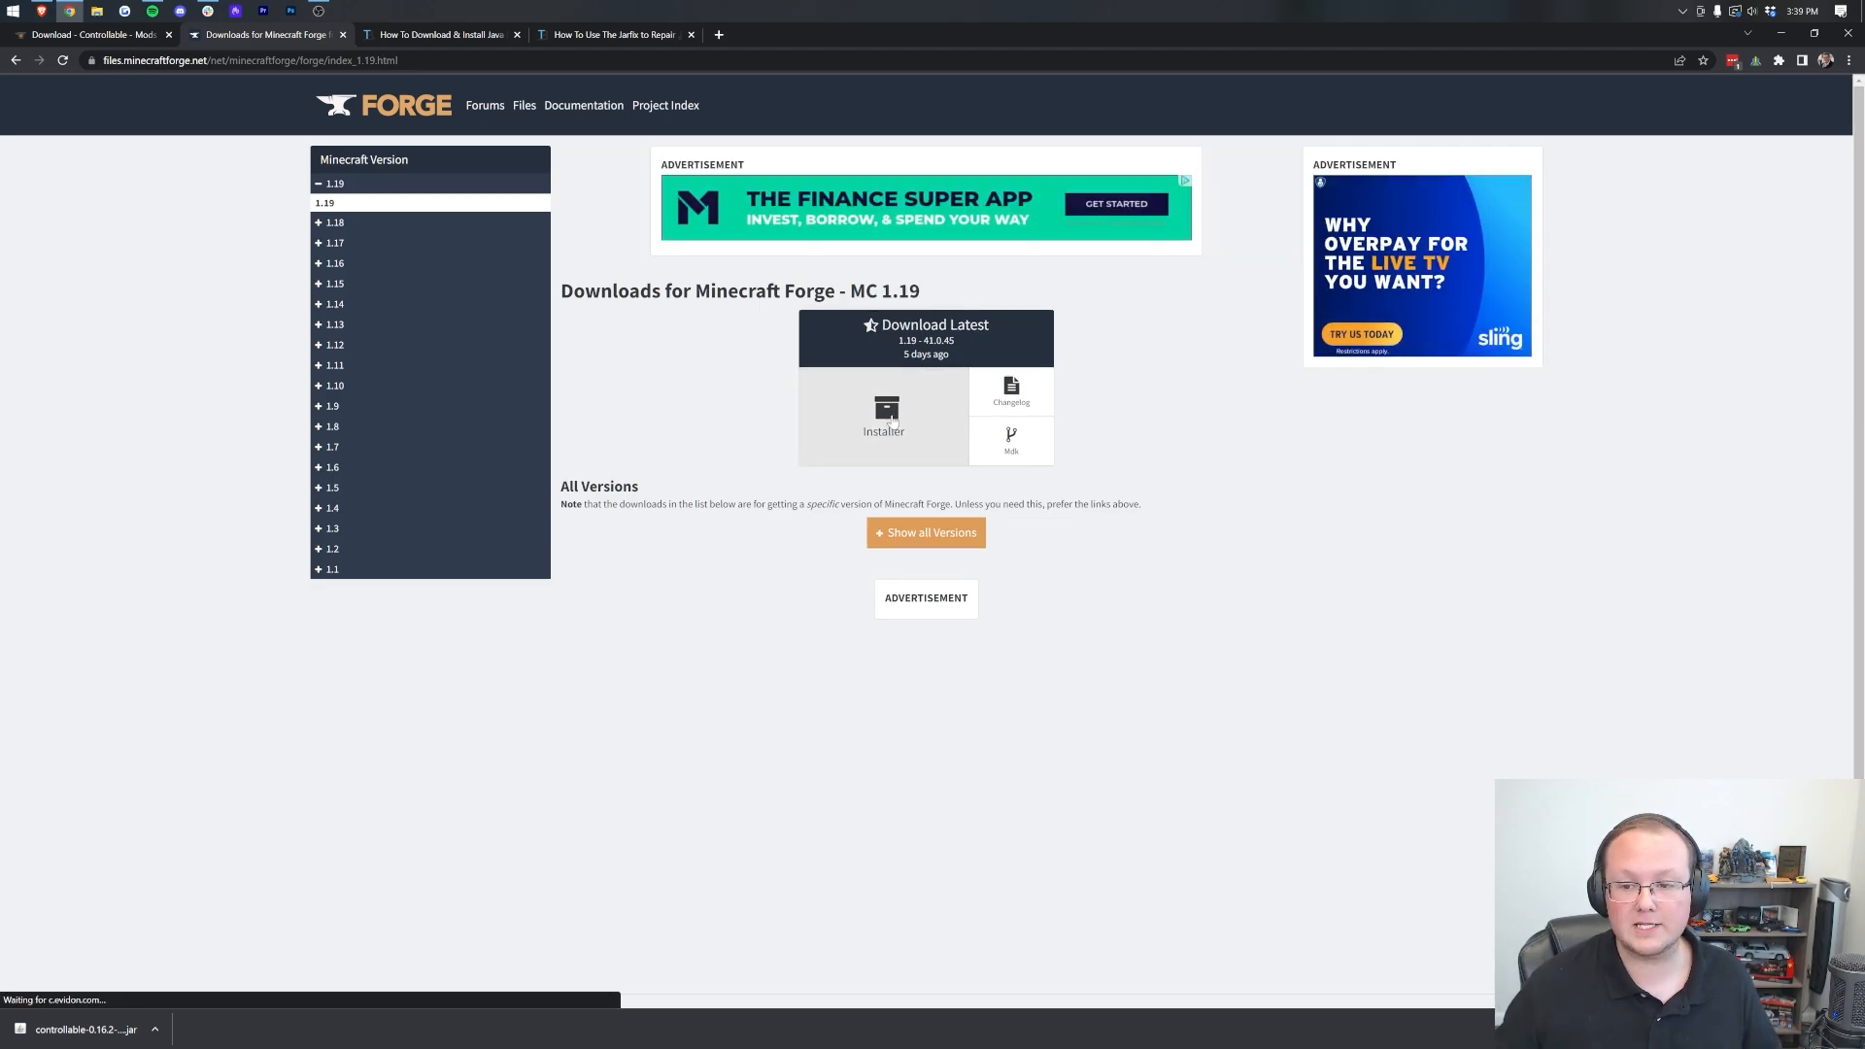
left_click(882, 410)
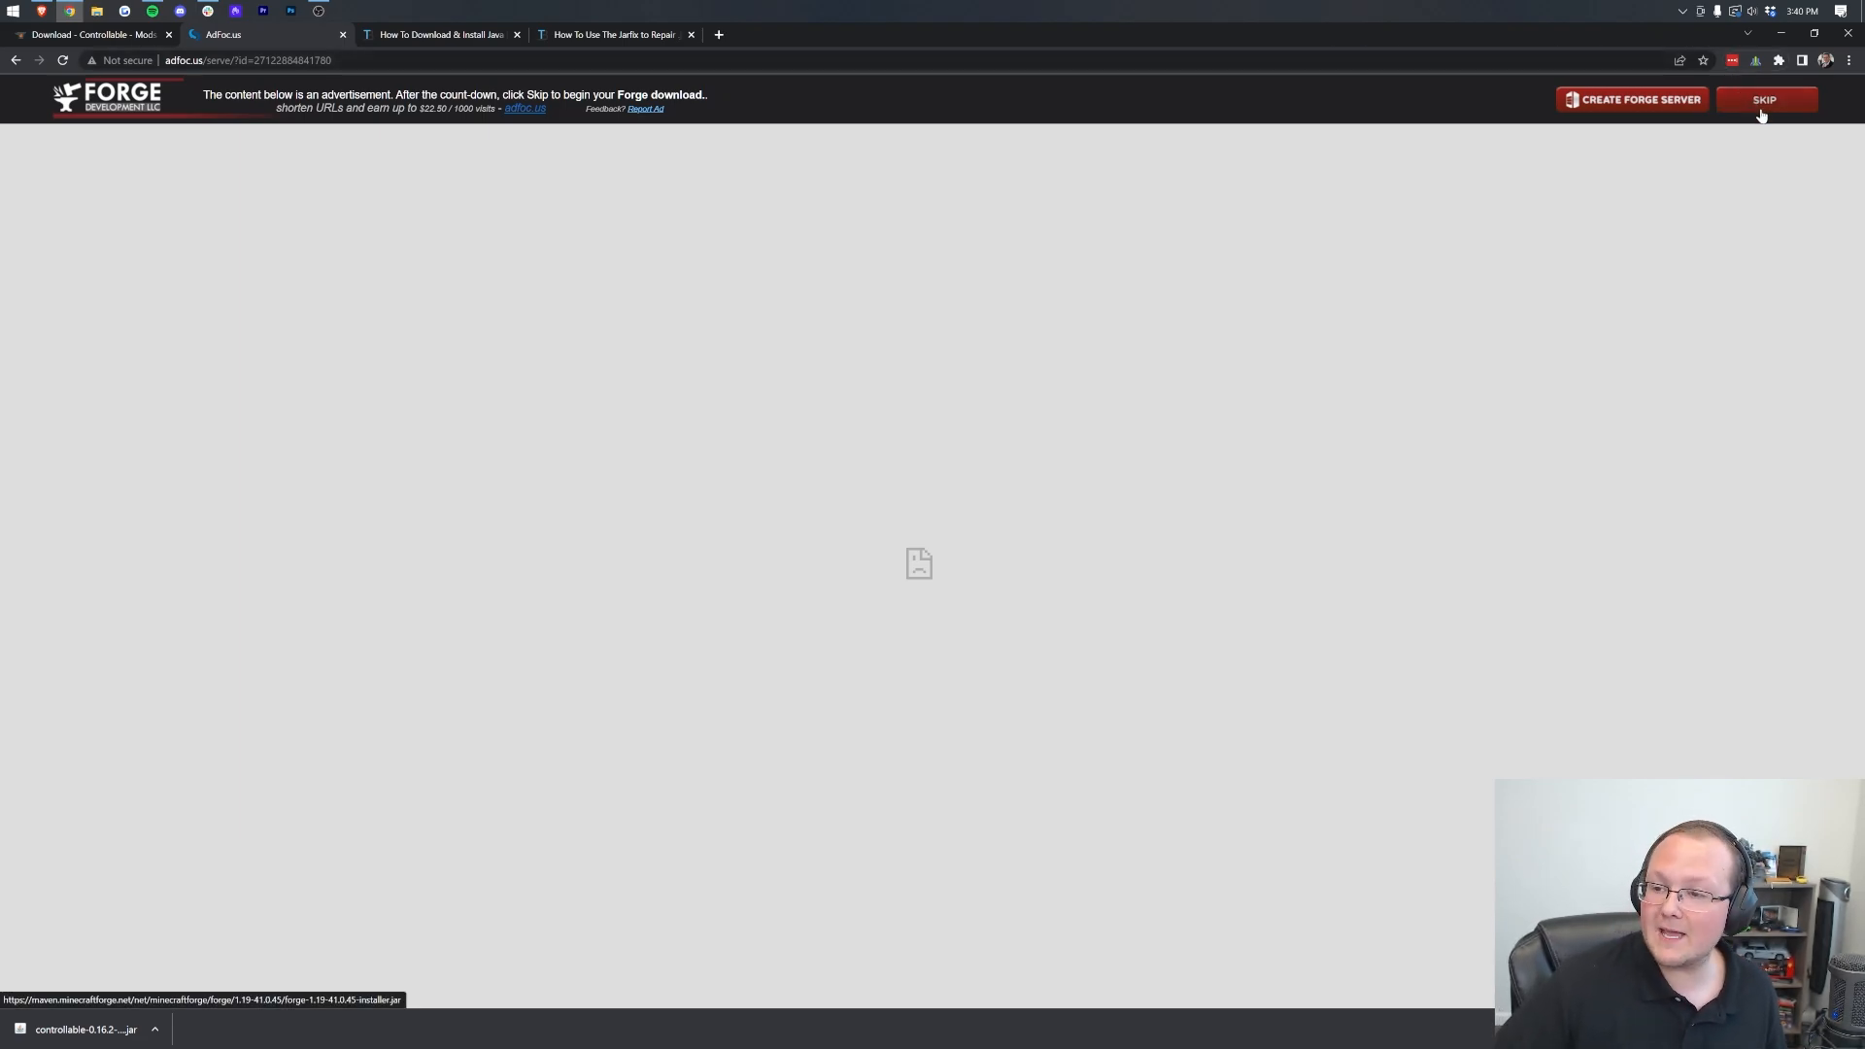
left_click(1764, 100)
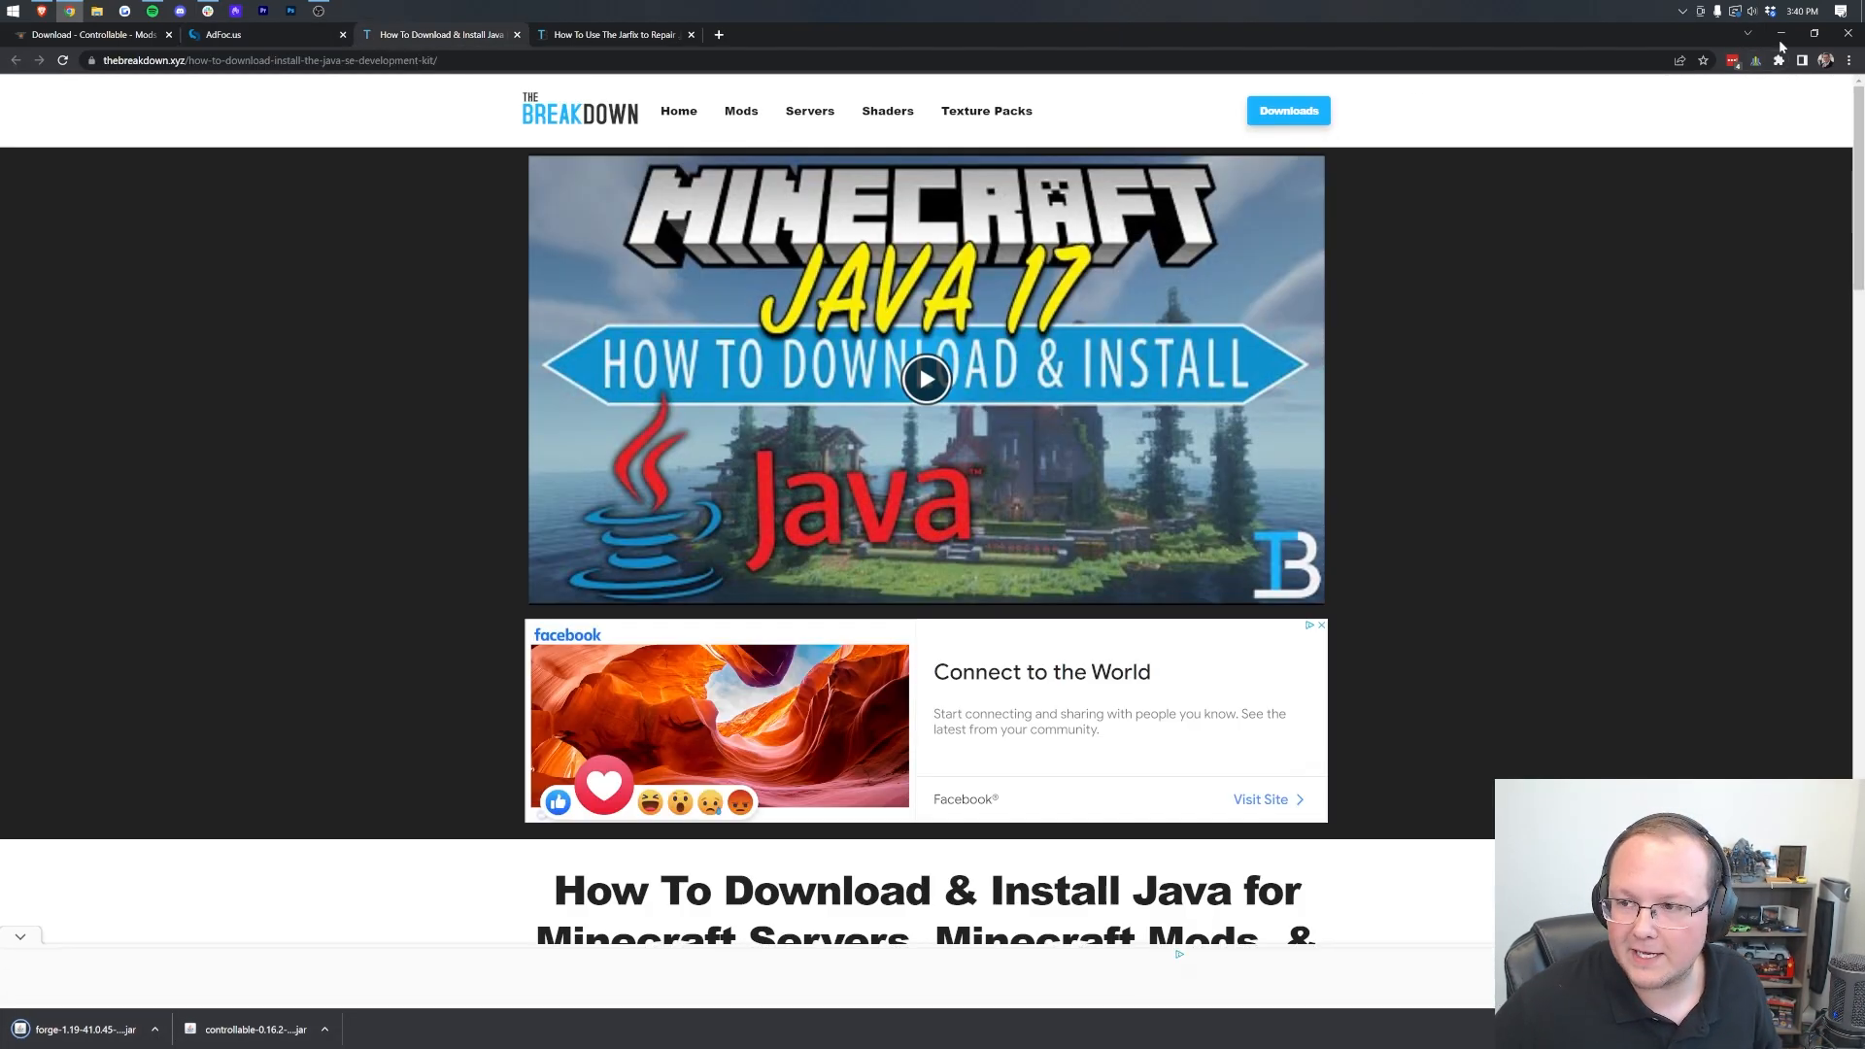
Move the Forge and Controllable jars onto the desktop and dismiss the Open with prompt
left_click(1783, 33)
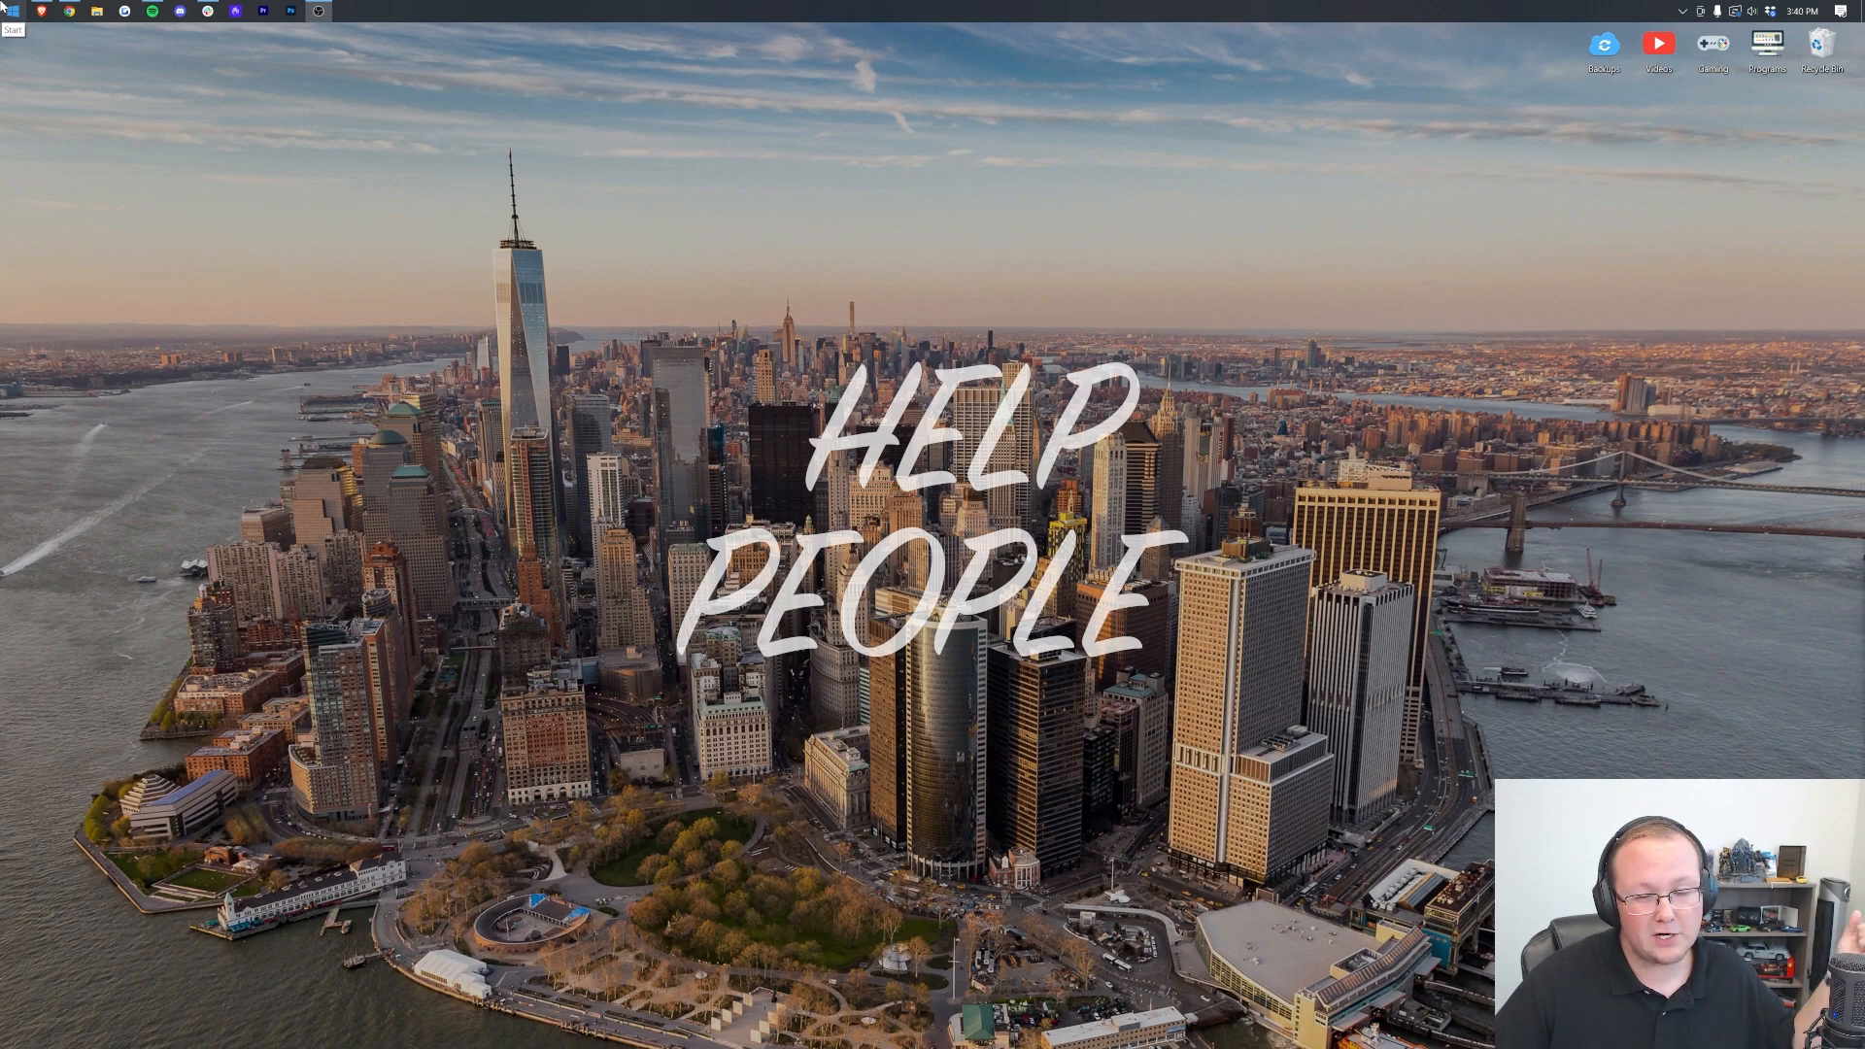
type("dow")
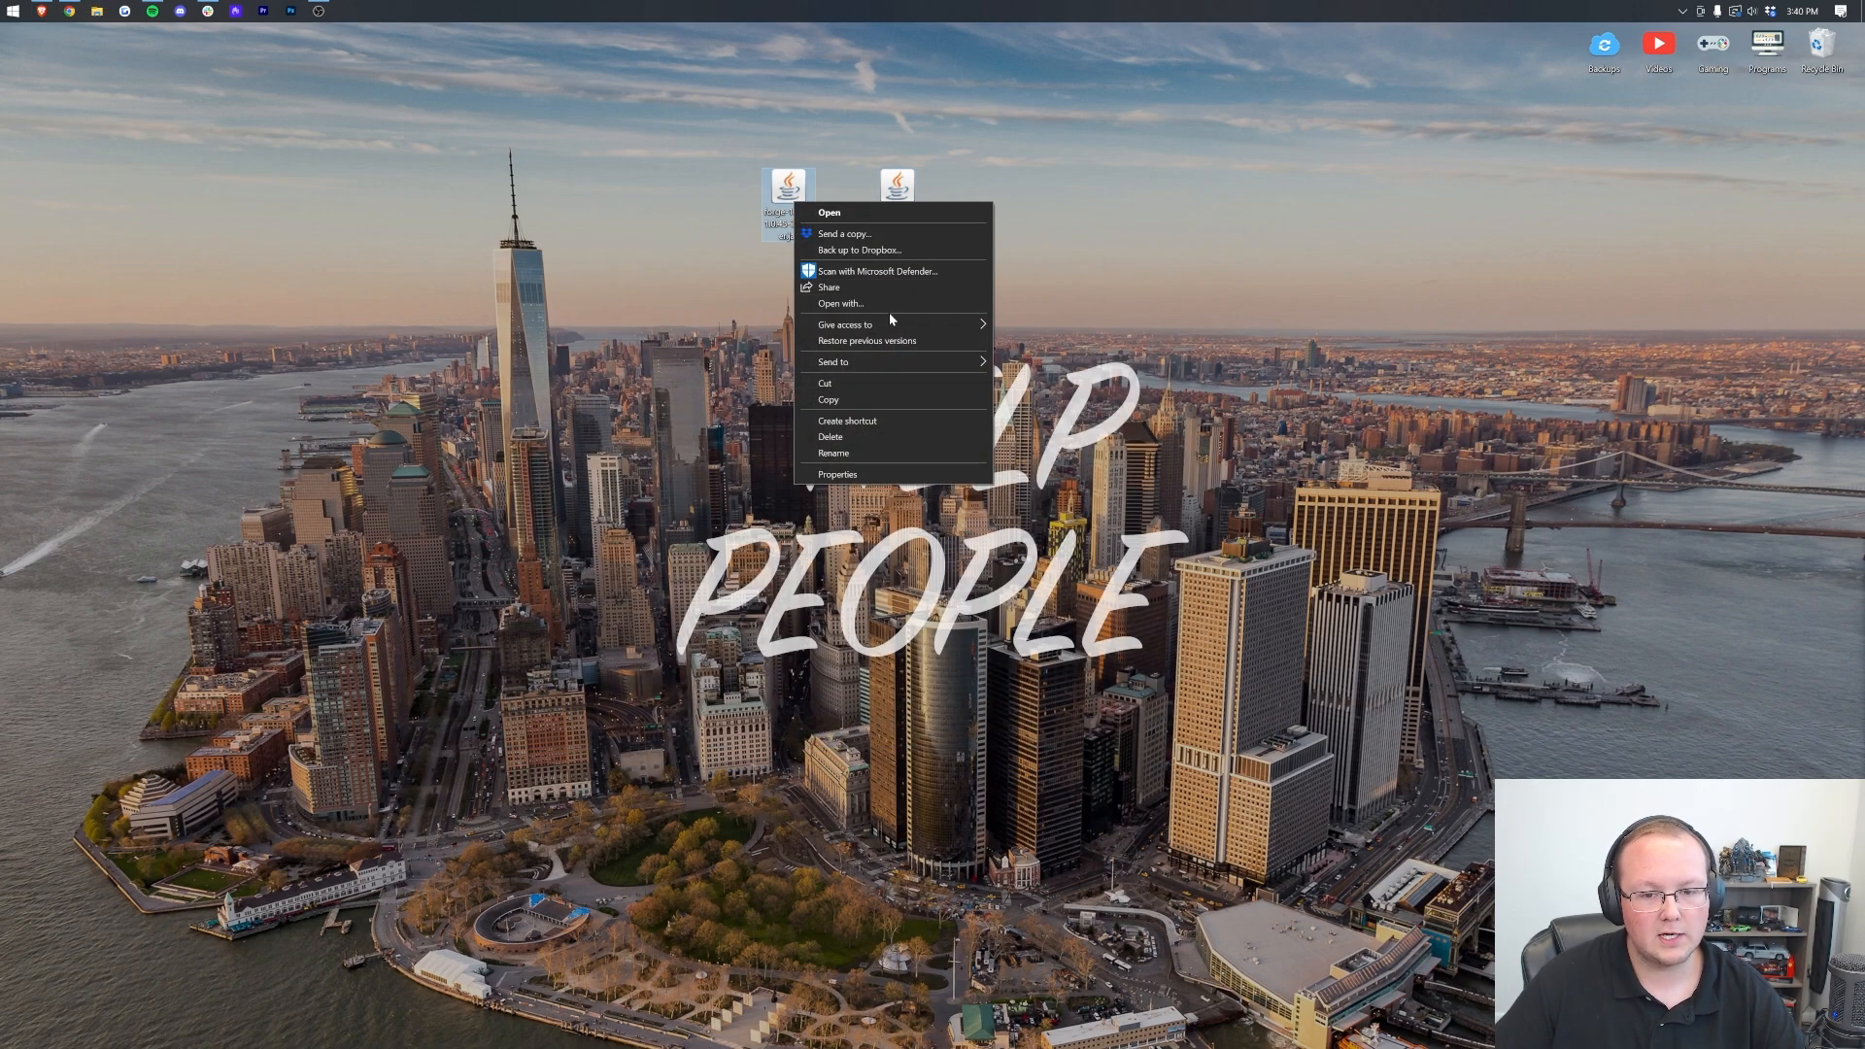
left_click(839, 303)
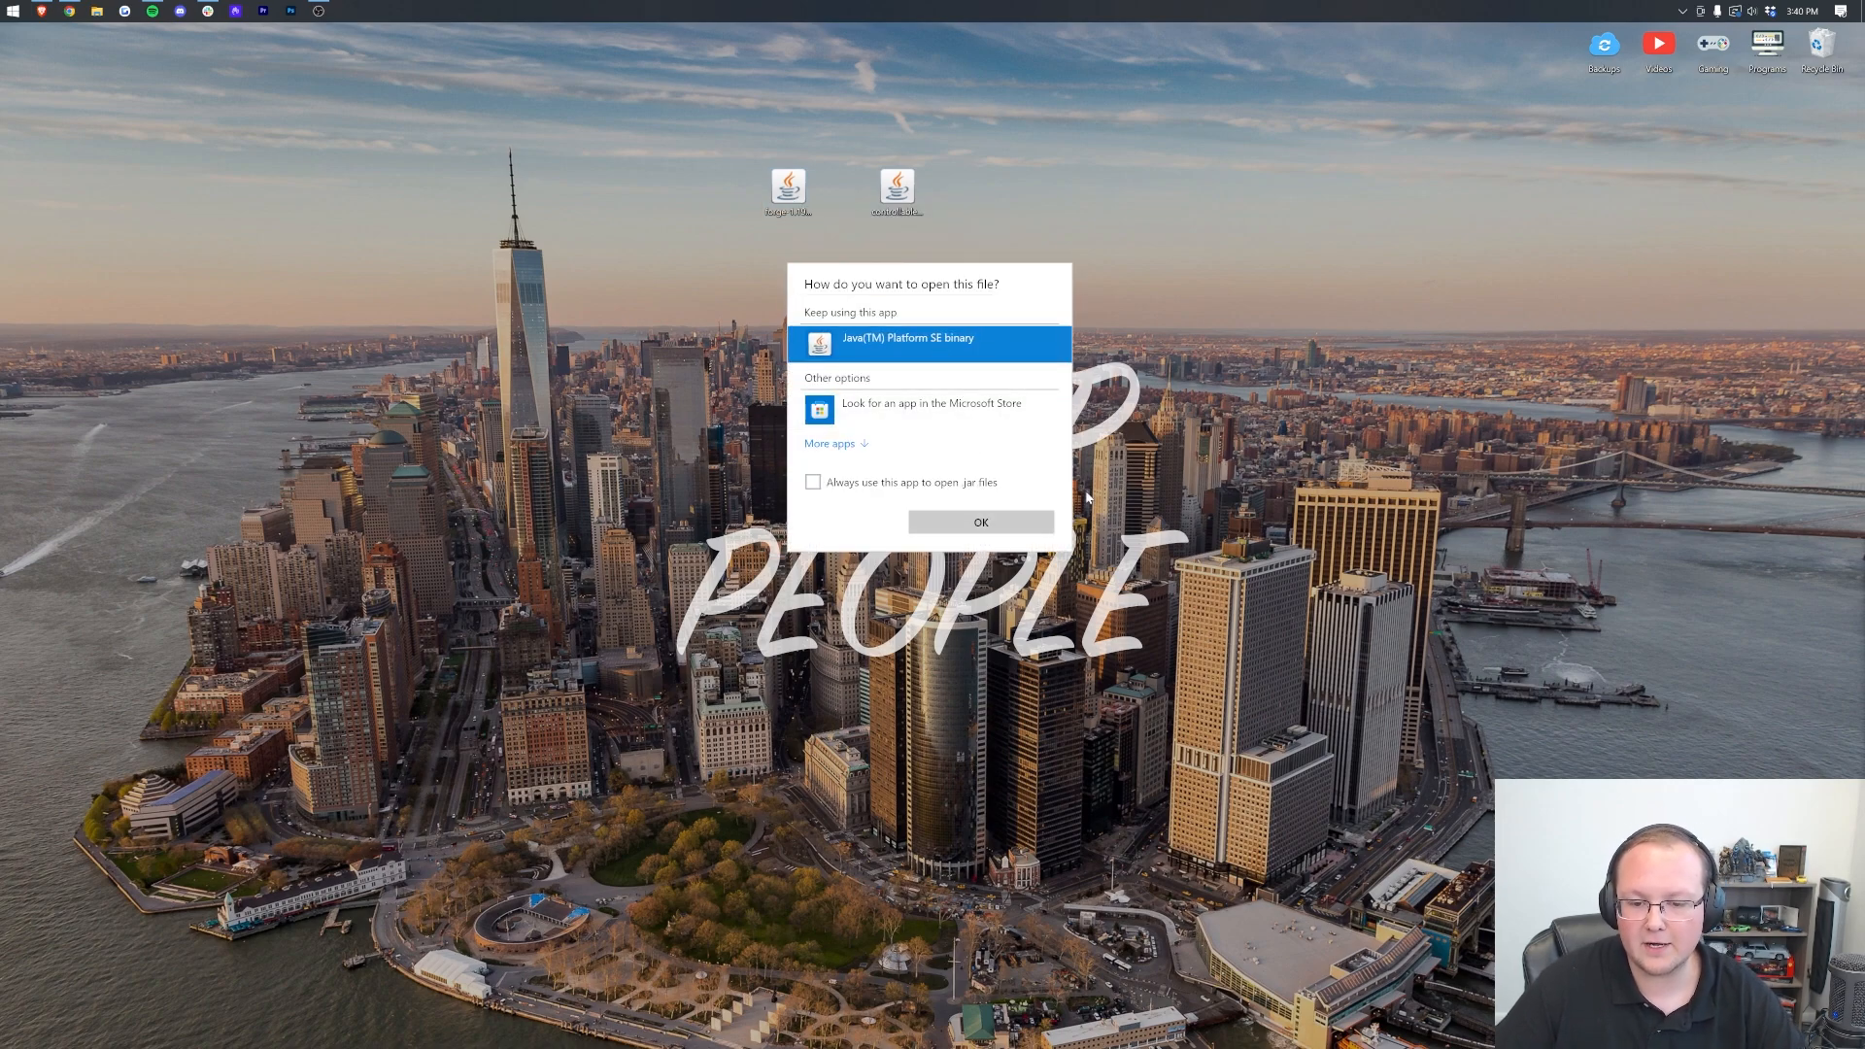
mouse_move(1024, 185)
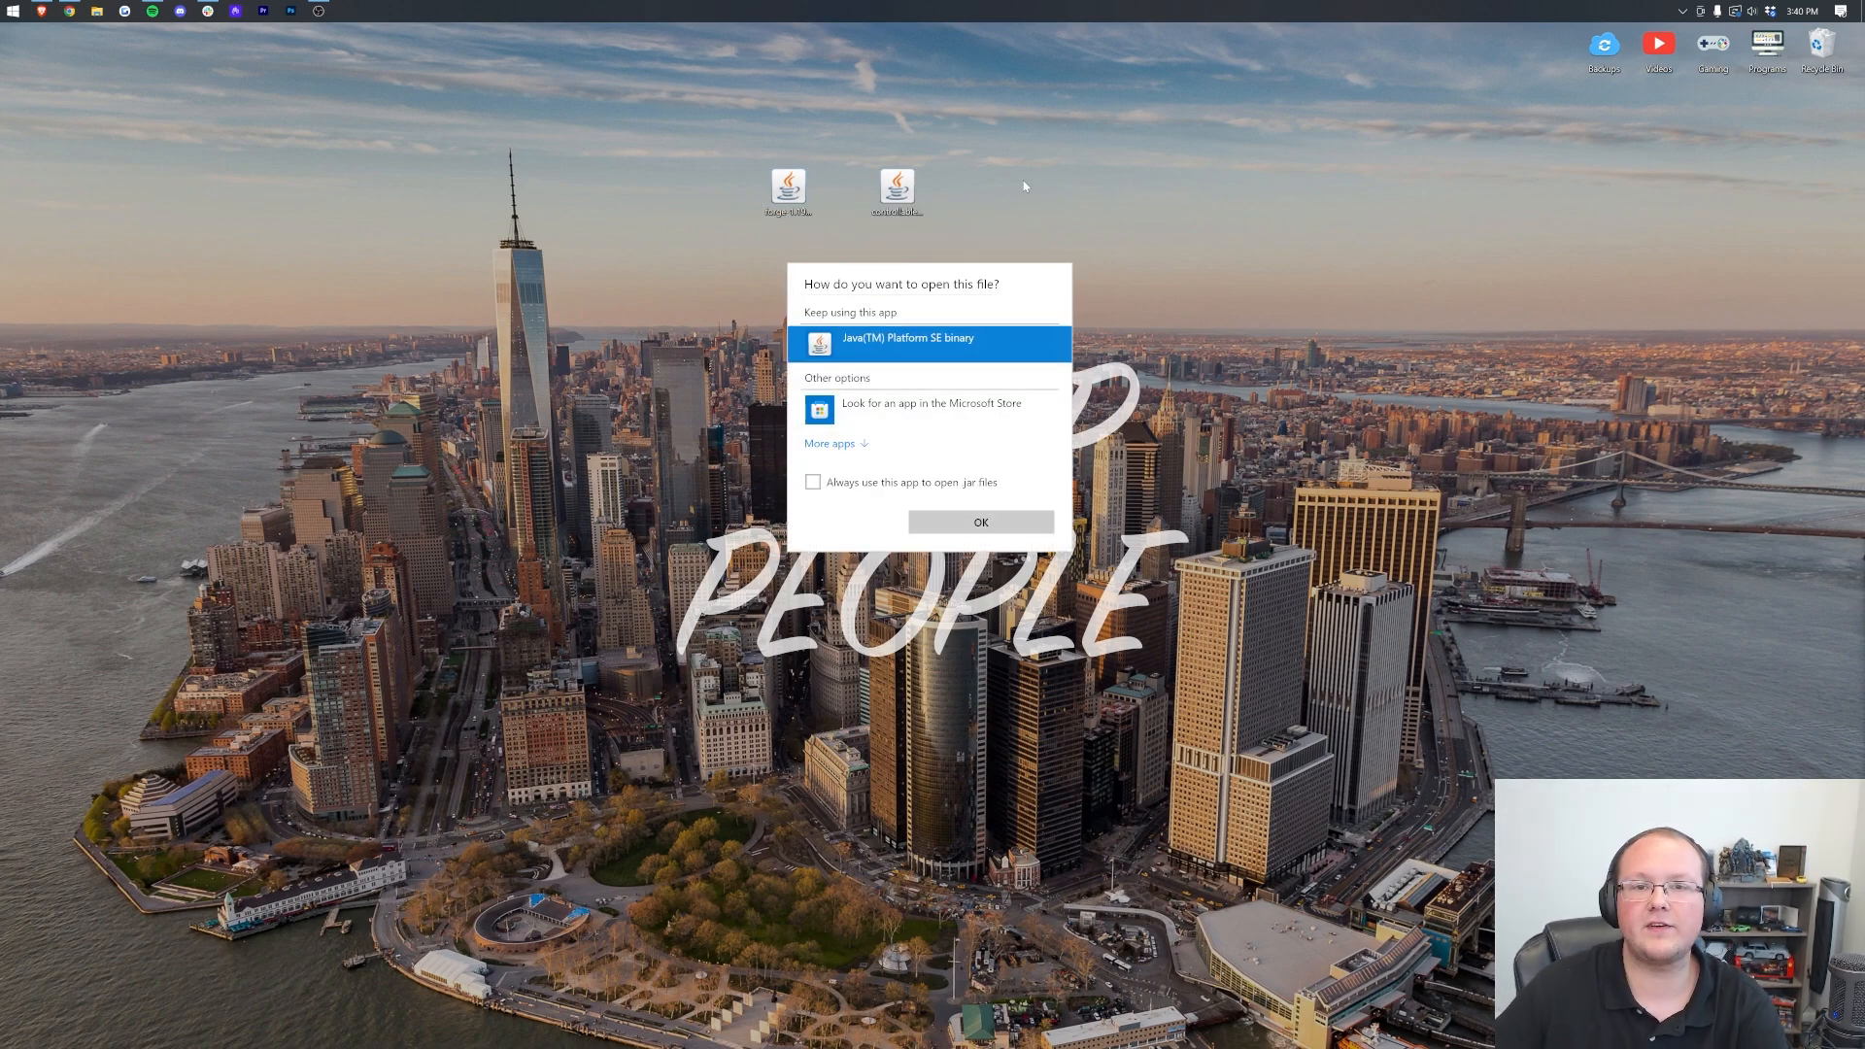
left_click(980, 521)
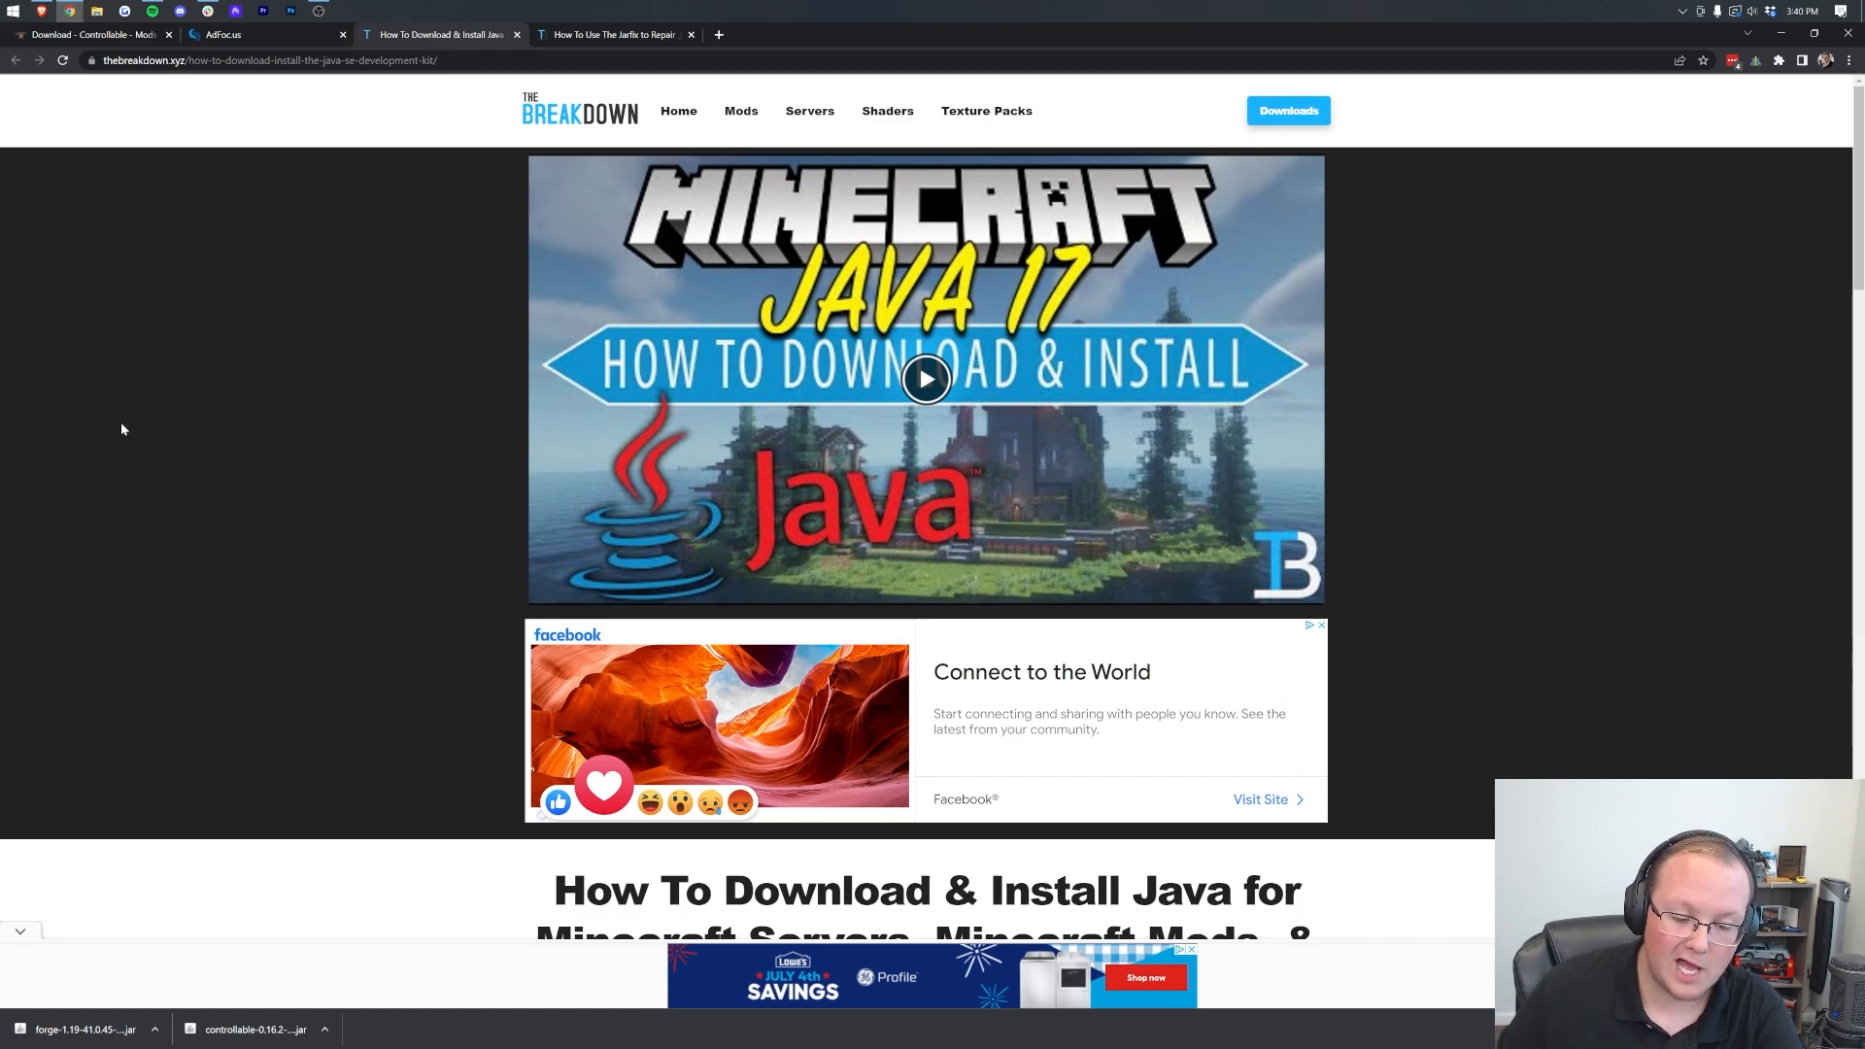
Switch to the 'How To Use The Jarfix to Repair .jar Files' guide
scroll("down", 3)
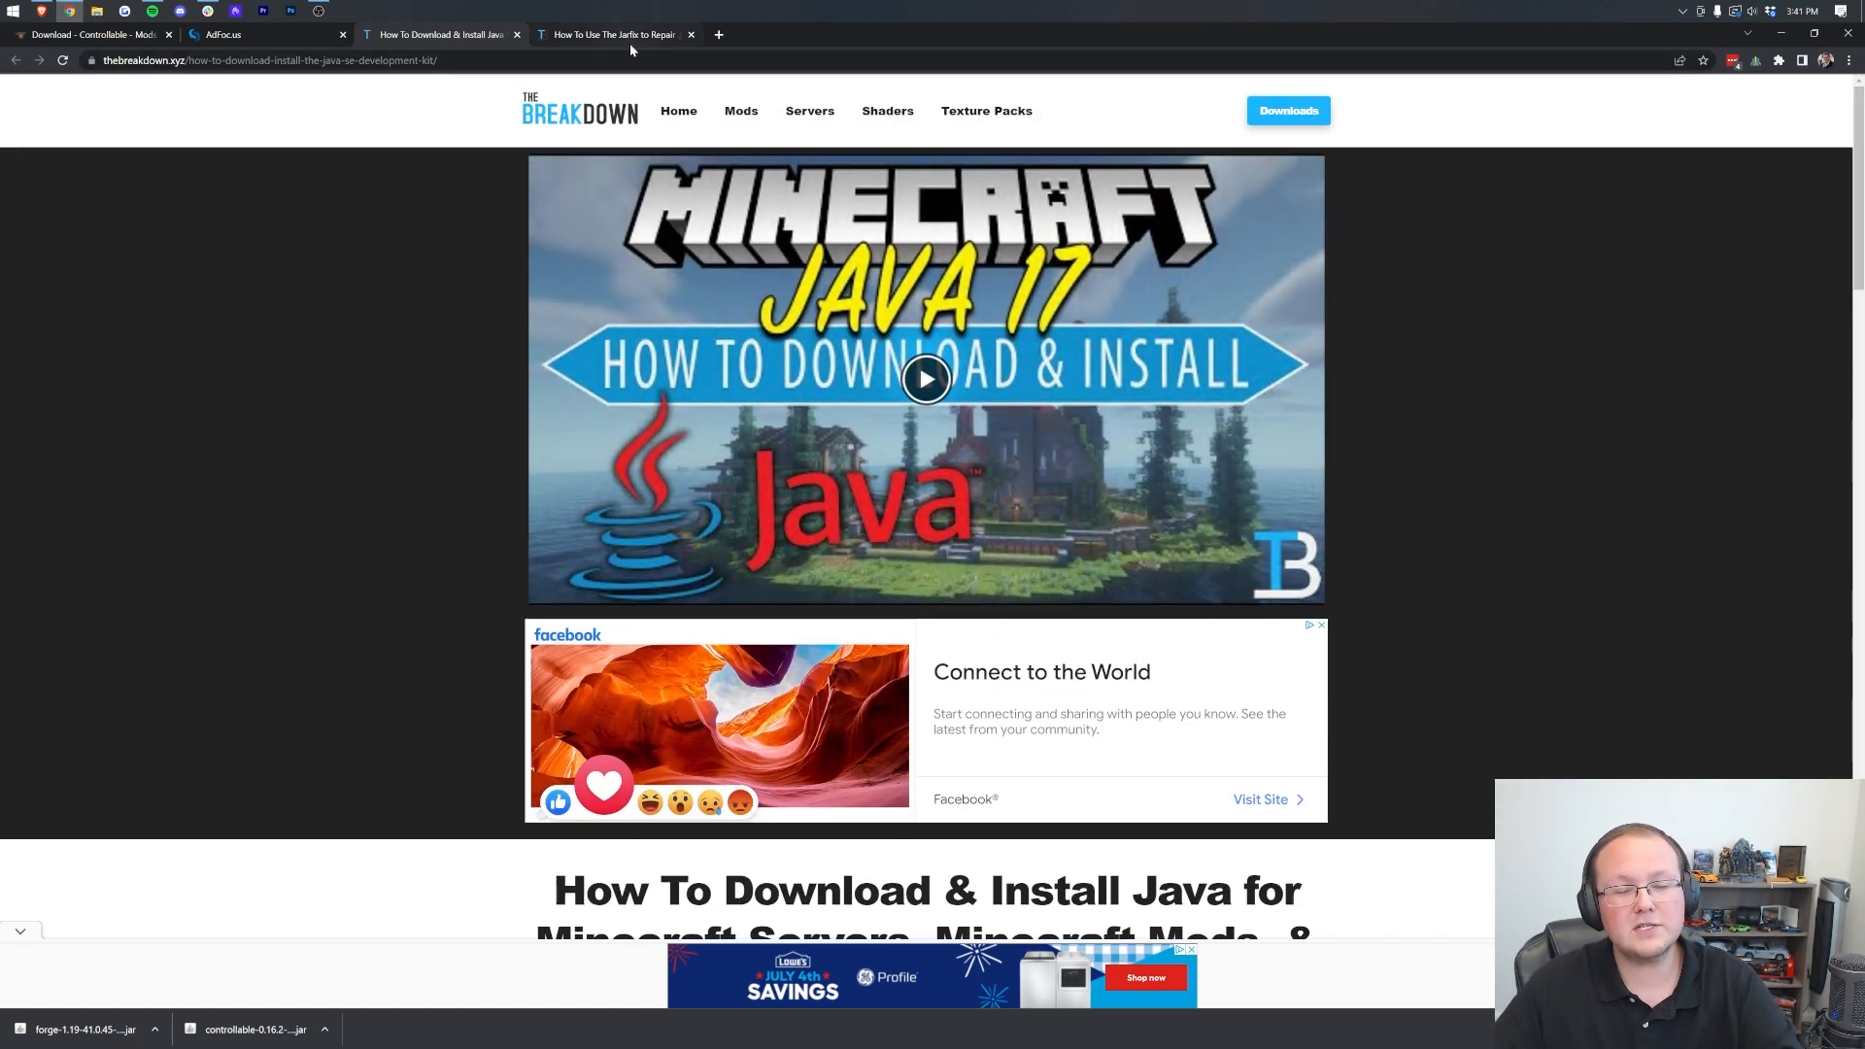
mouse_move(630, 46)
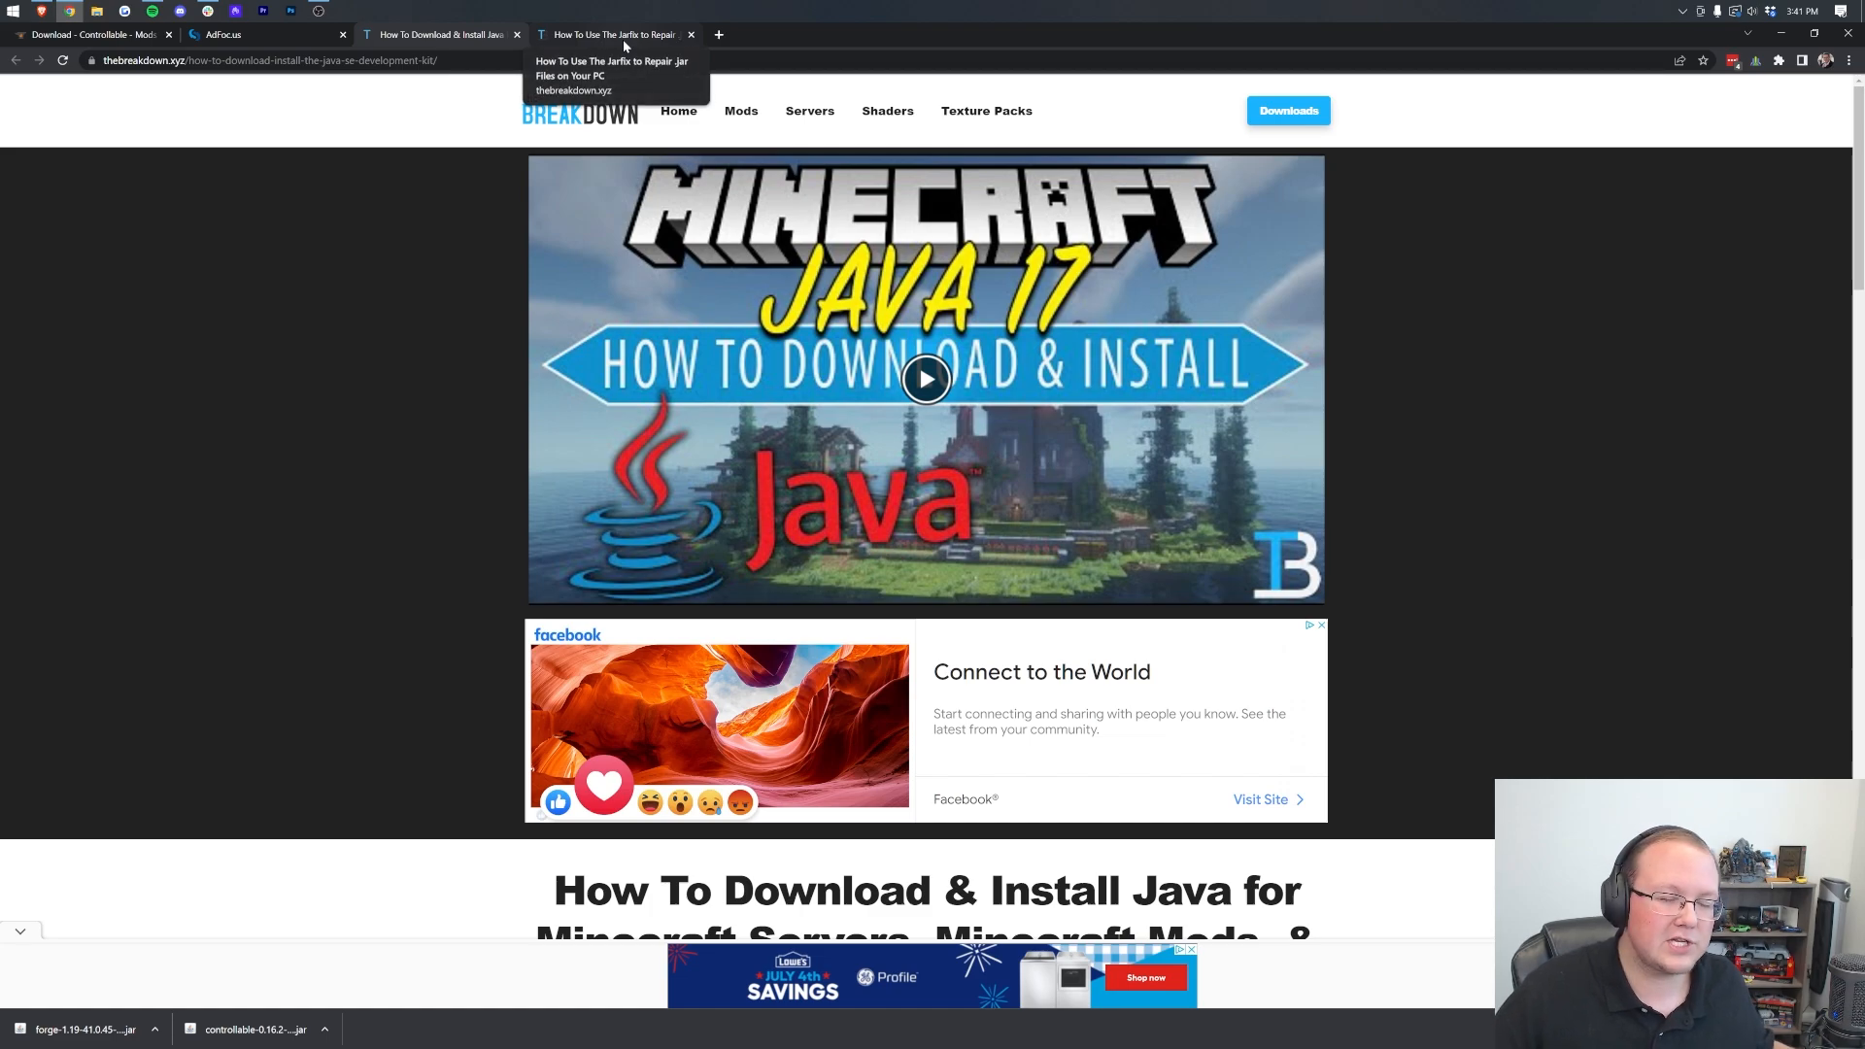
left_click(624, 34)
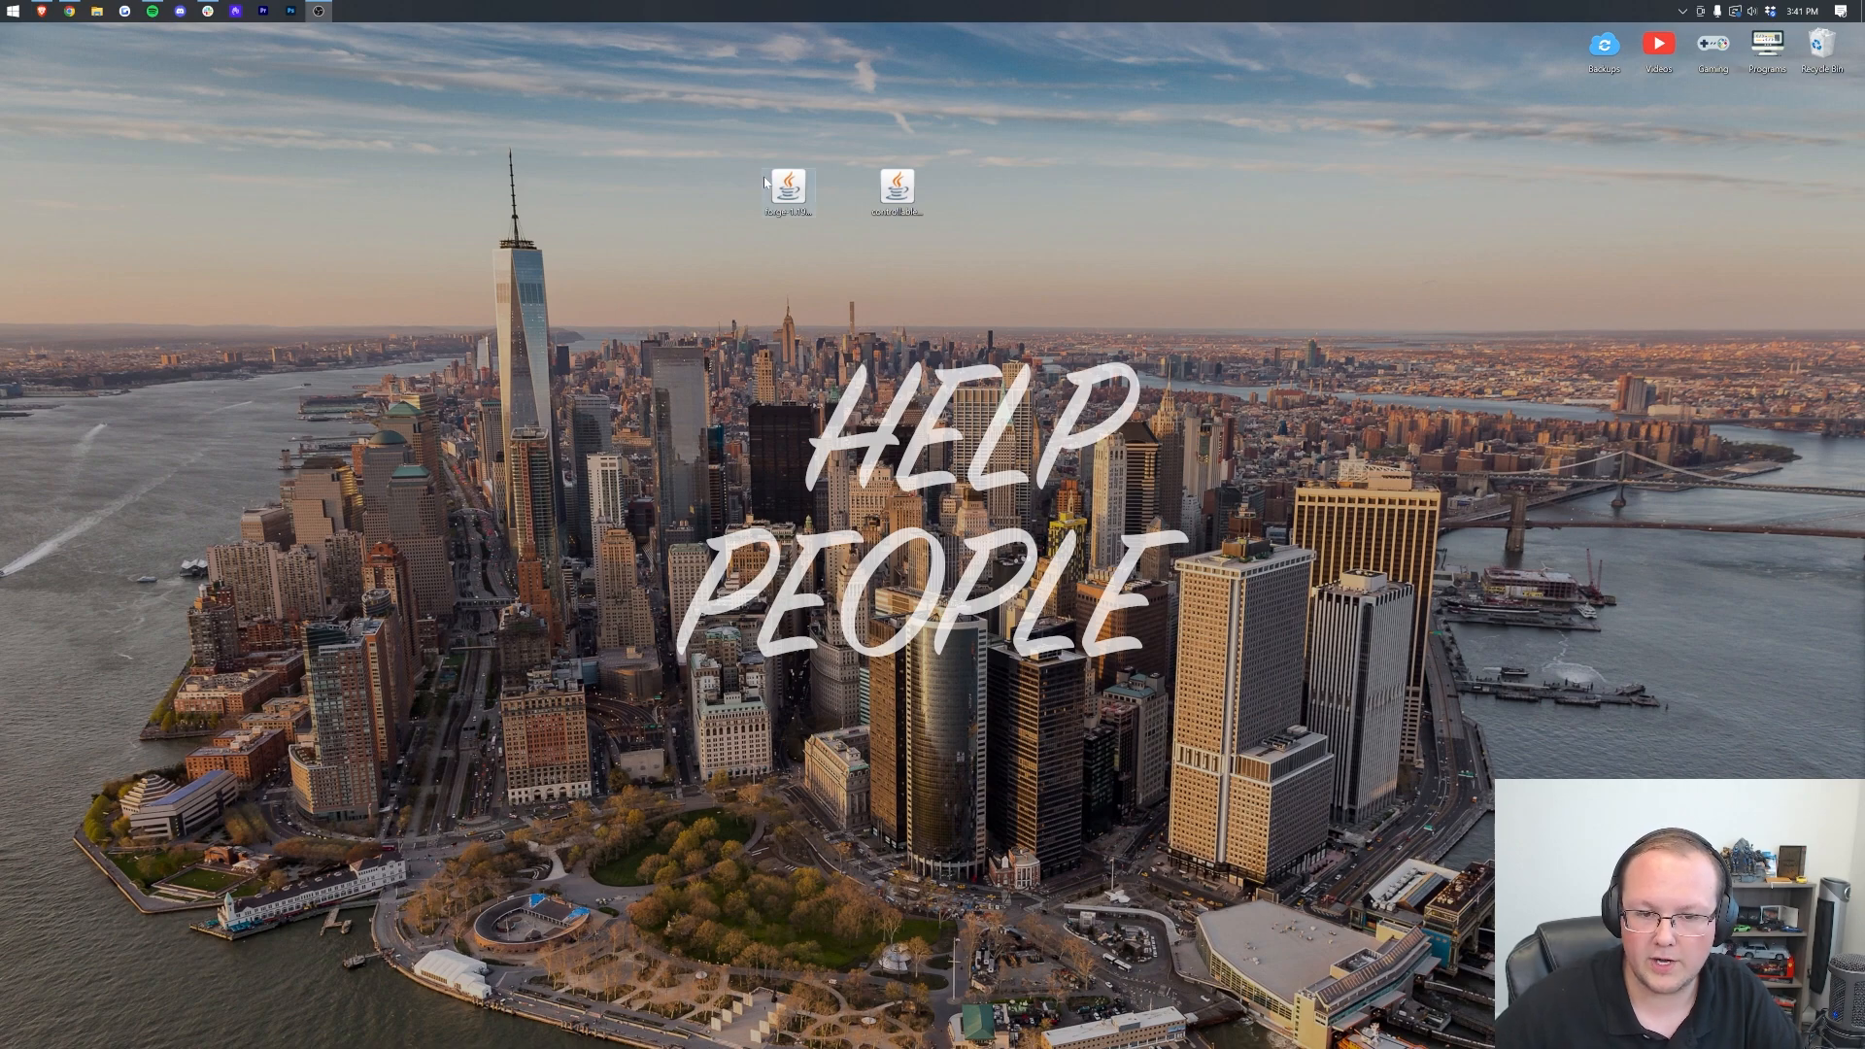
Run the Forge jar with Java and install the 1.19-41.0.45 client profile
right_click(787, 185)
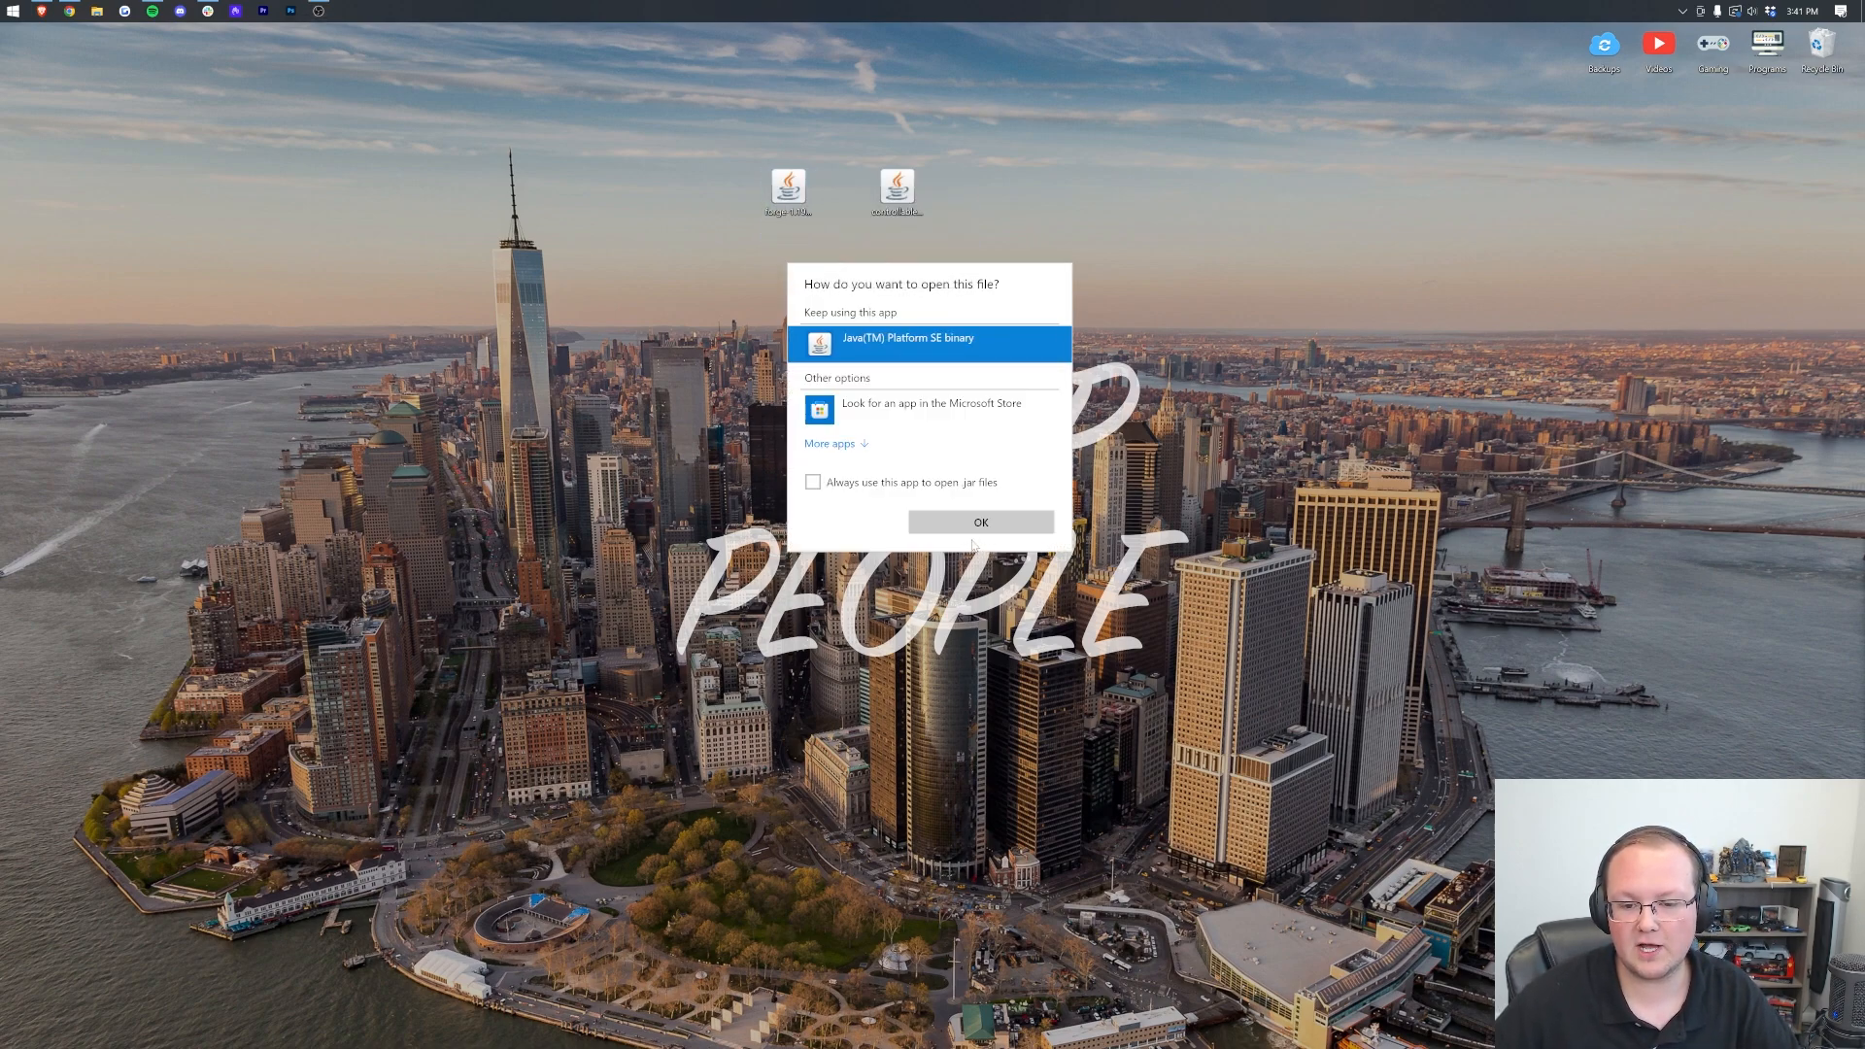
left_click(980, 521)
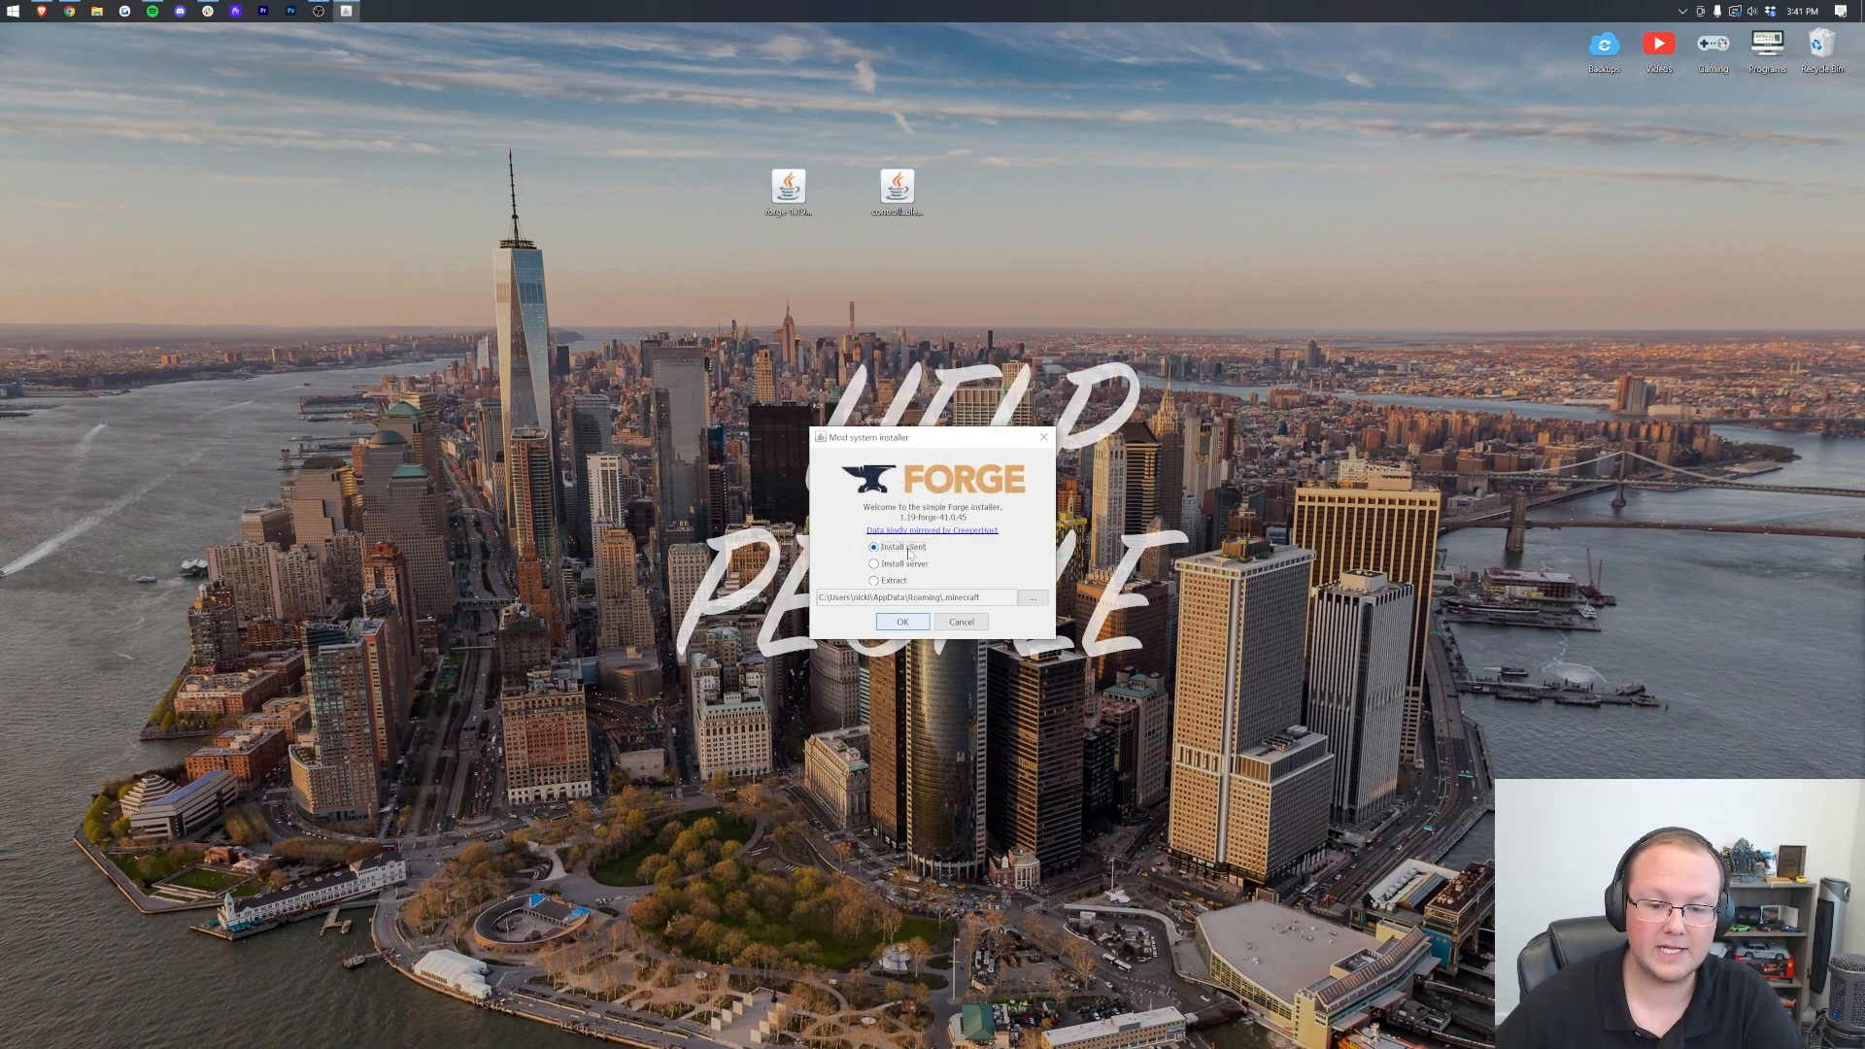
left_click(902, 622)
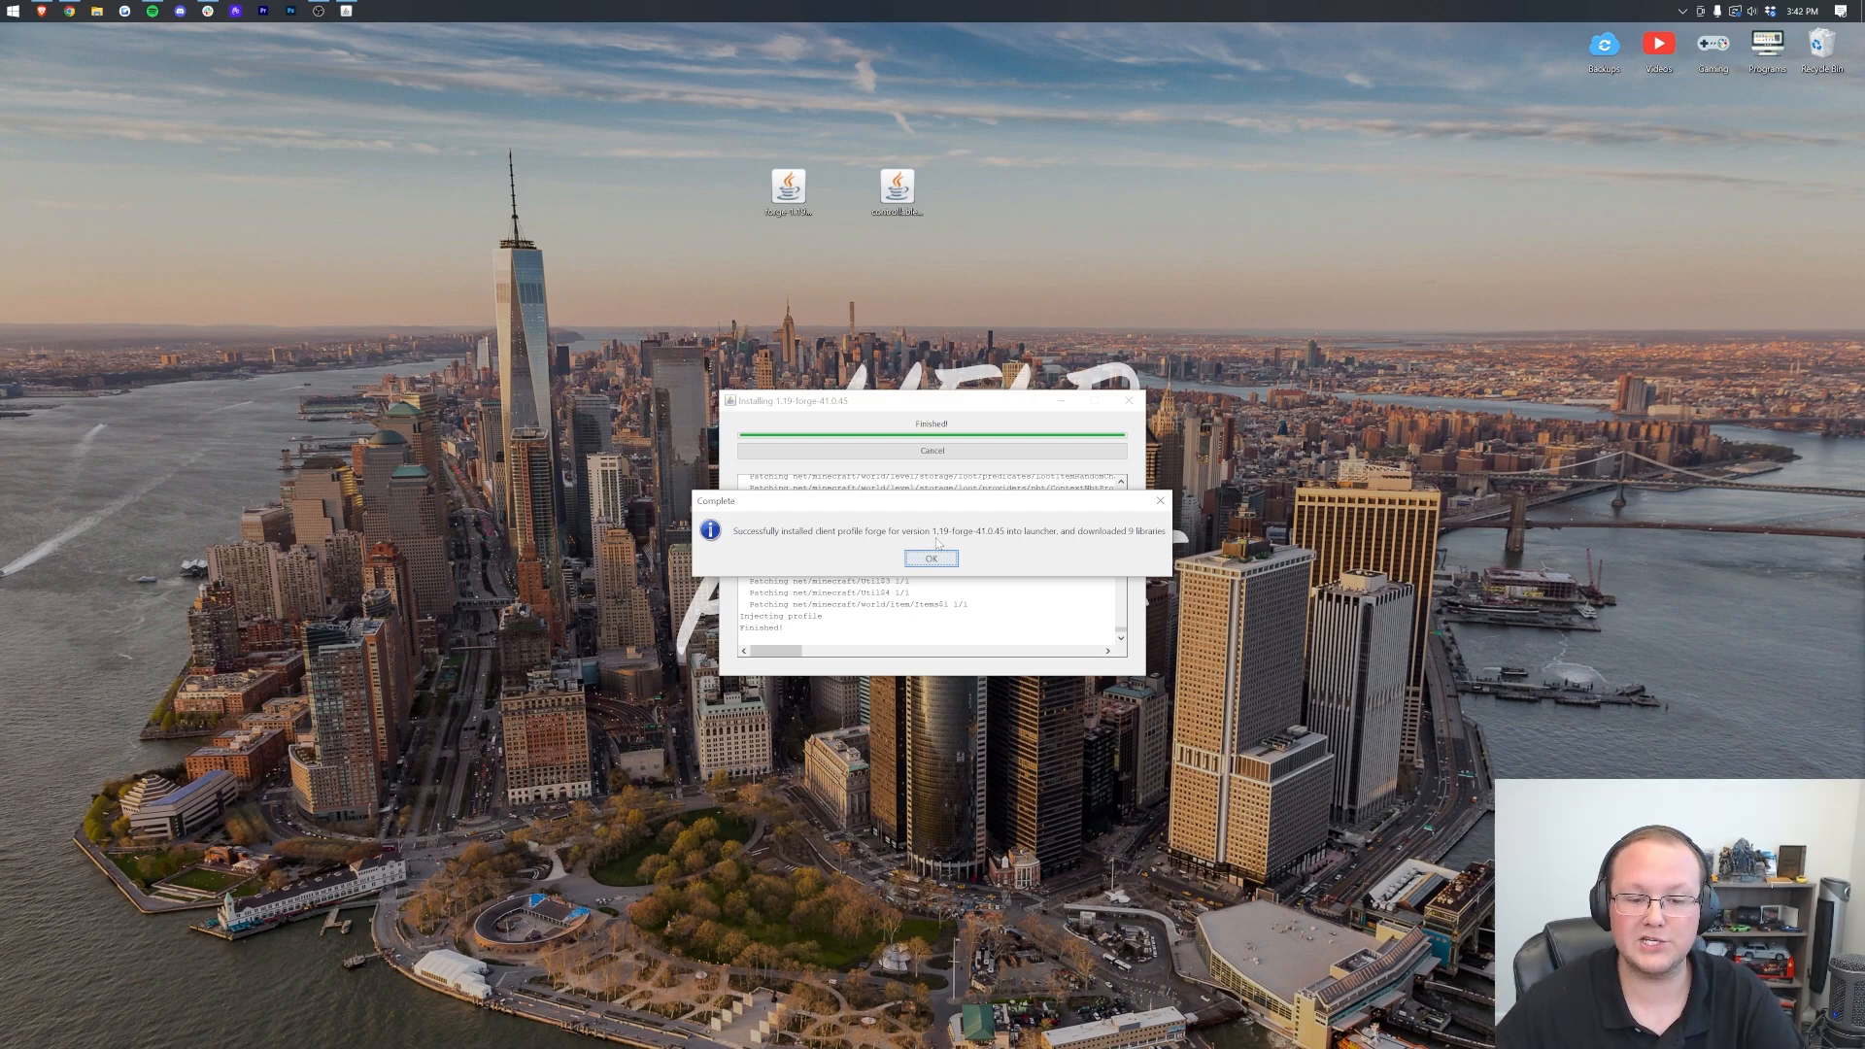
left_click(931, 556)
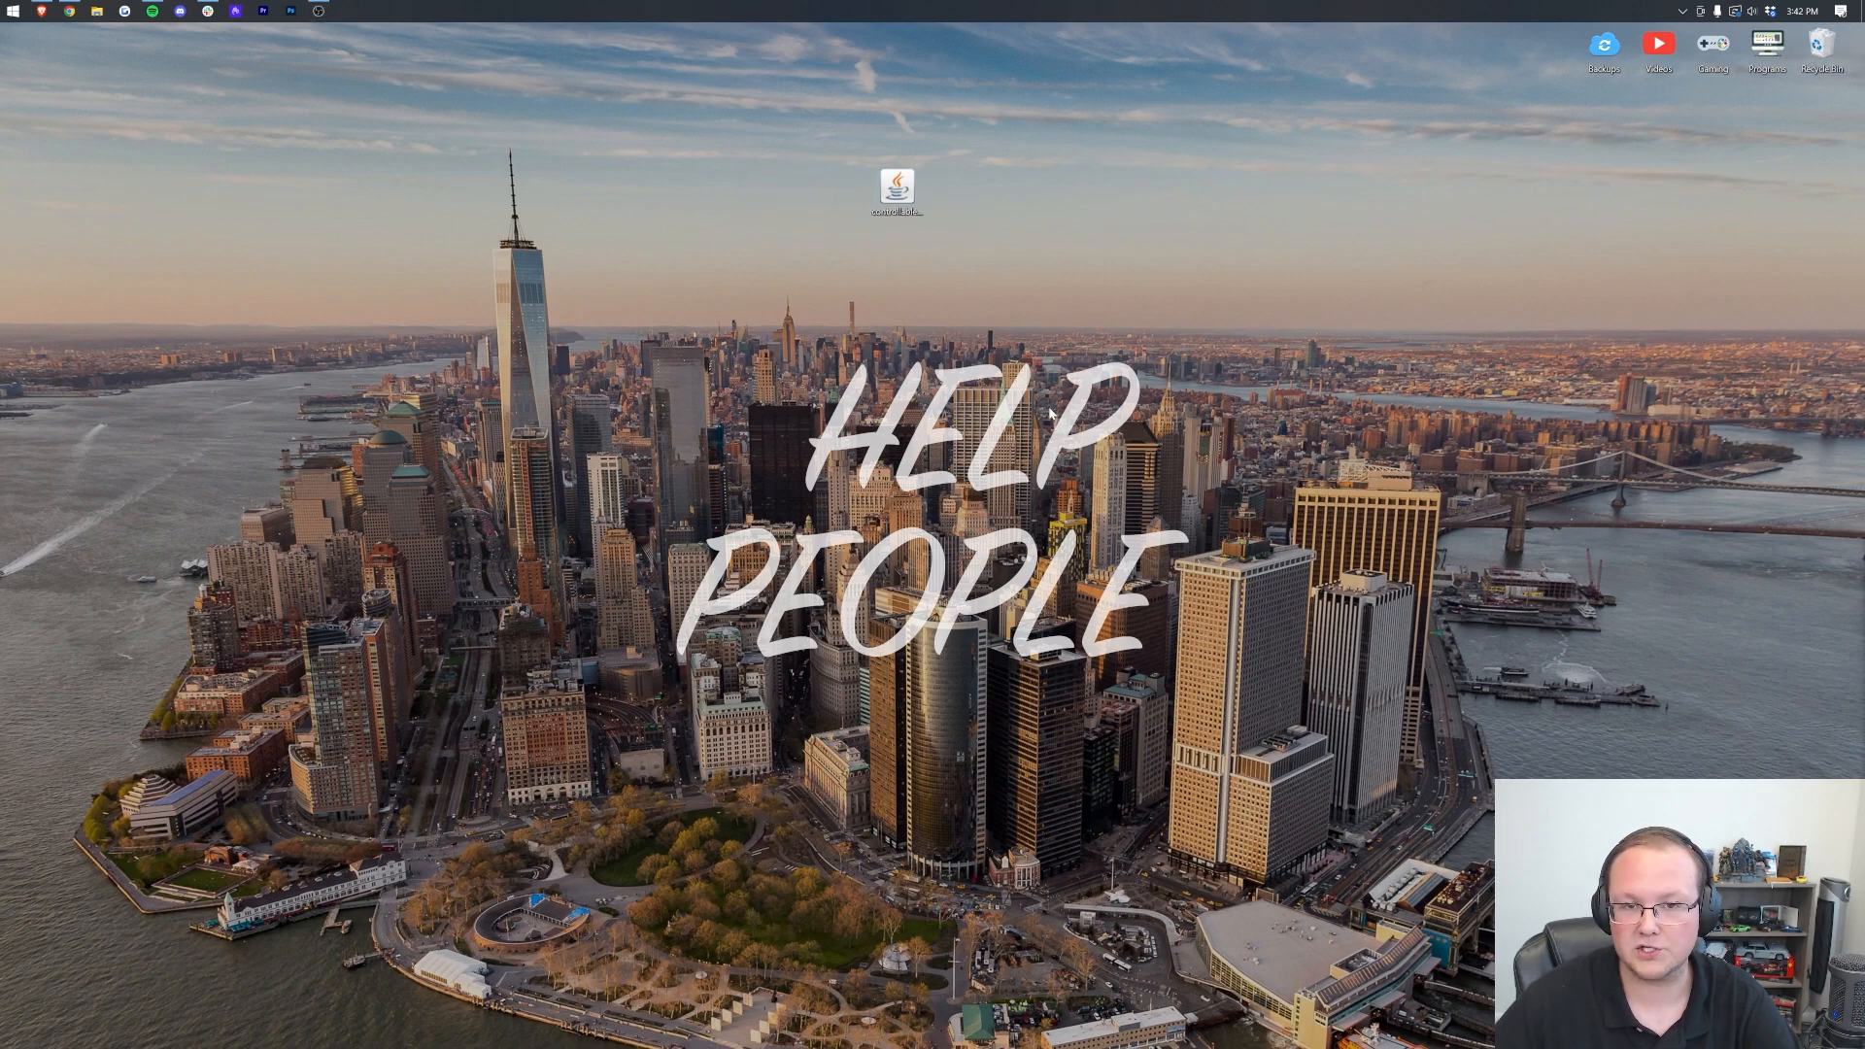
Show modded installations, including forge 1.19-41.0.45, and begin a new installation
left_click(14, 9)
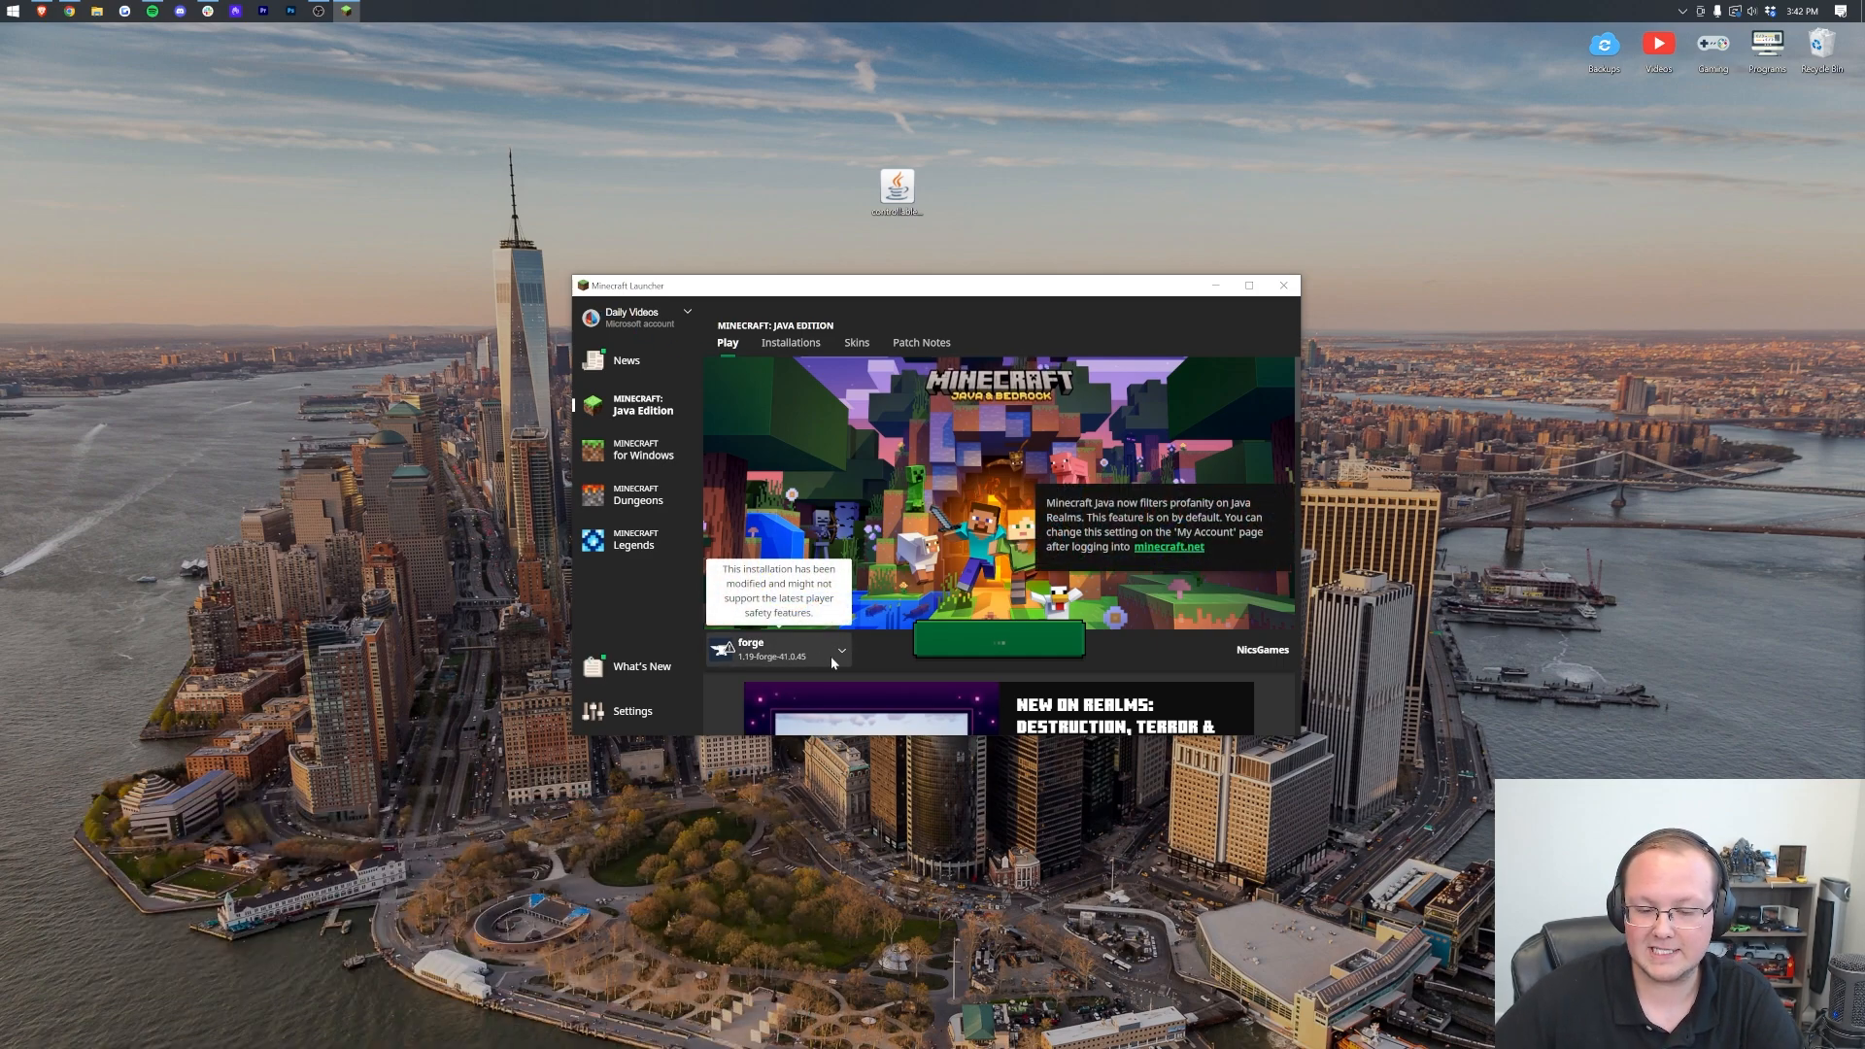
left_click(840, 651)
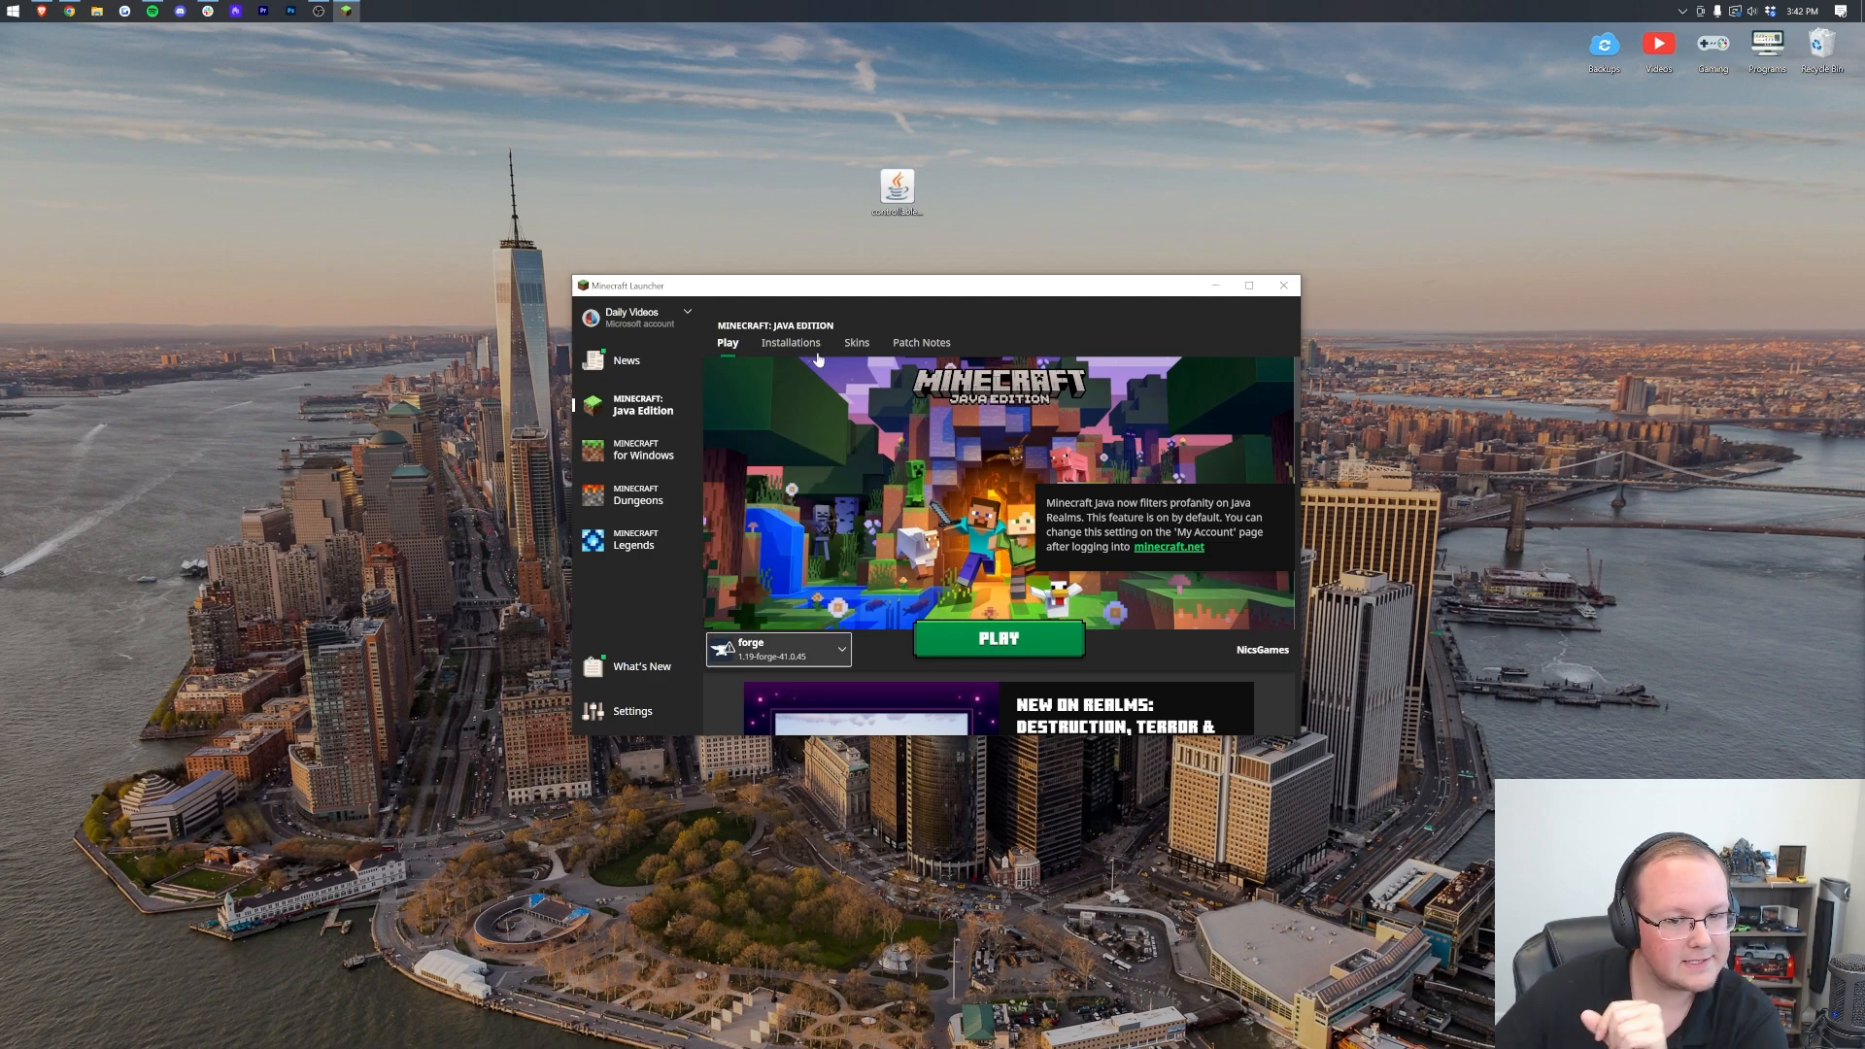
left_click(790, 342)
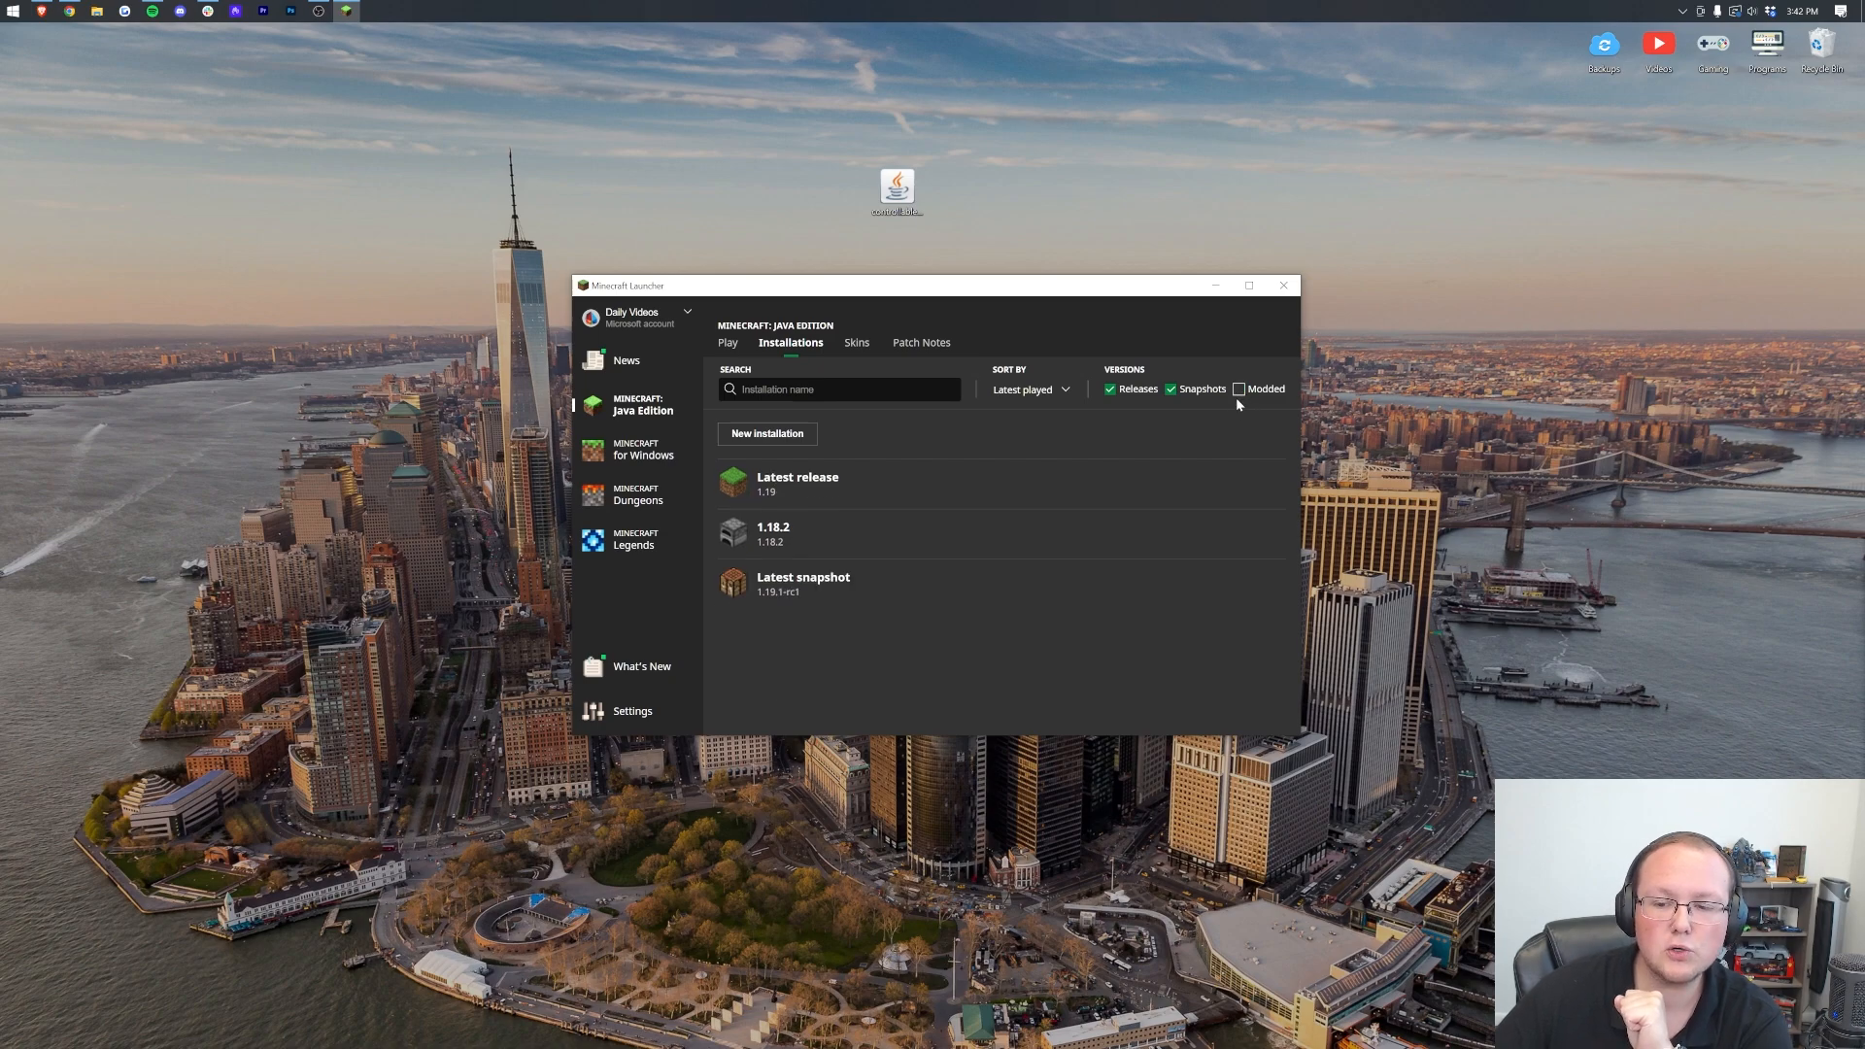
left_click(1238, 388)
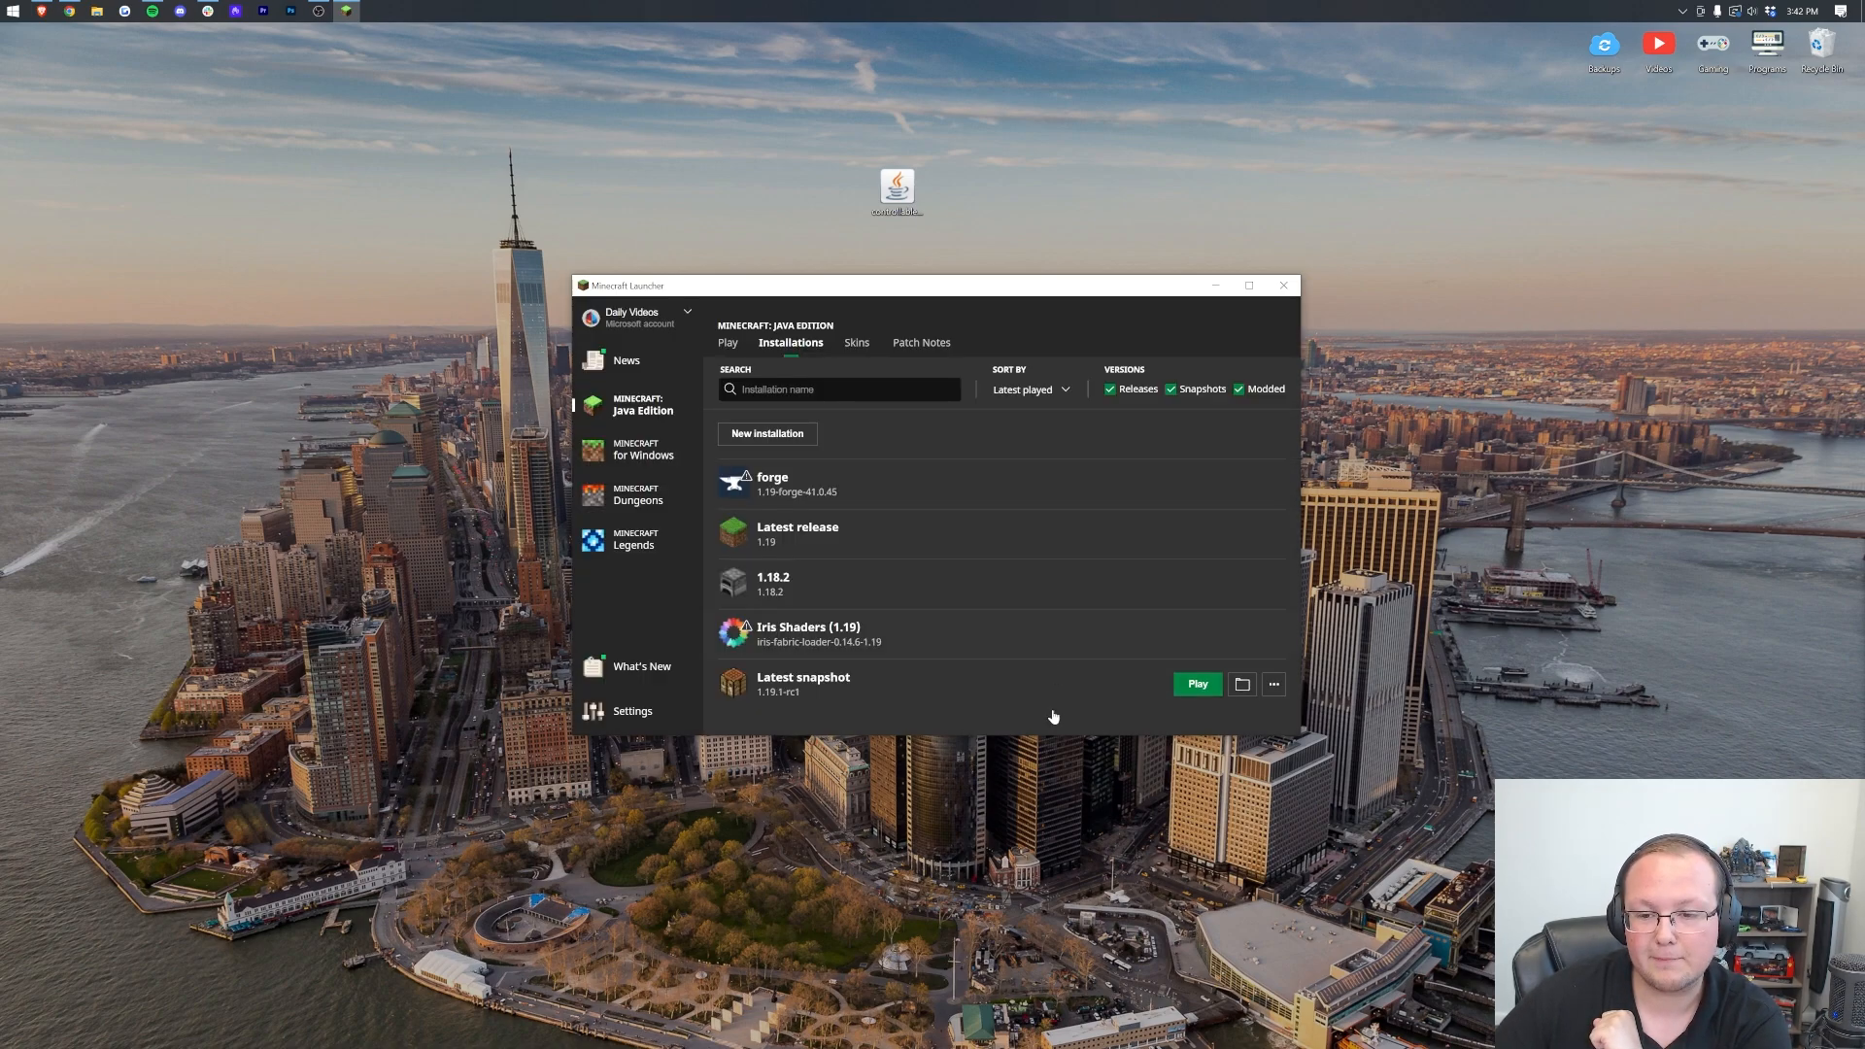
mouse_move(922, 452)
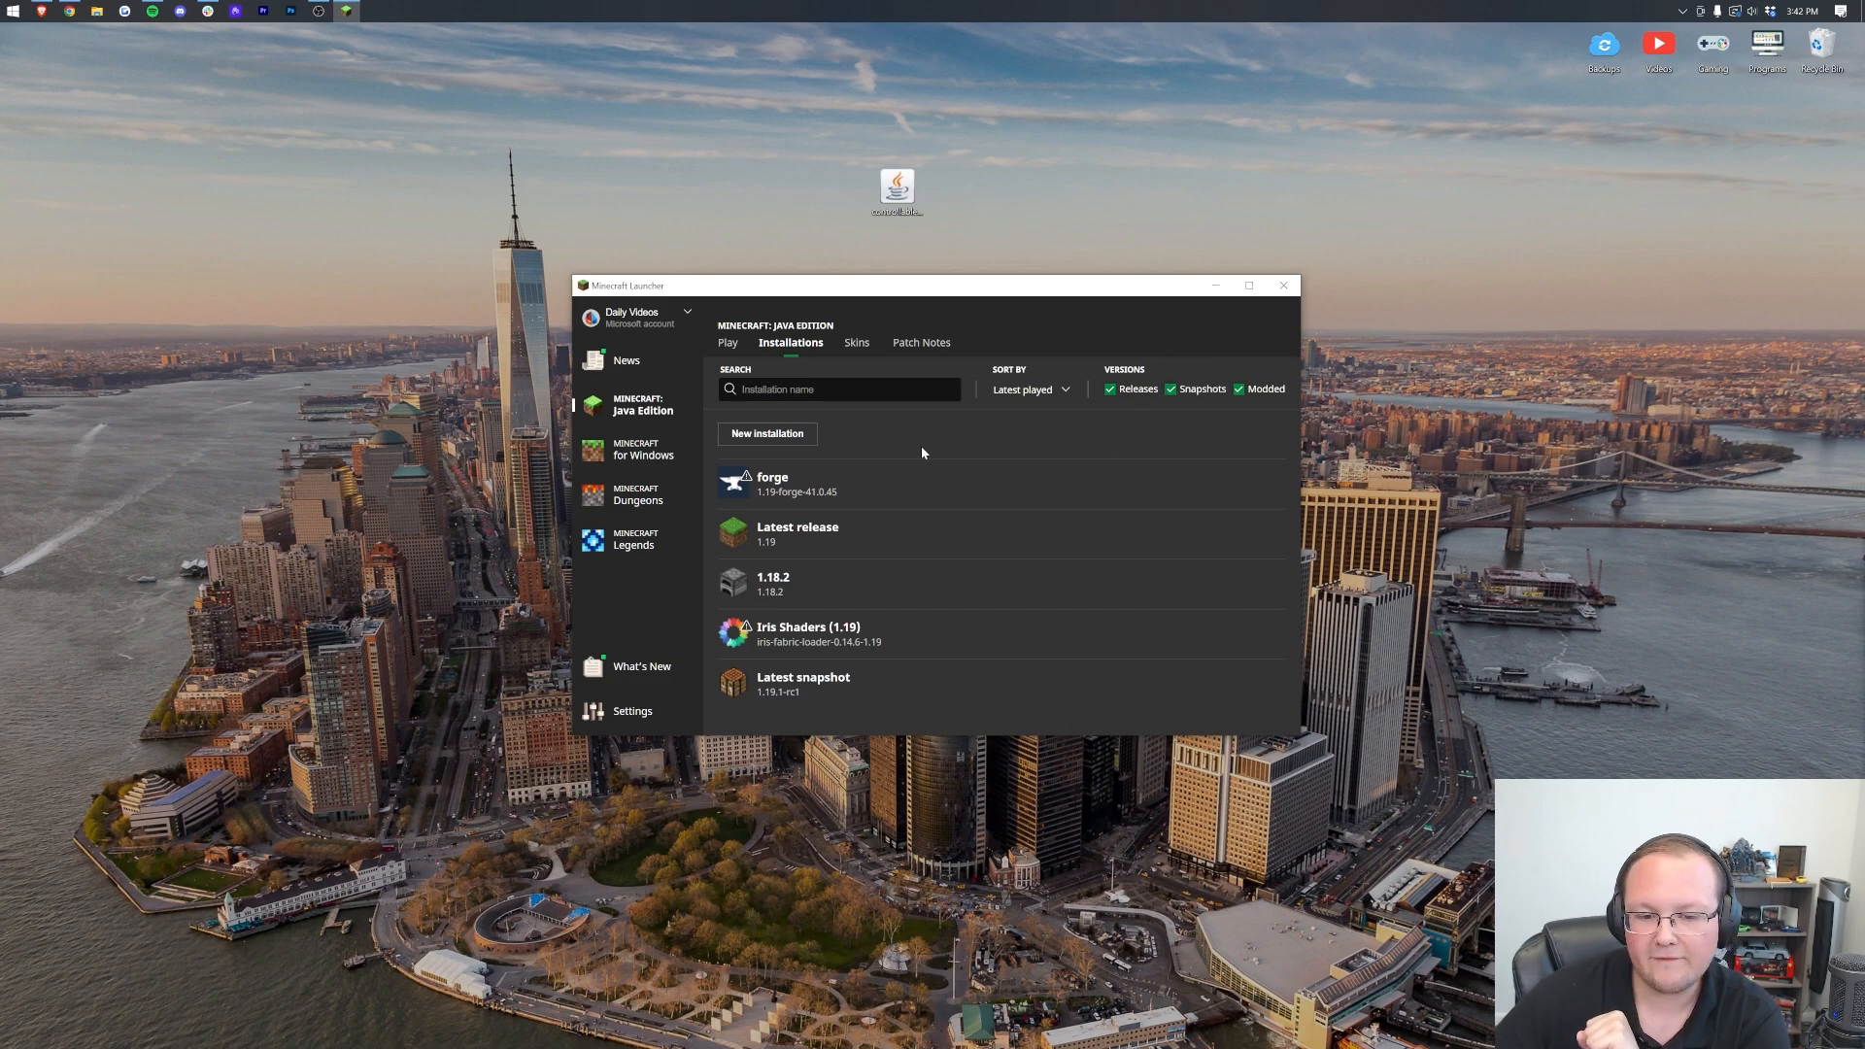
mouse_move(805, 509)
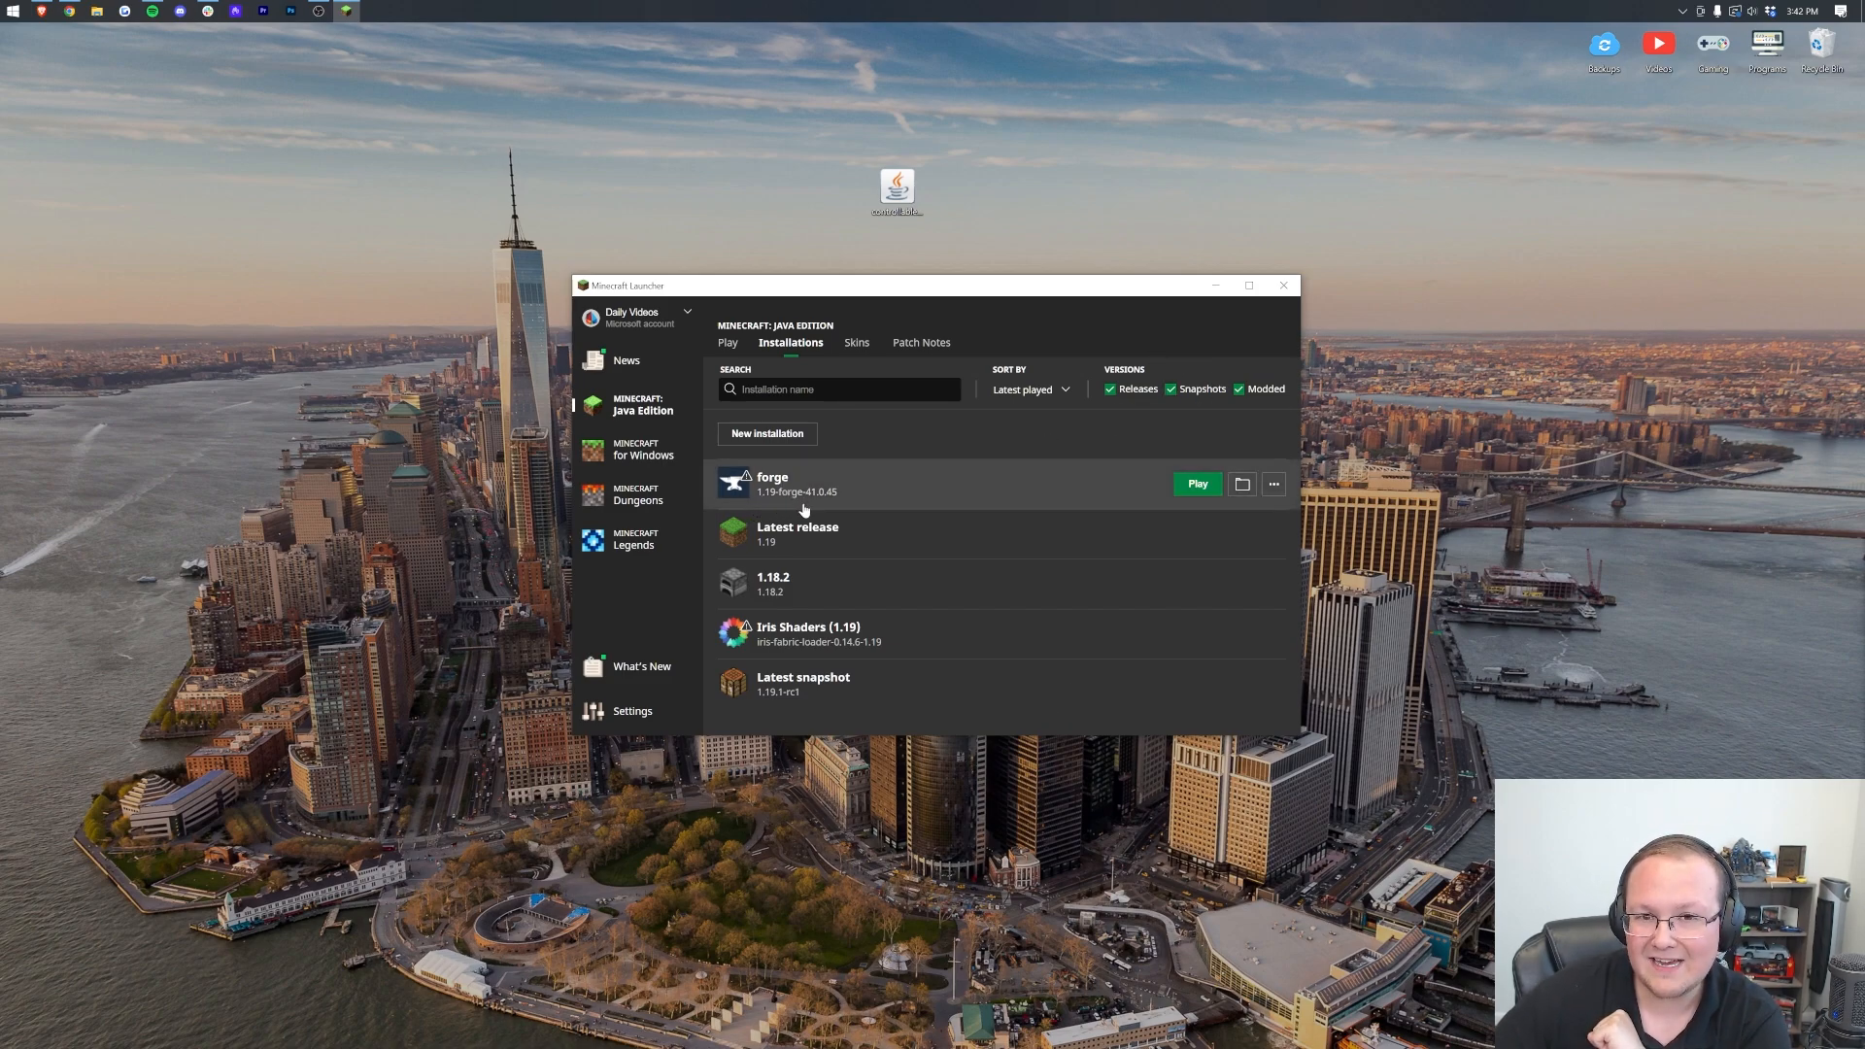
left_click(767, 433)
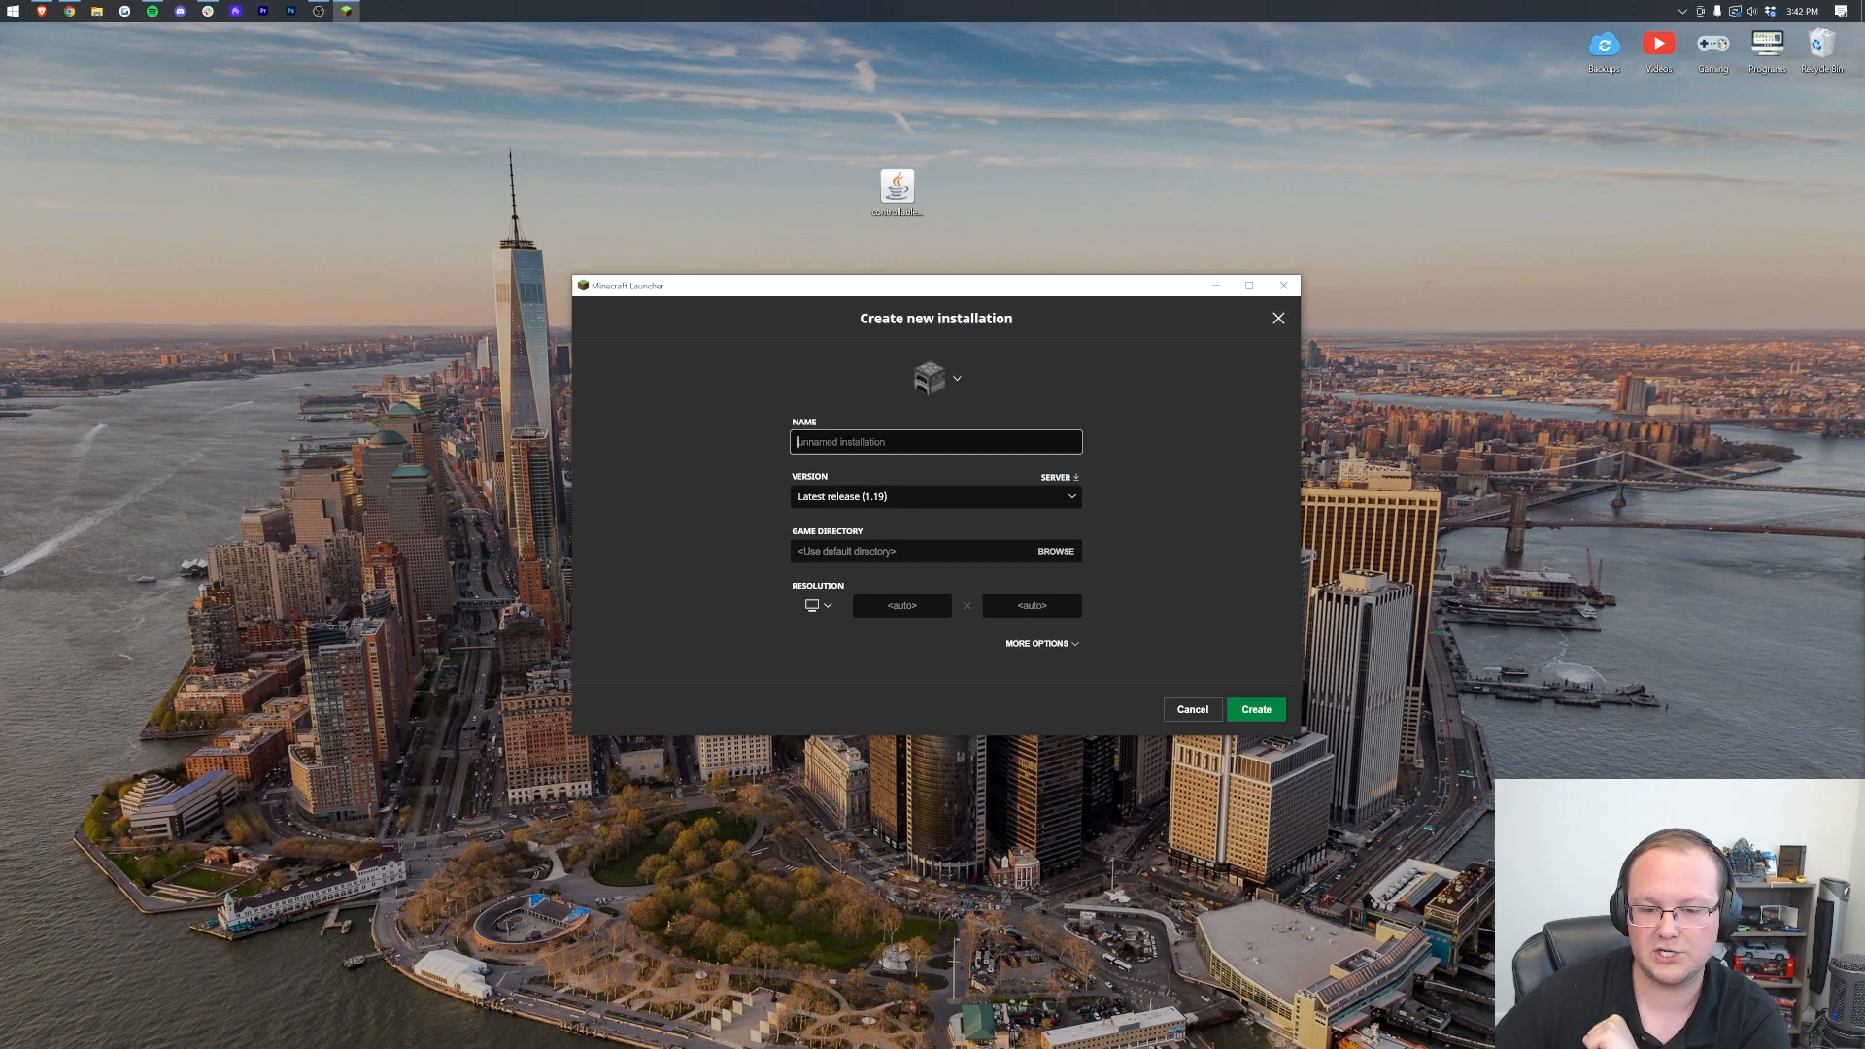
Create installation 'Minecraft Forge 1.19' using 1.19-forge-41.0.45 at 1920x1080
type("Minecraft Forge 1.19")
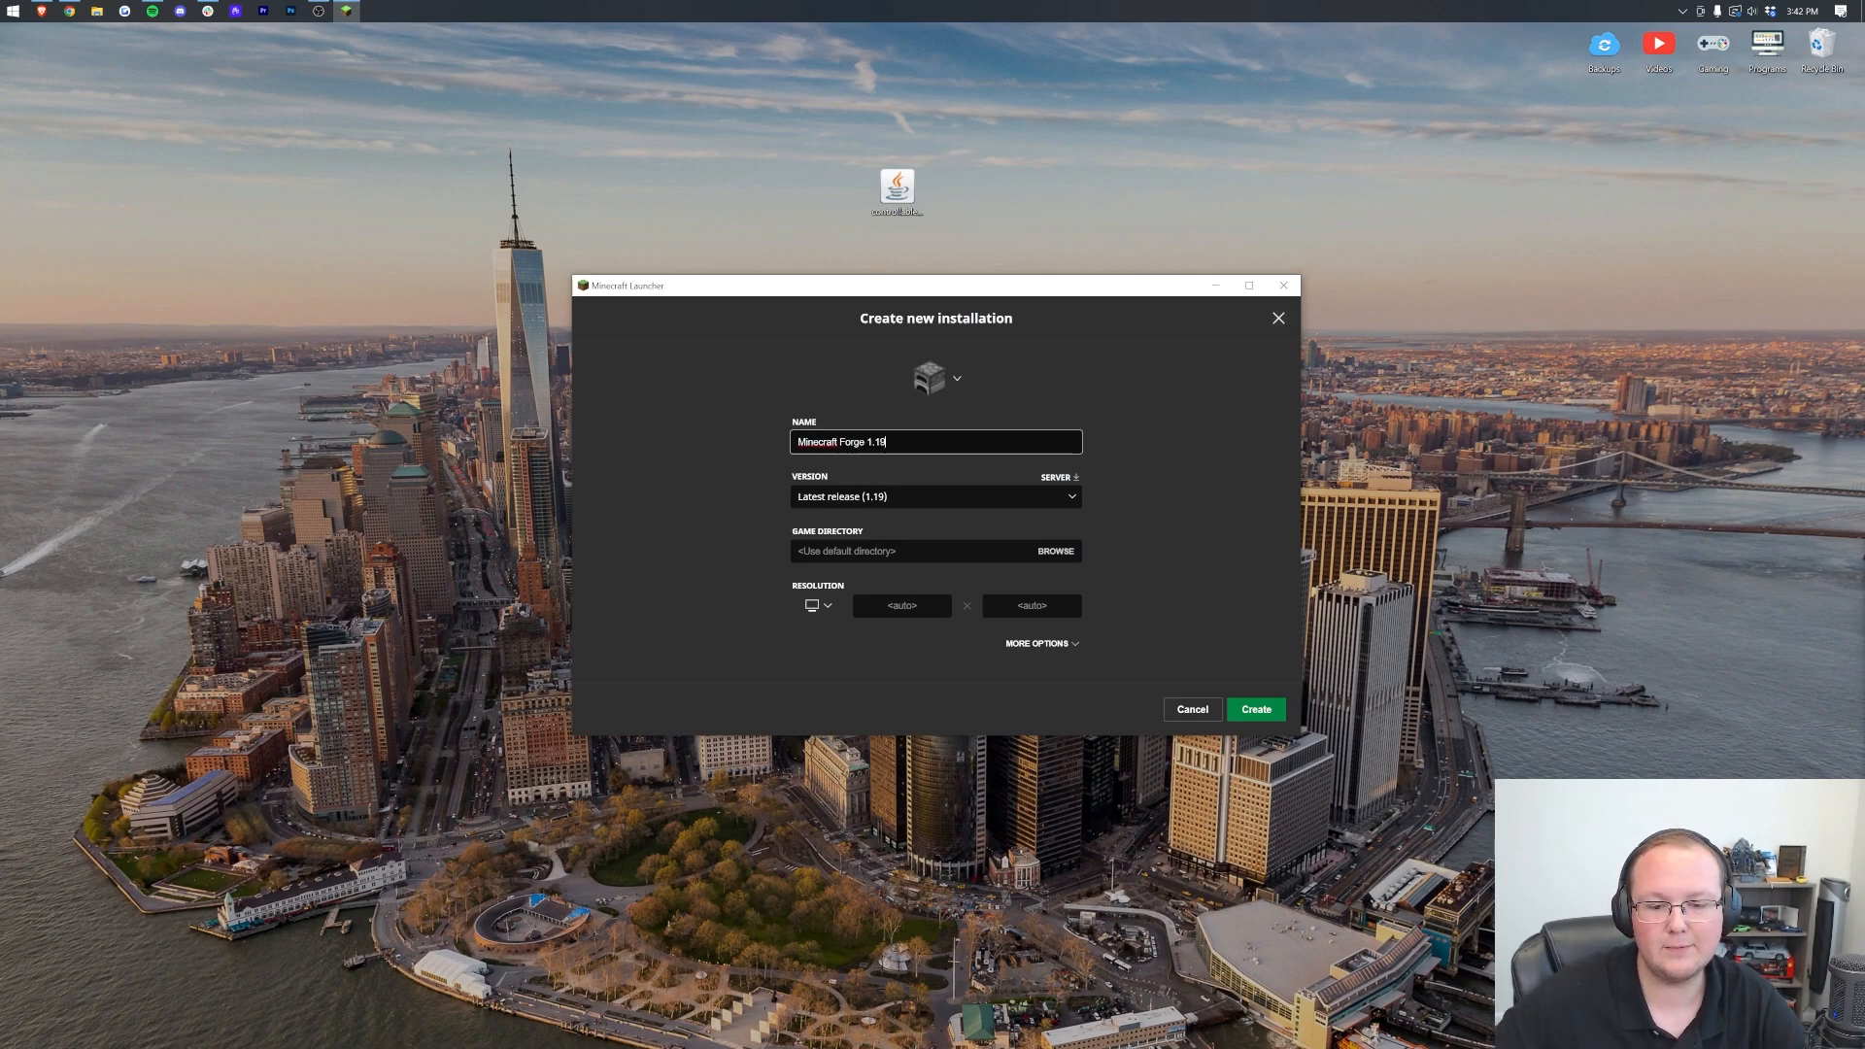
left_click(933, 496)
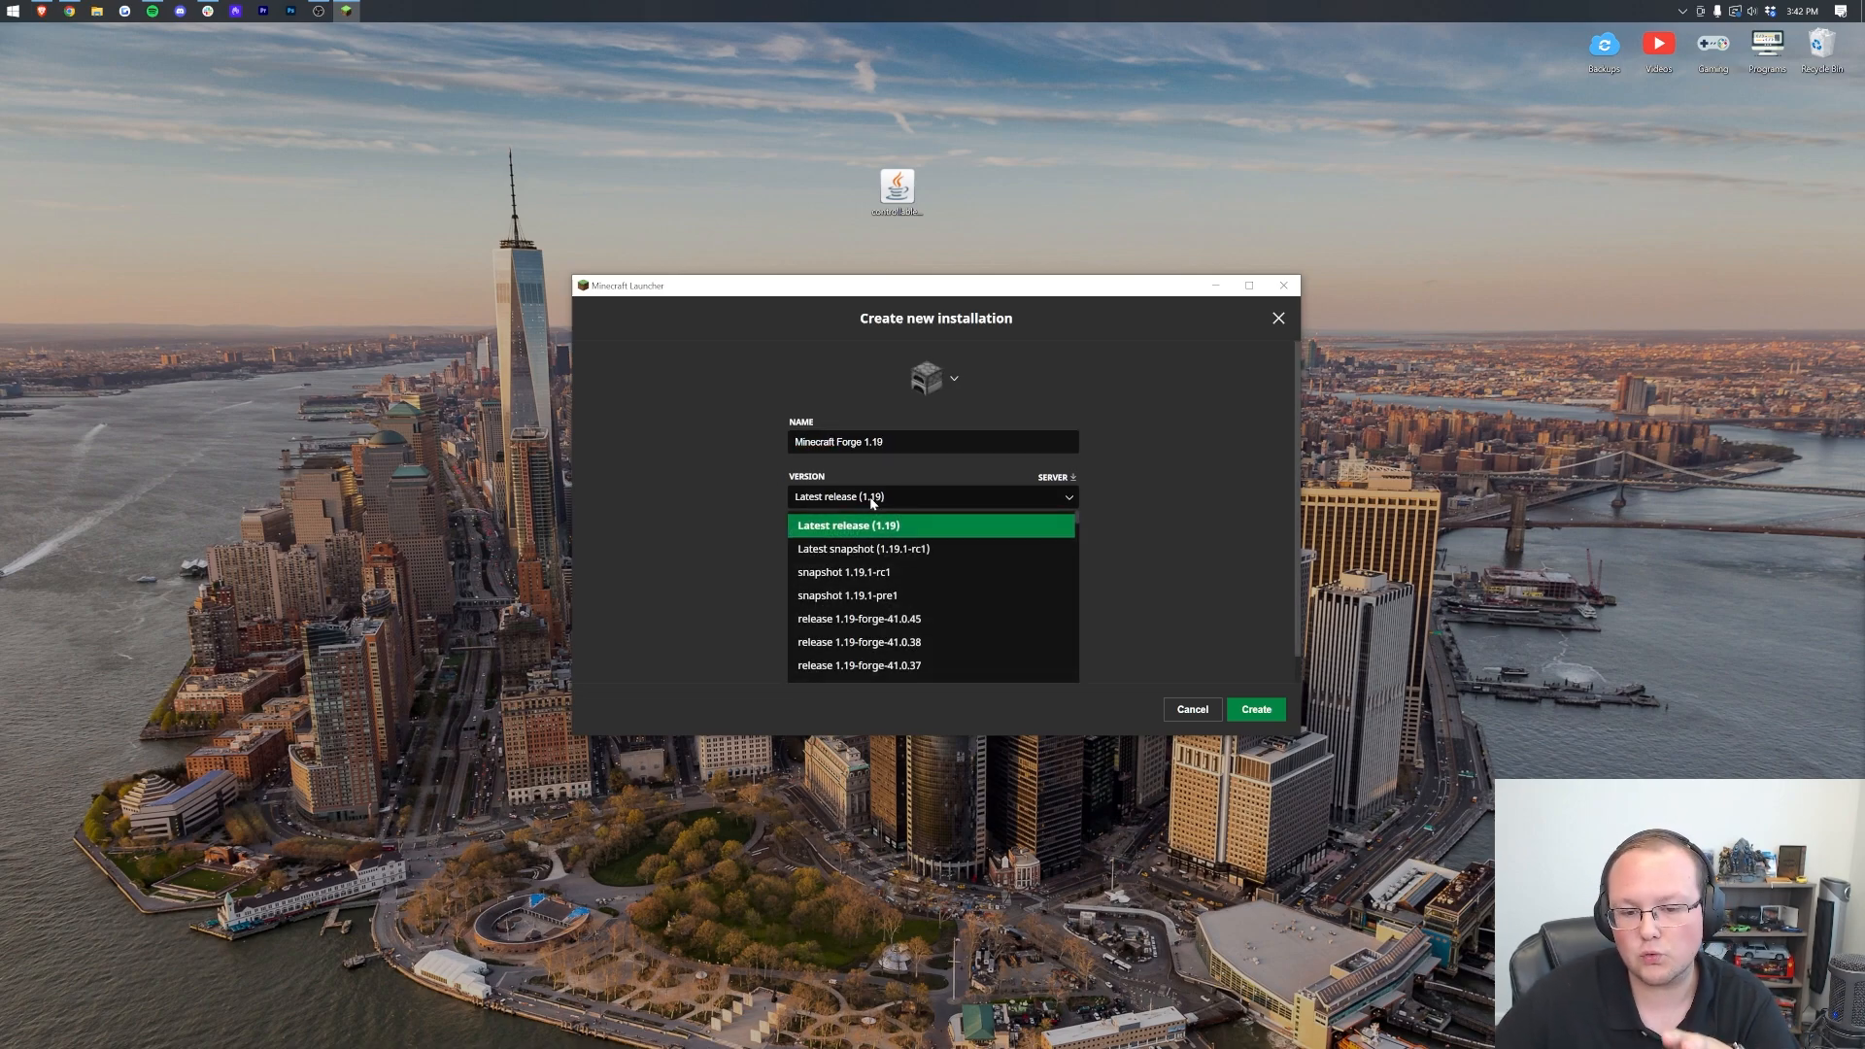
scroll("down", 3)
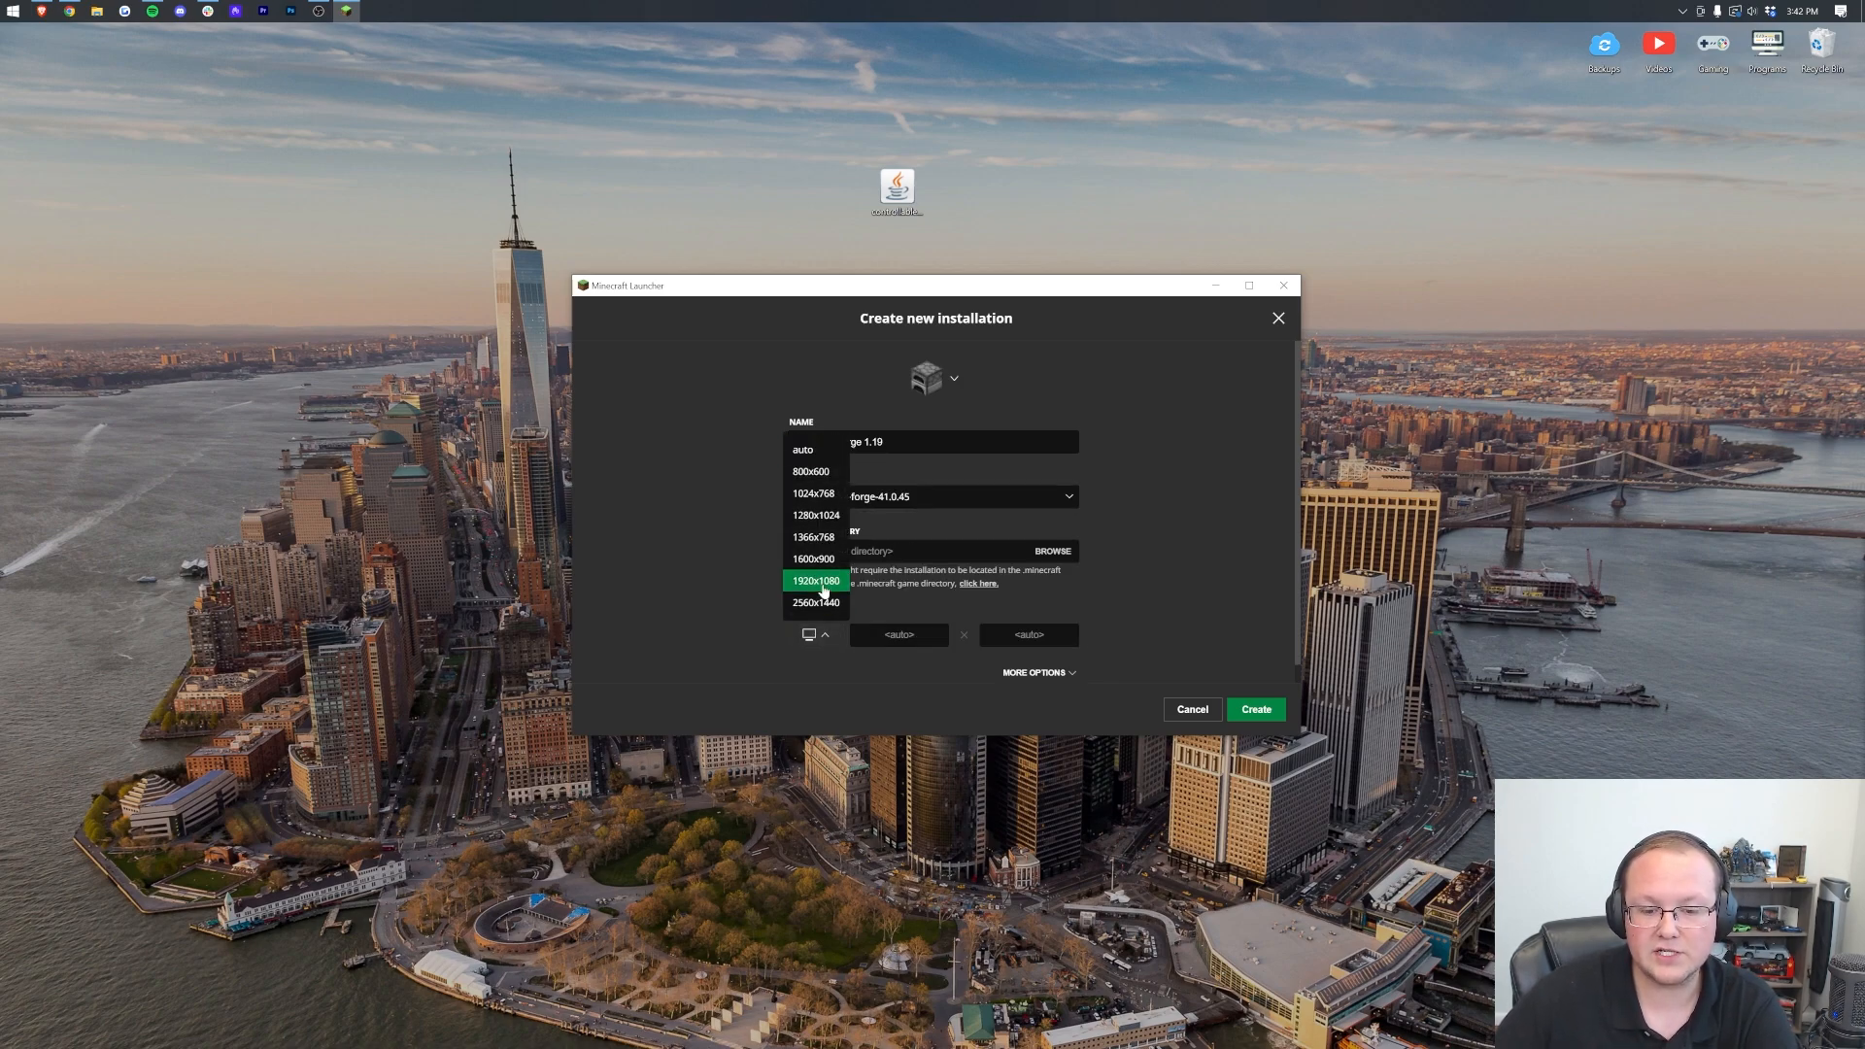
left_click(816, 581)
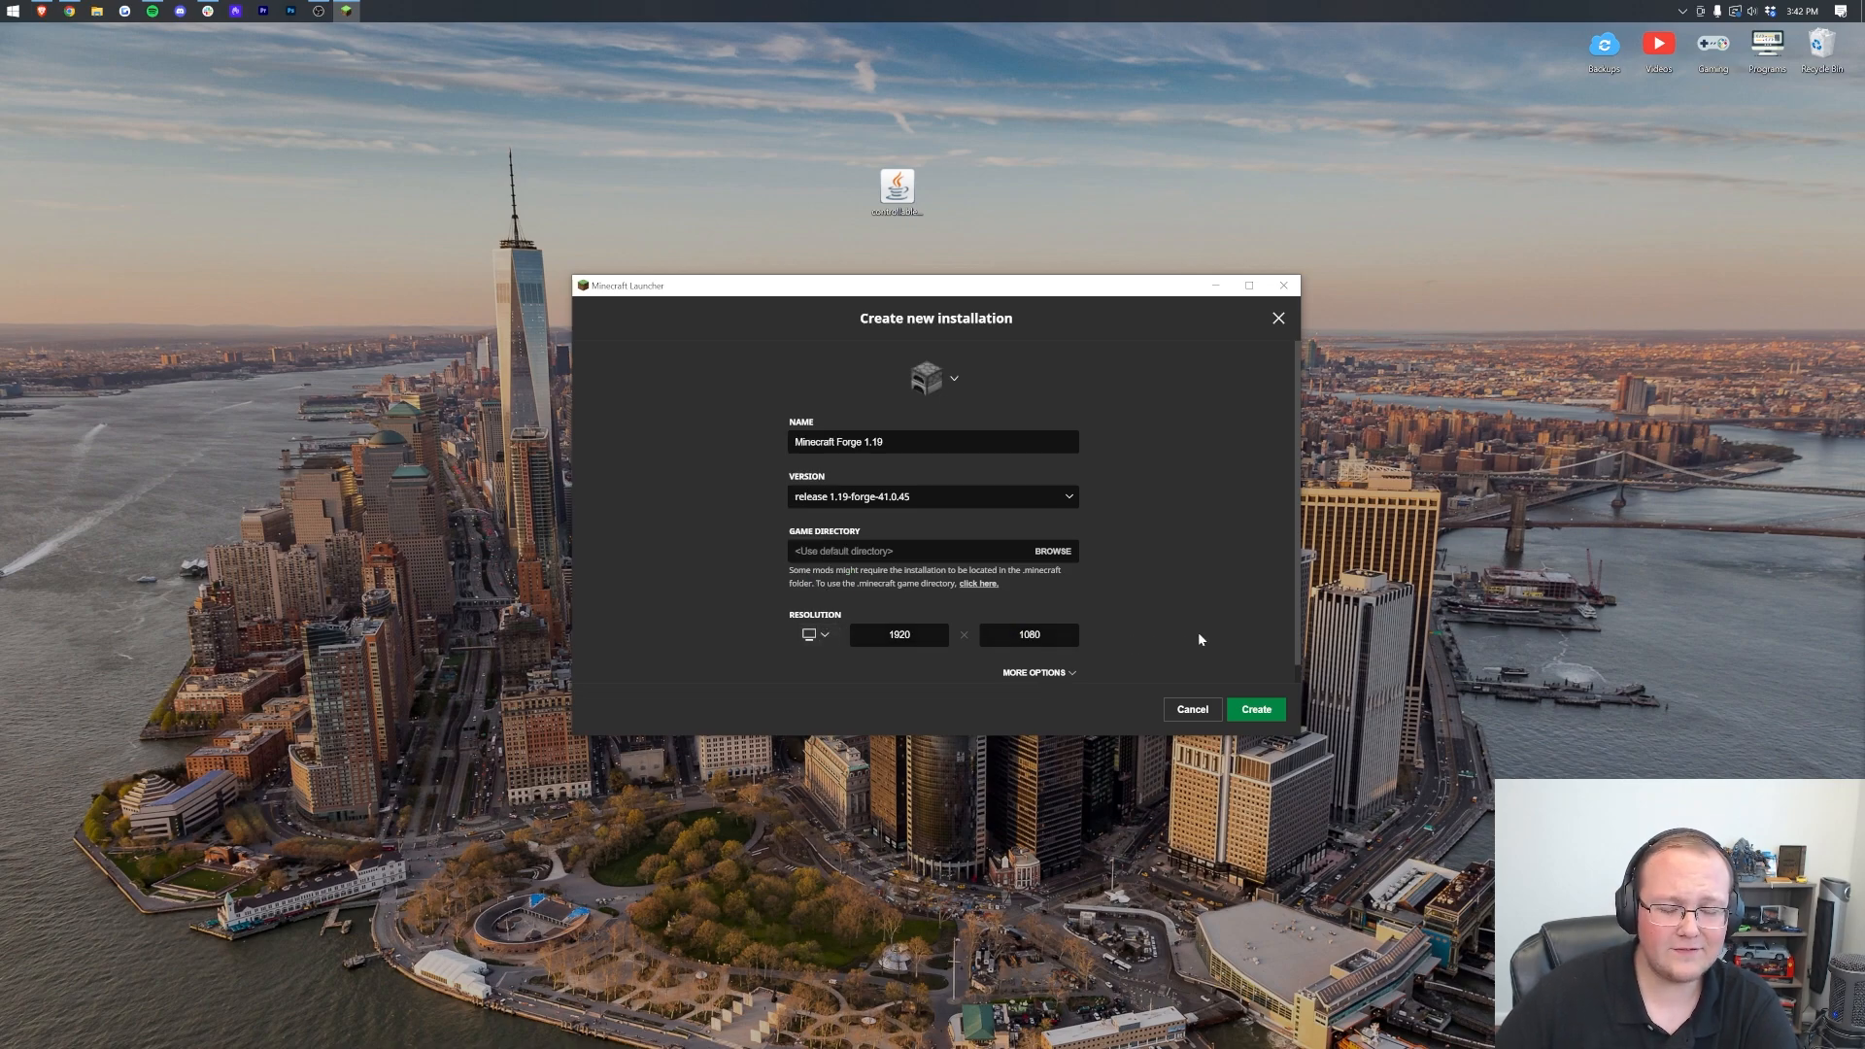
mouse_move(1044, 539)
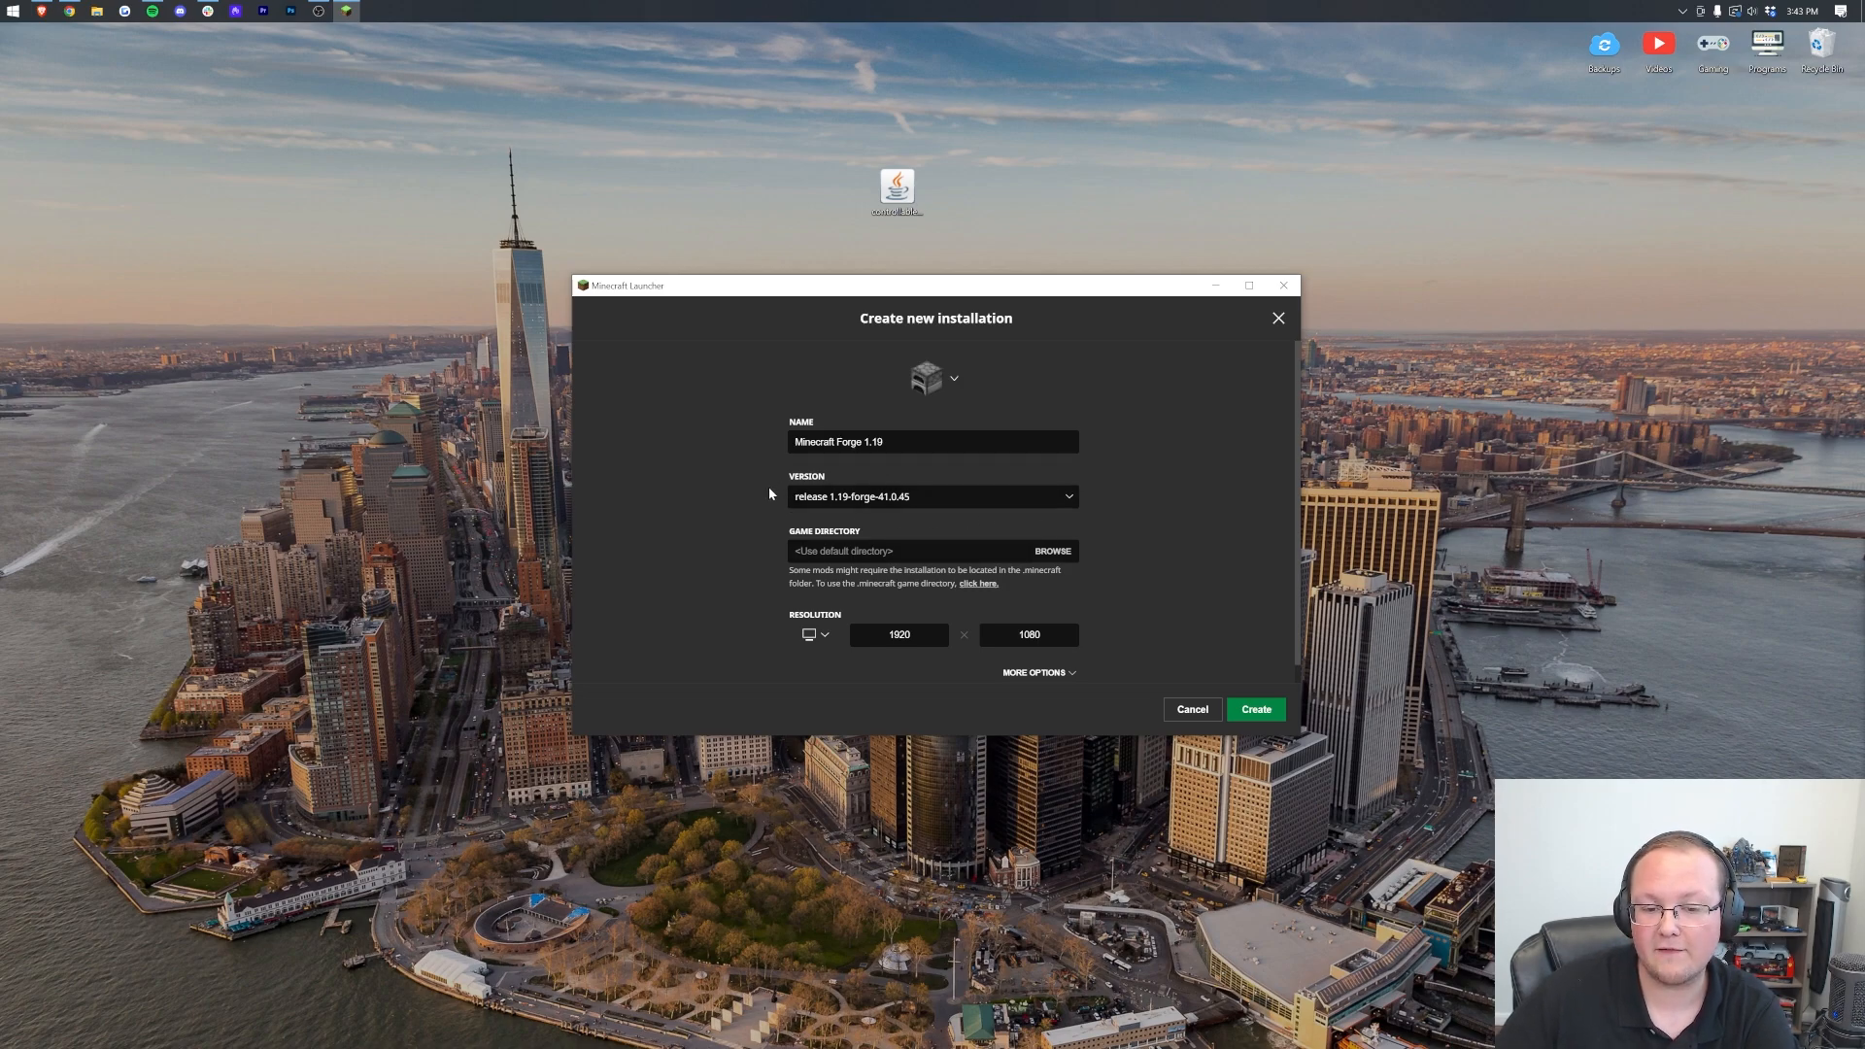
left_click(1256, 709)
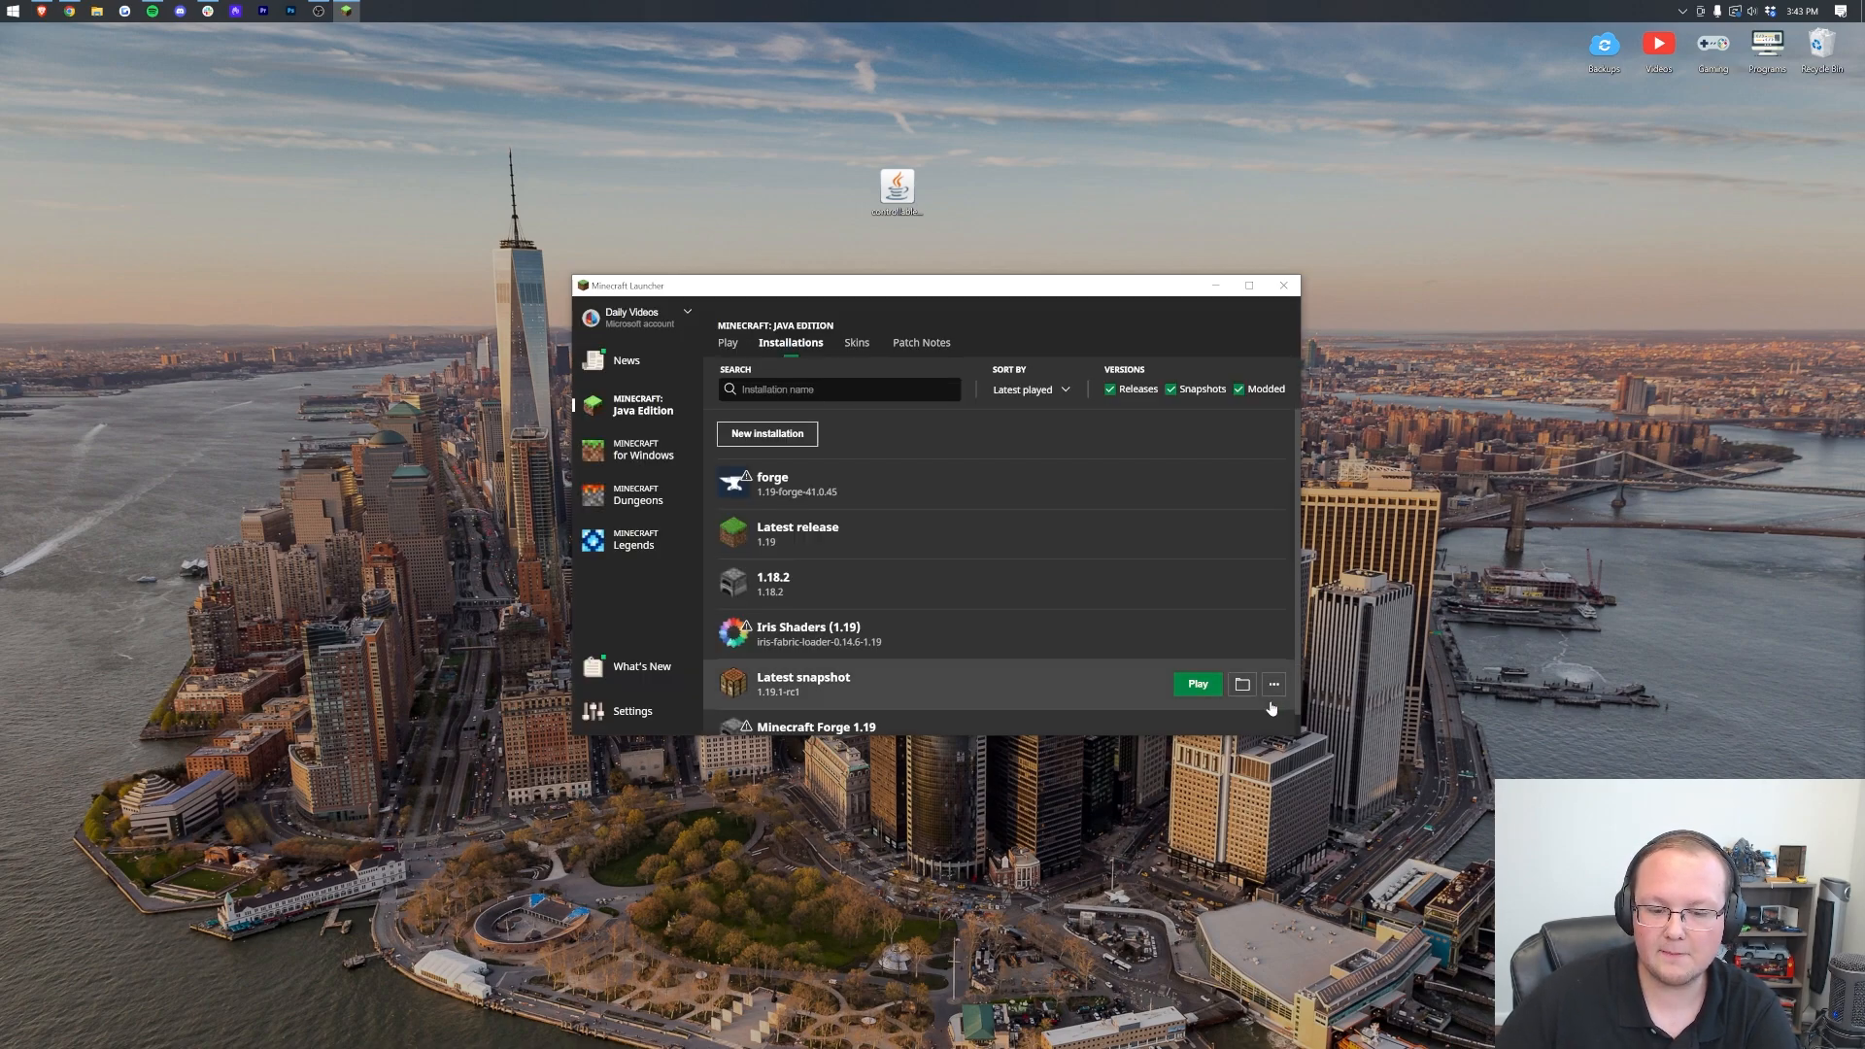
Play the Minecraft Forge 1.19 installation, accepting the modified-installation warning
scroll("down", 3)
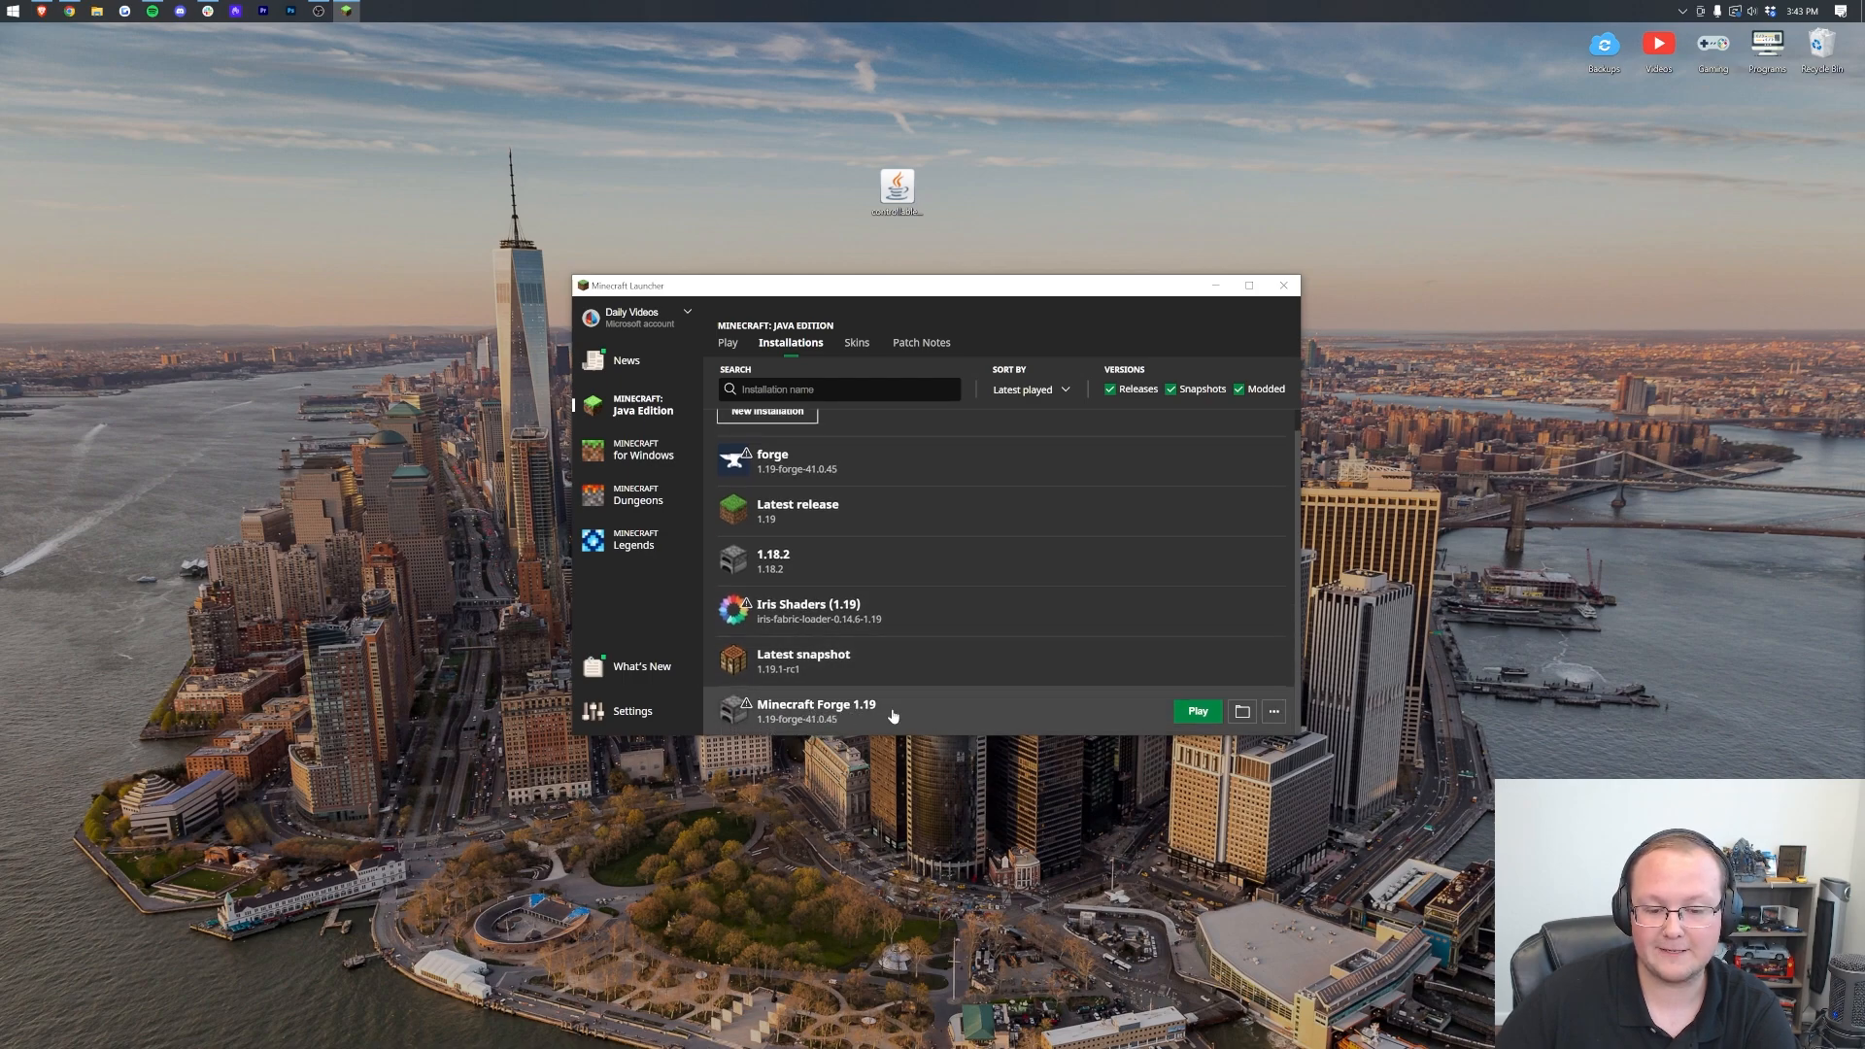
left_click(1197, 711)
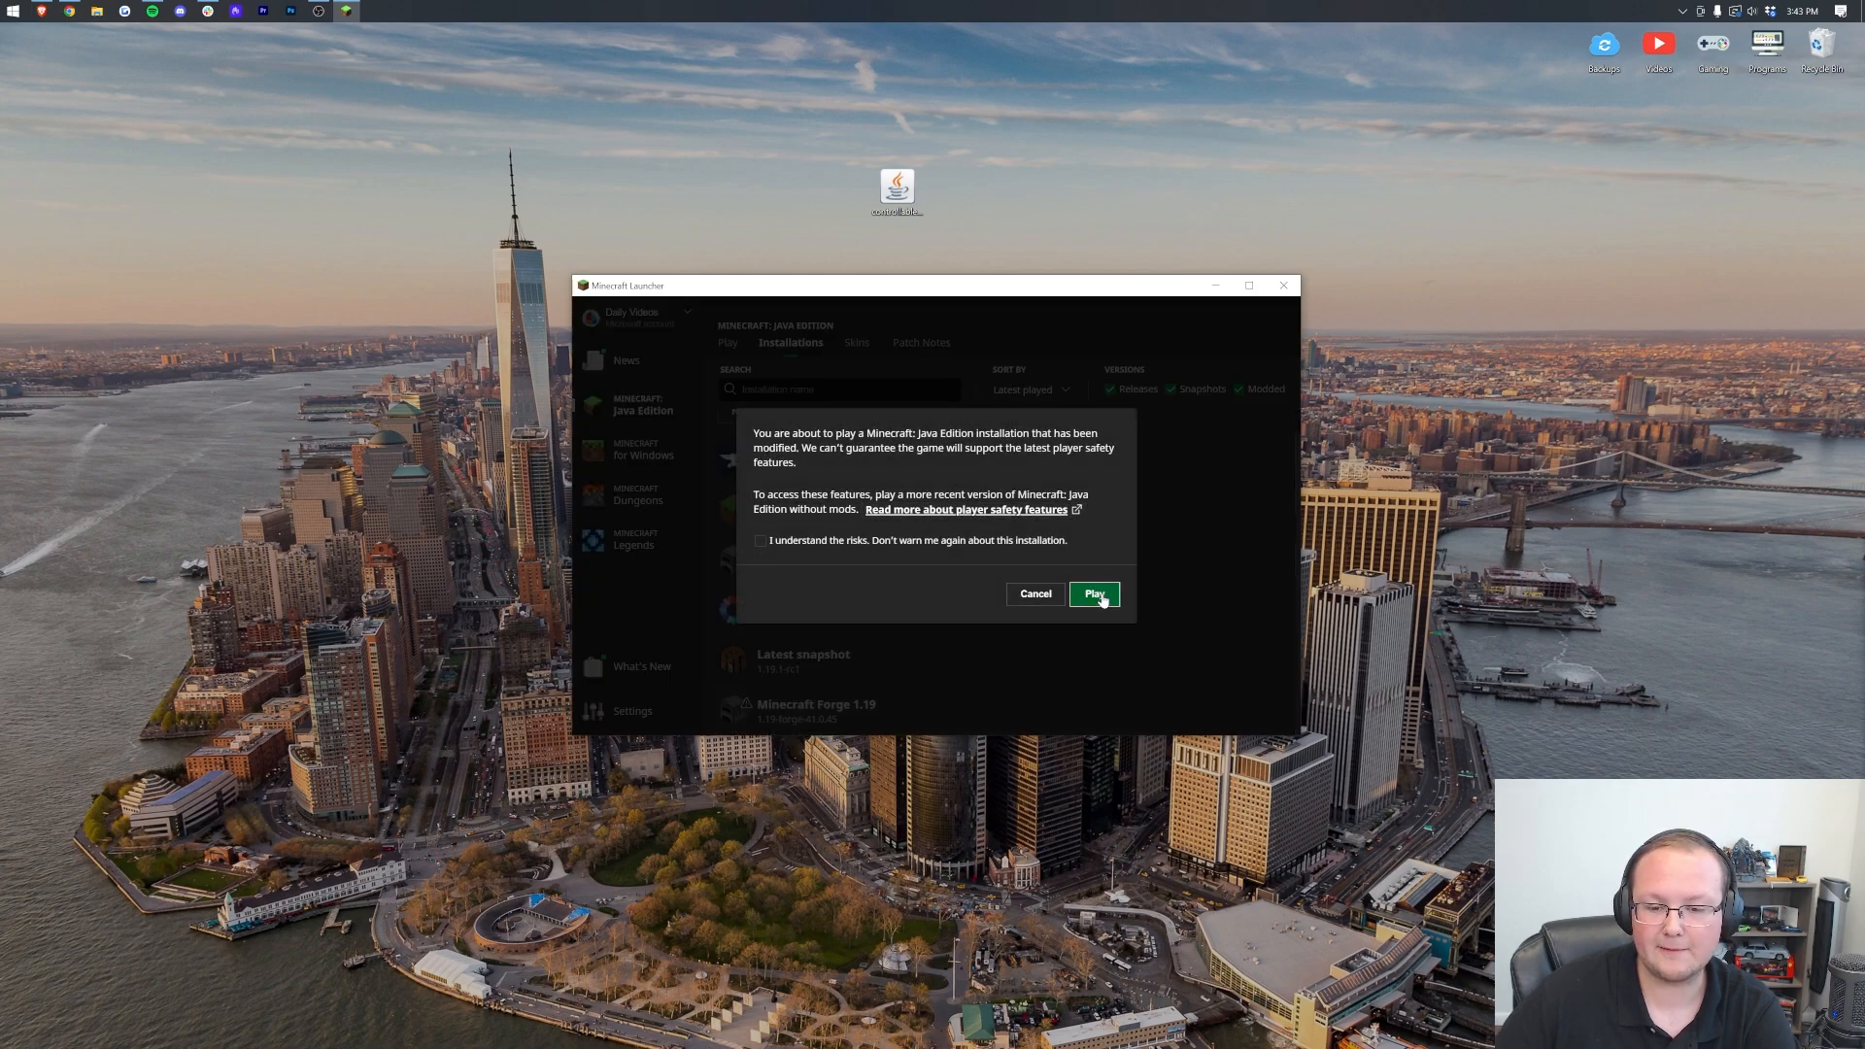
left_click(1094, 594)
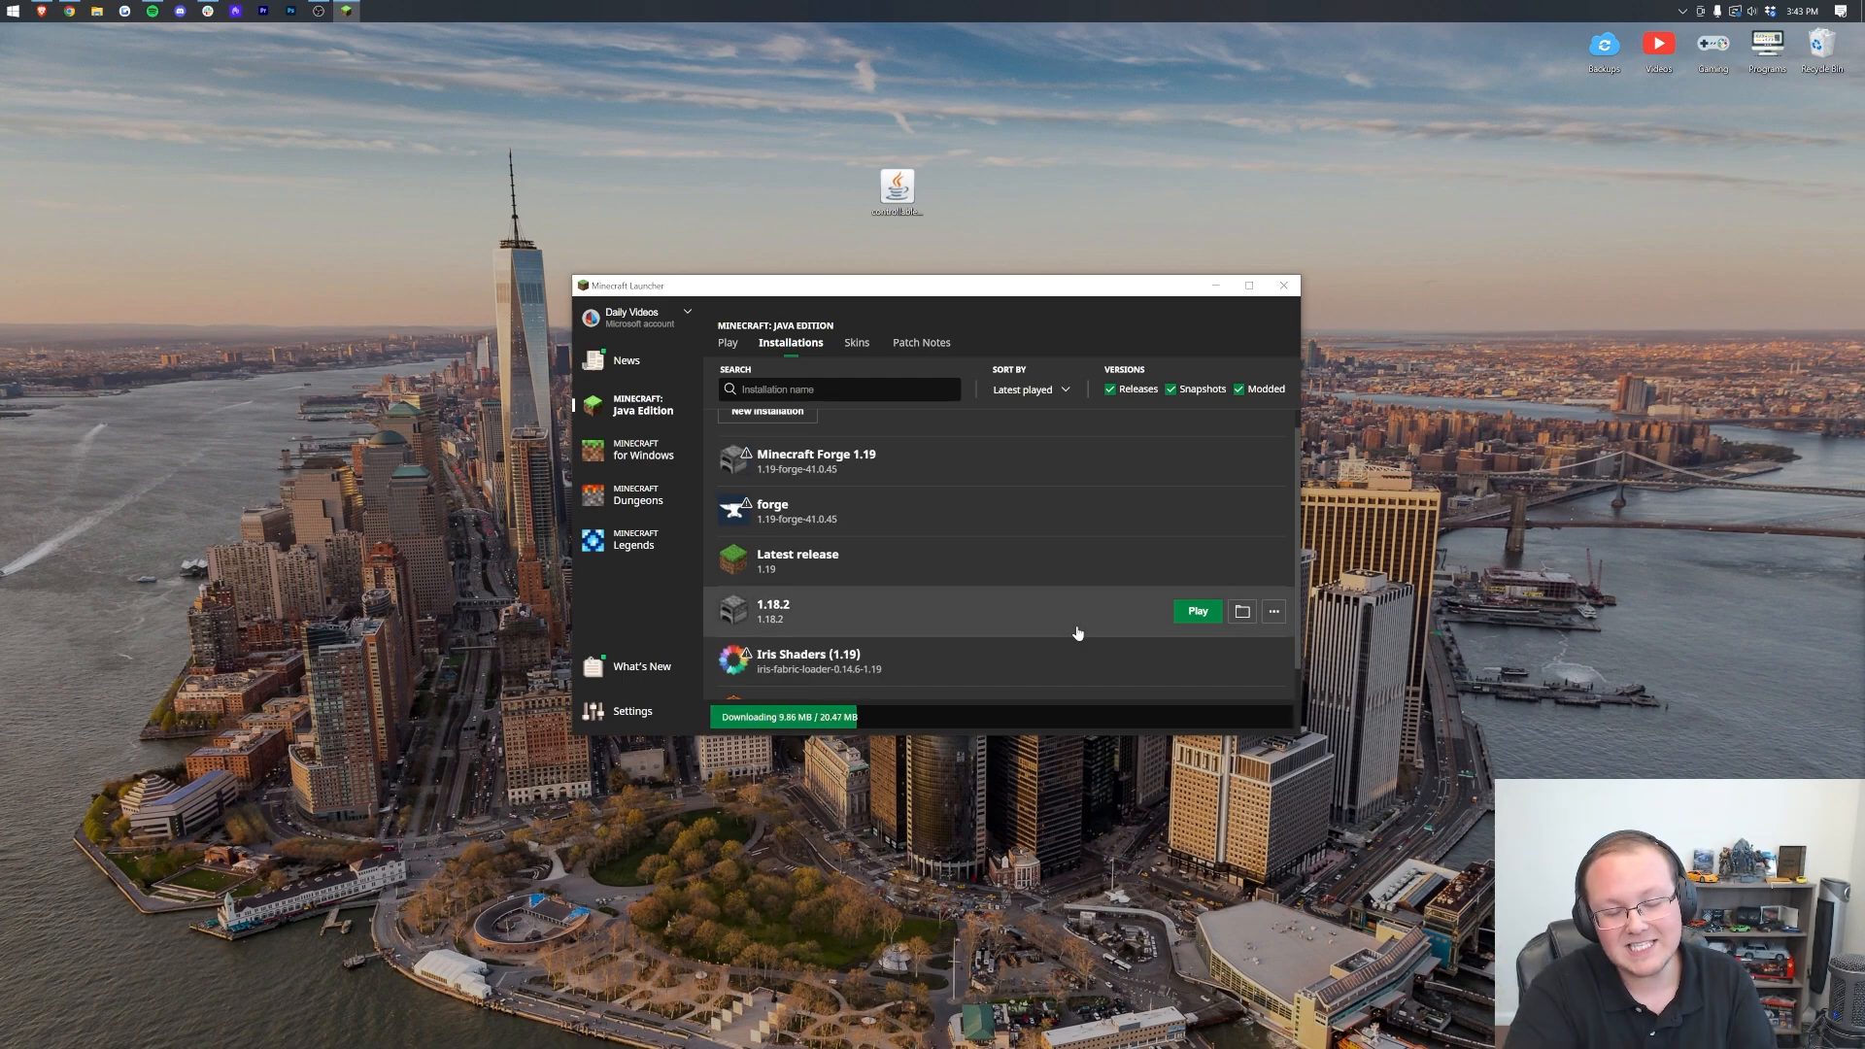
left_click(1283, 285)
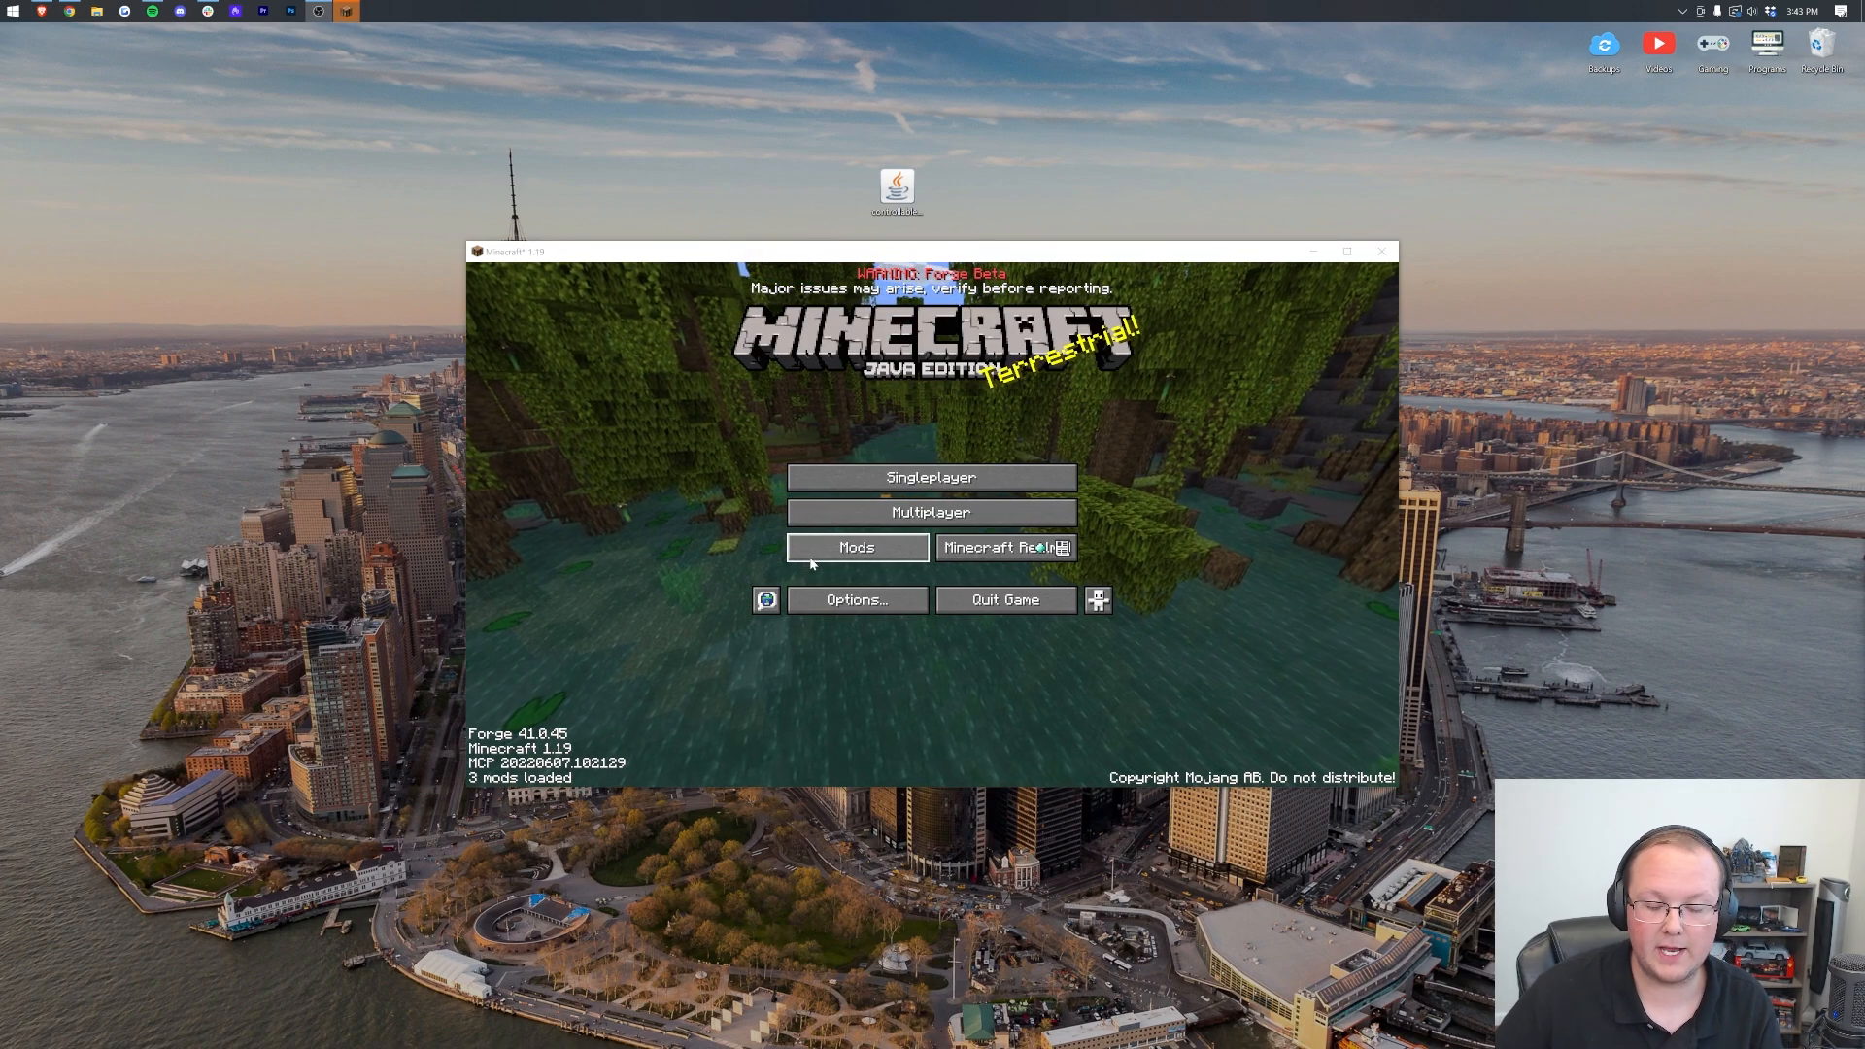
Replace the old mods-folder jar with Controllable 0.16.2, then close Explorer
left_click(856, 547)
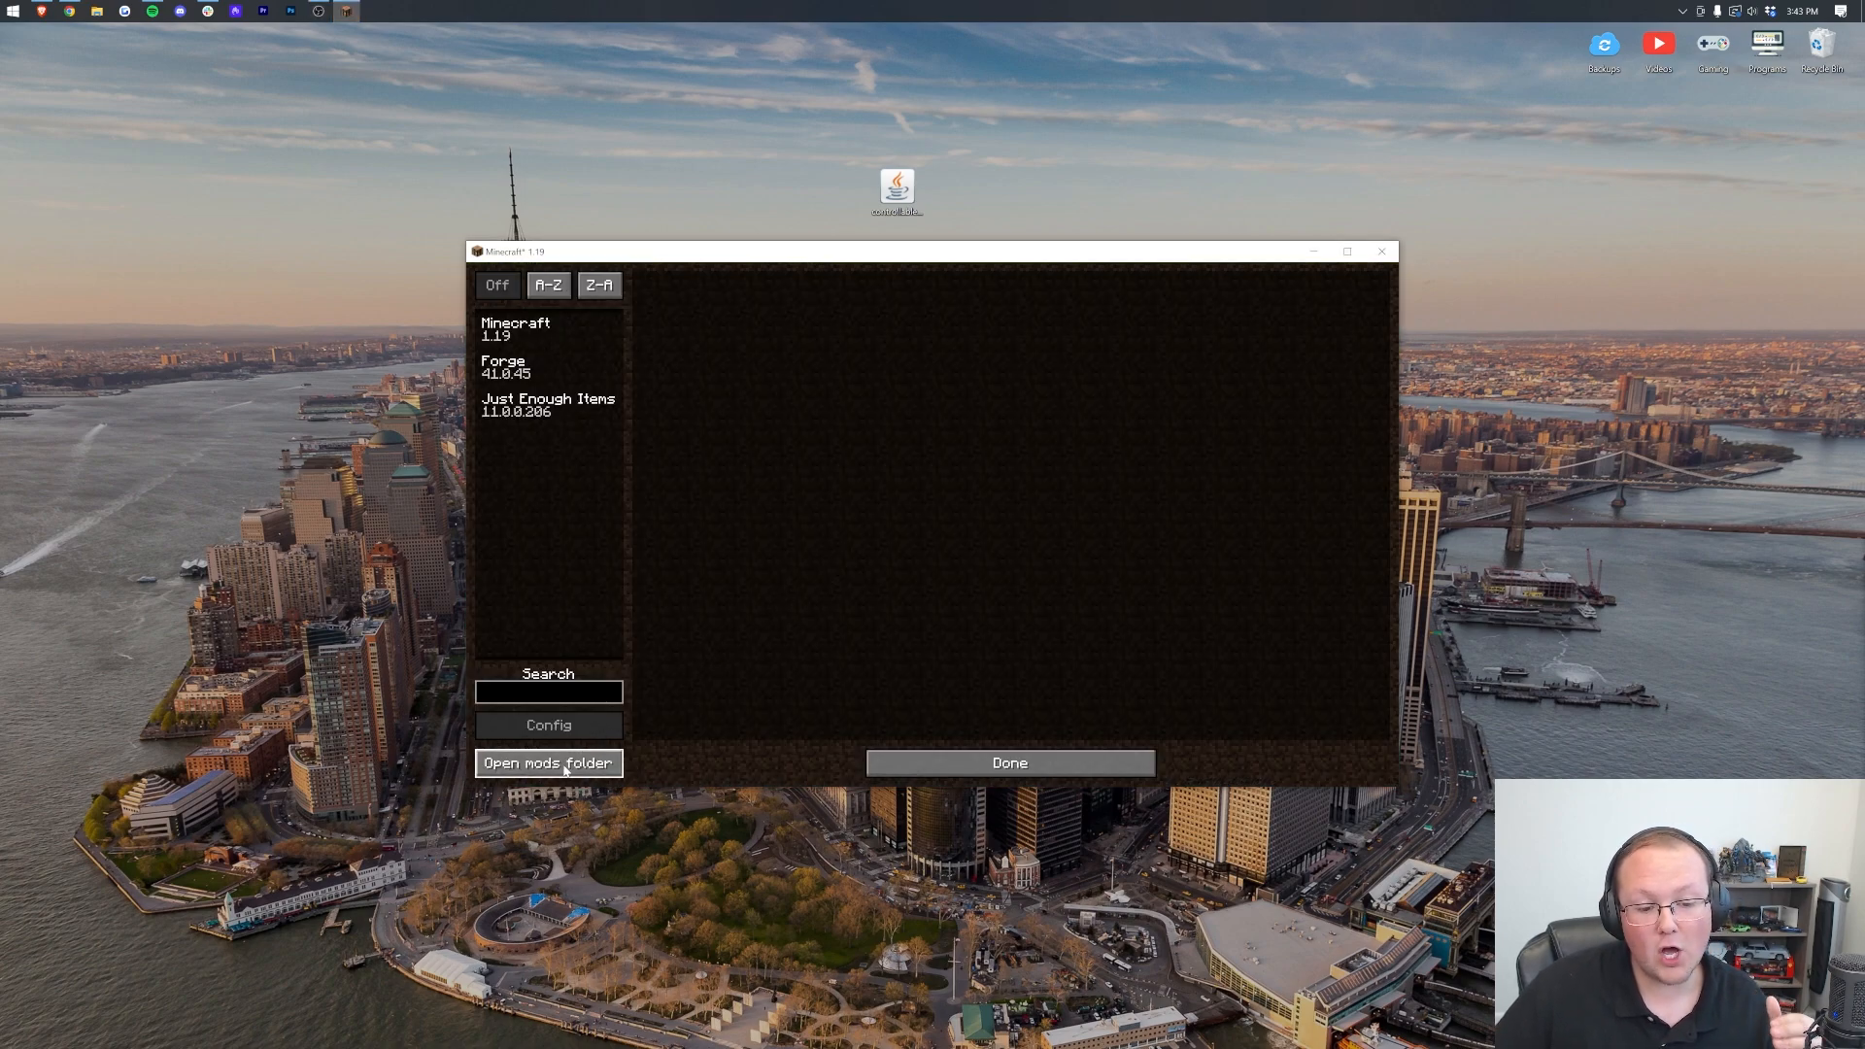
left_click(549, 763)
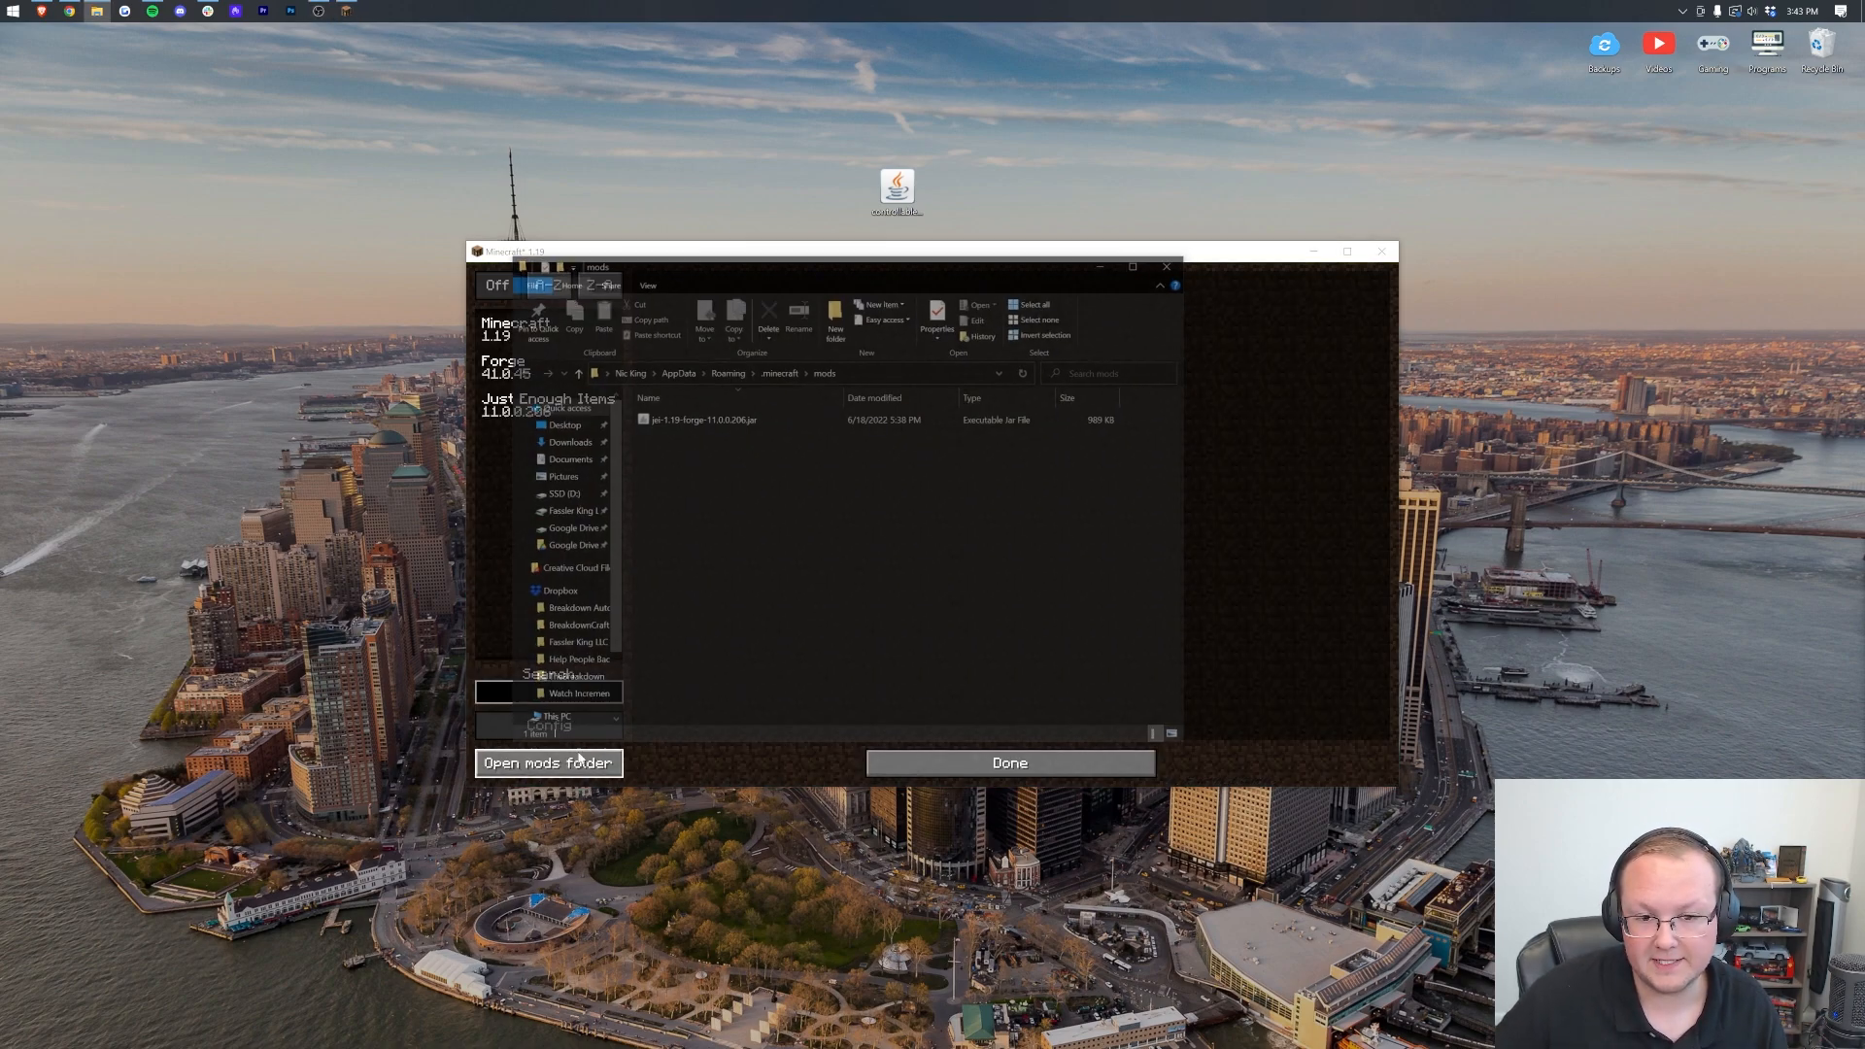
left_click(700, 417)
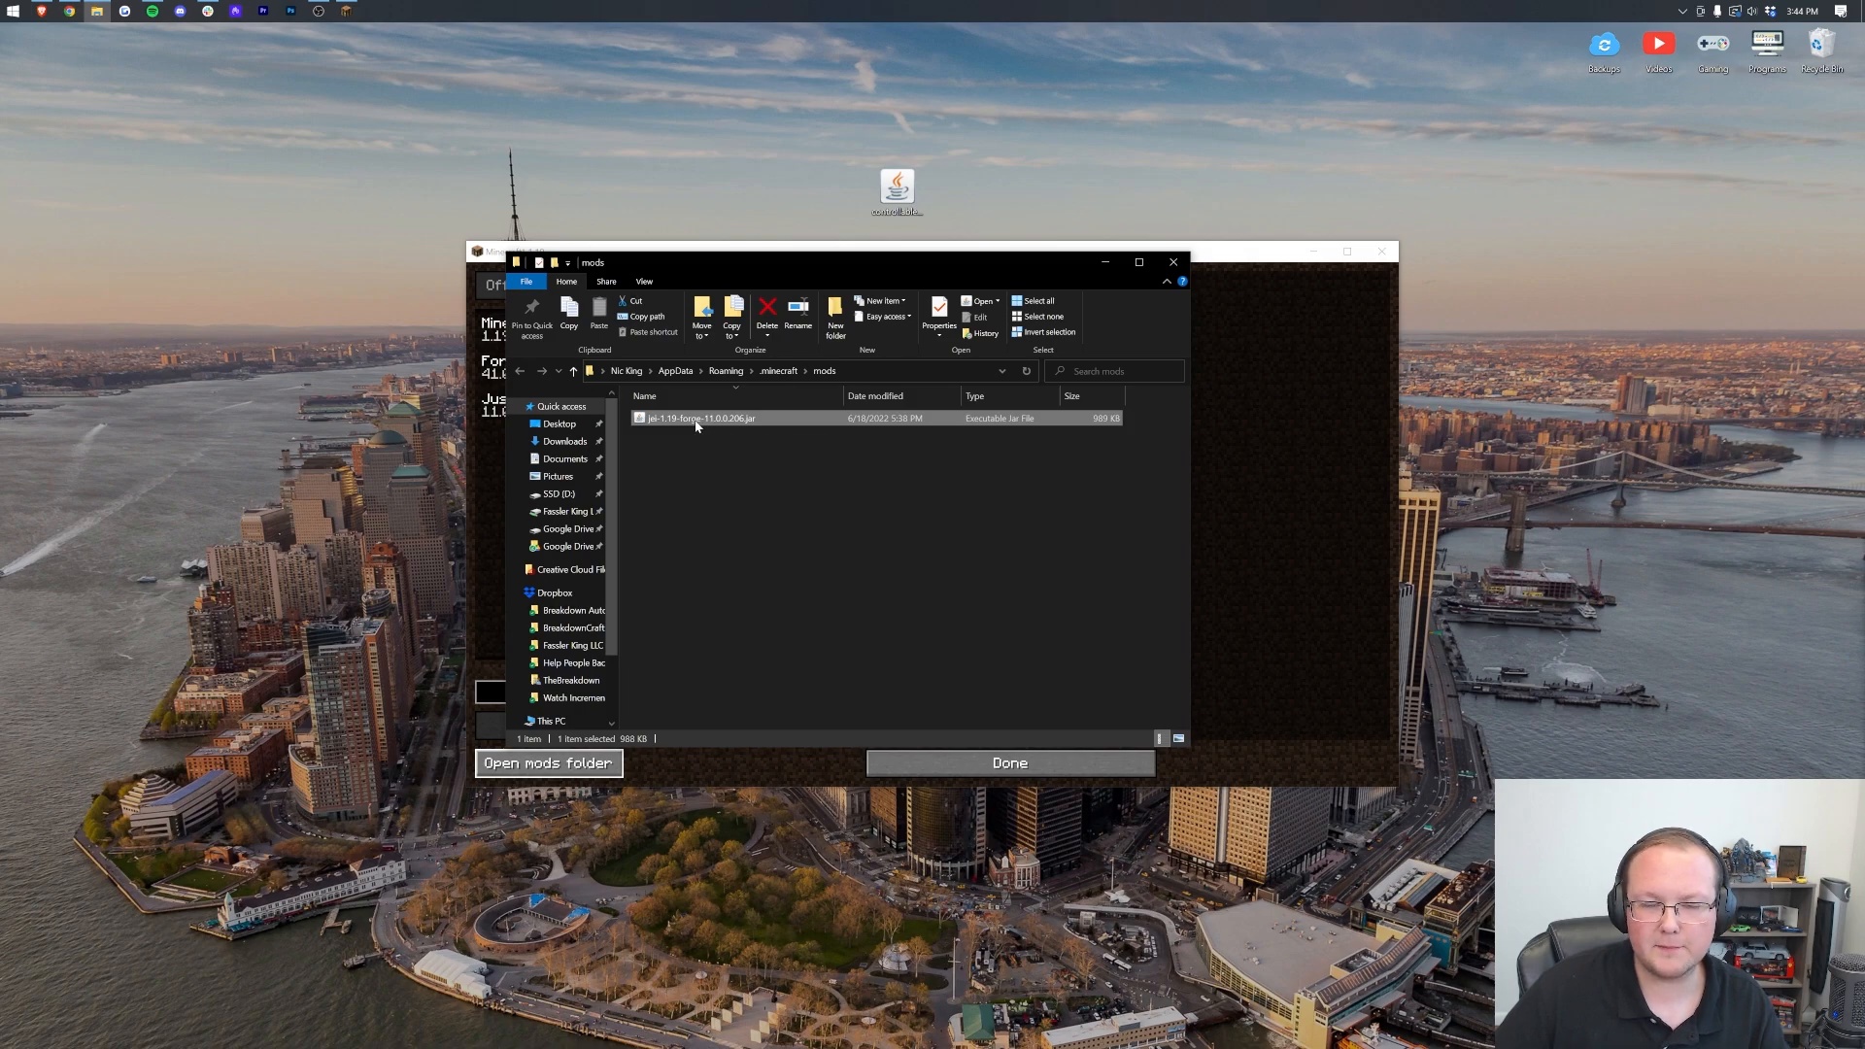
left_click(766, 307)
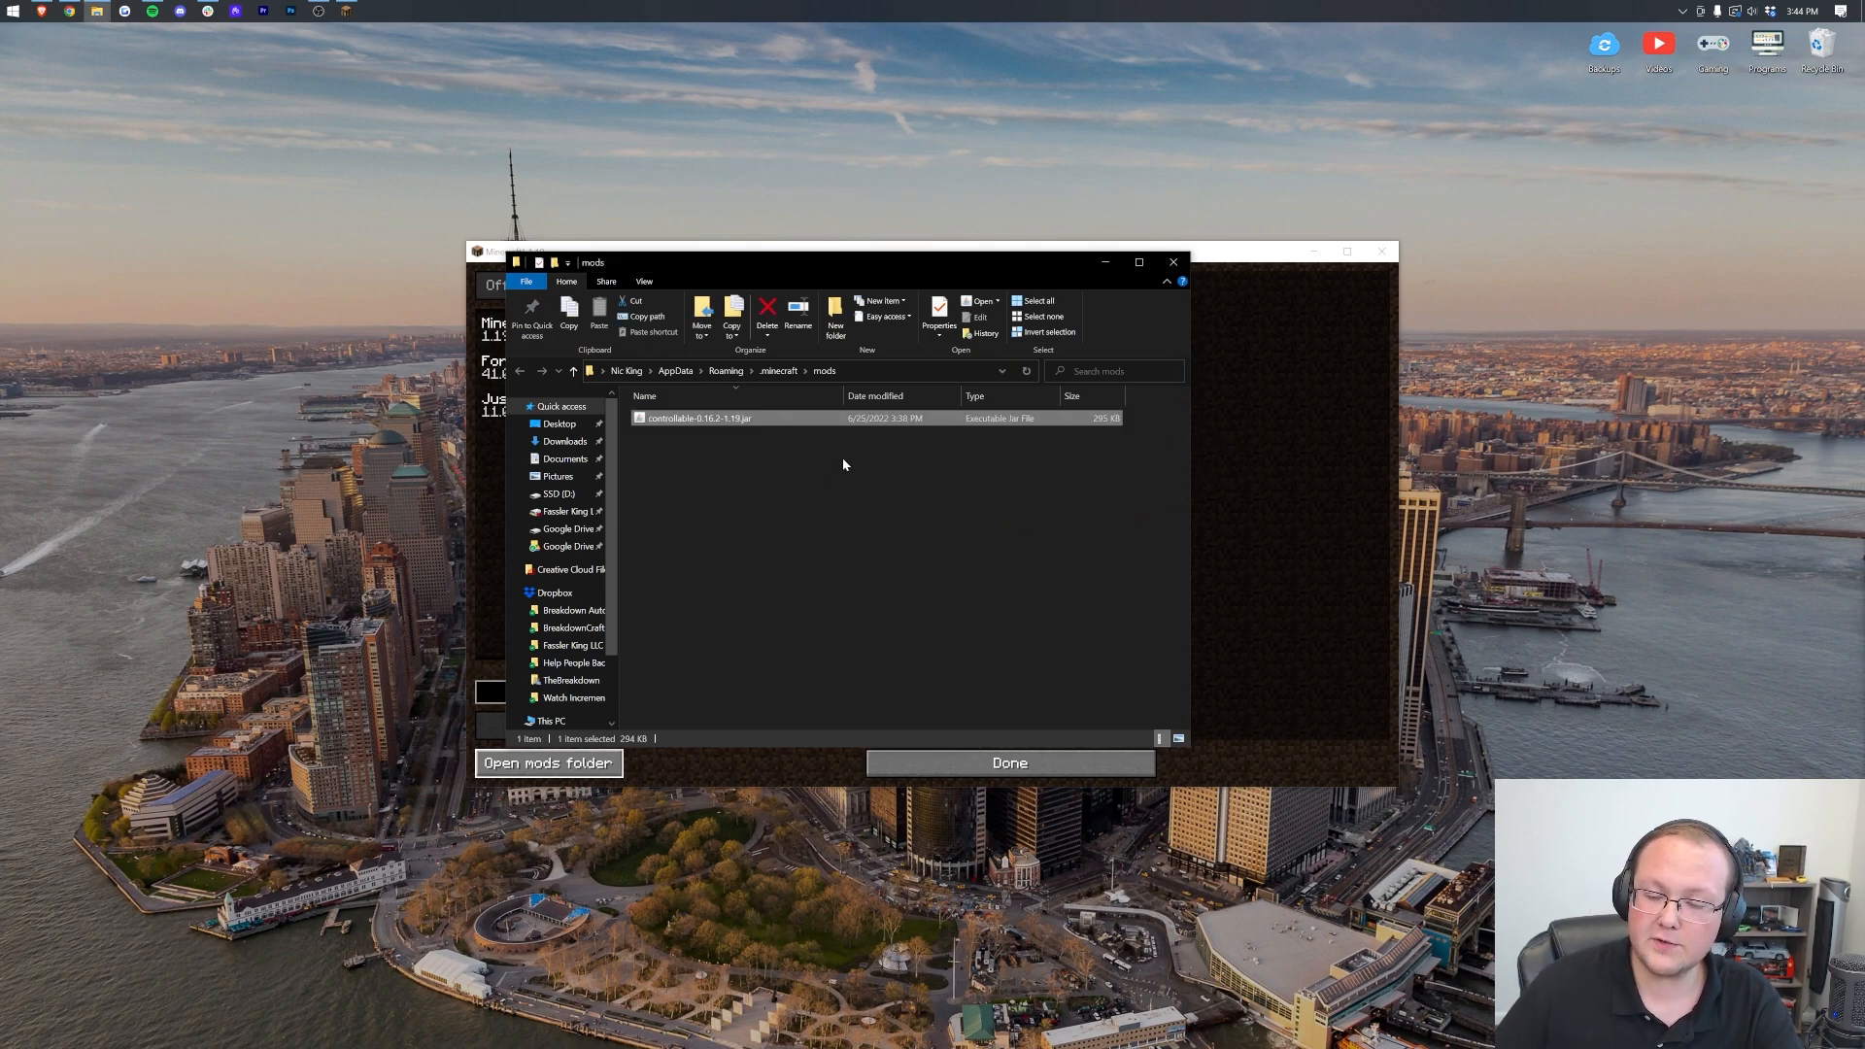
left_click(1172, 261)
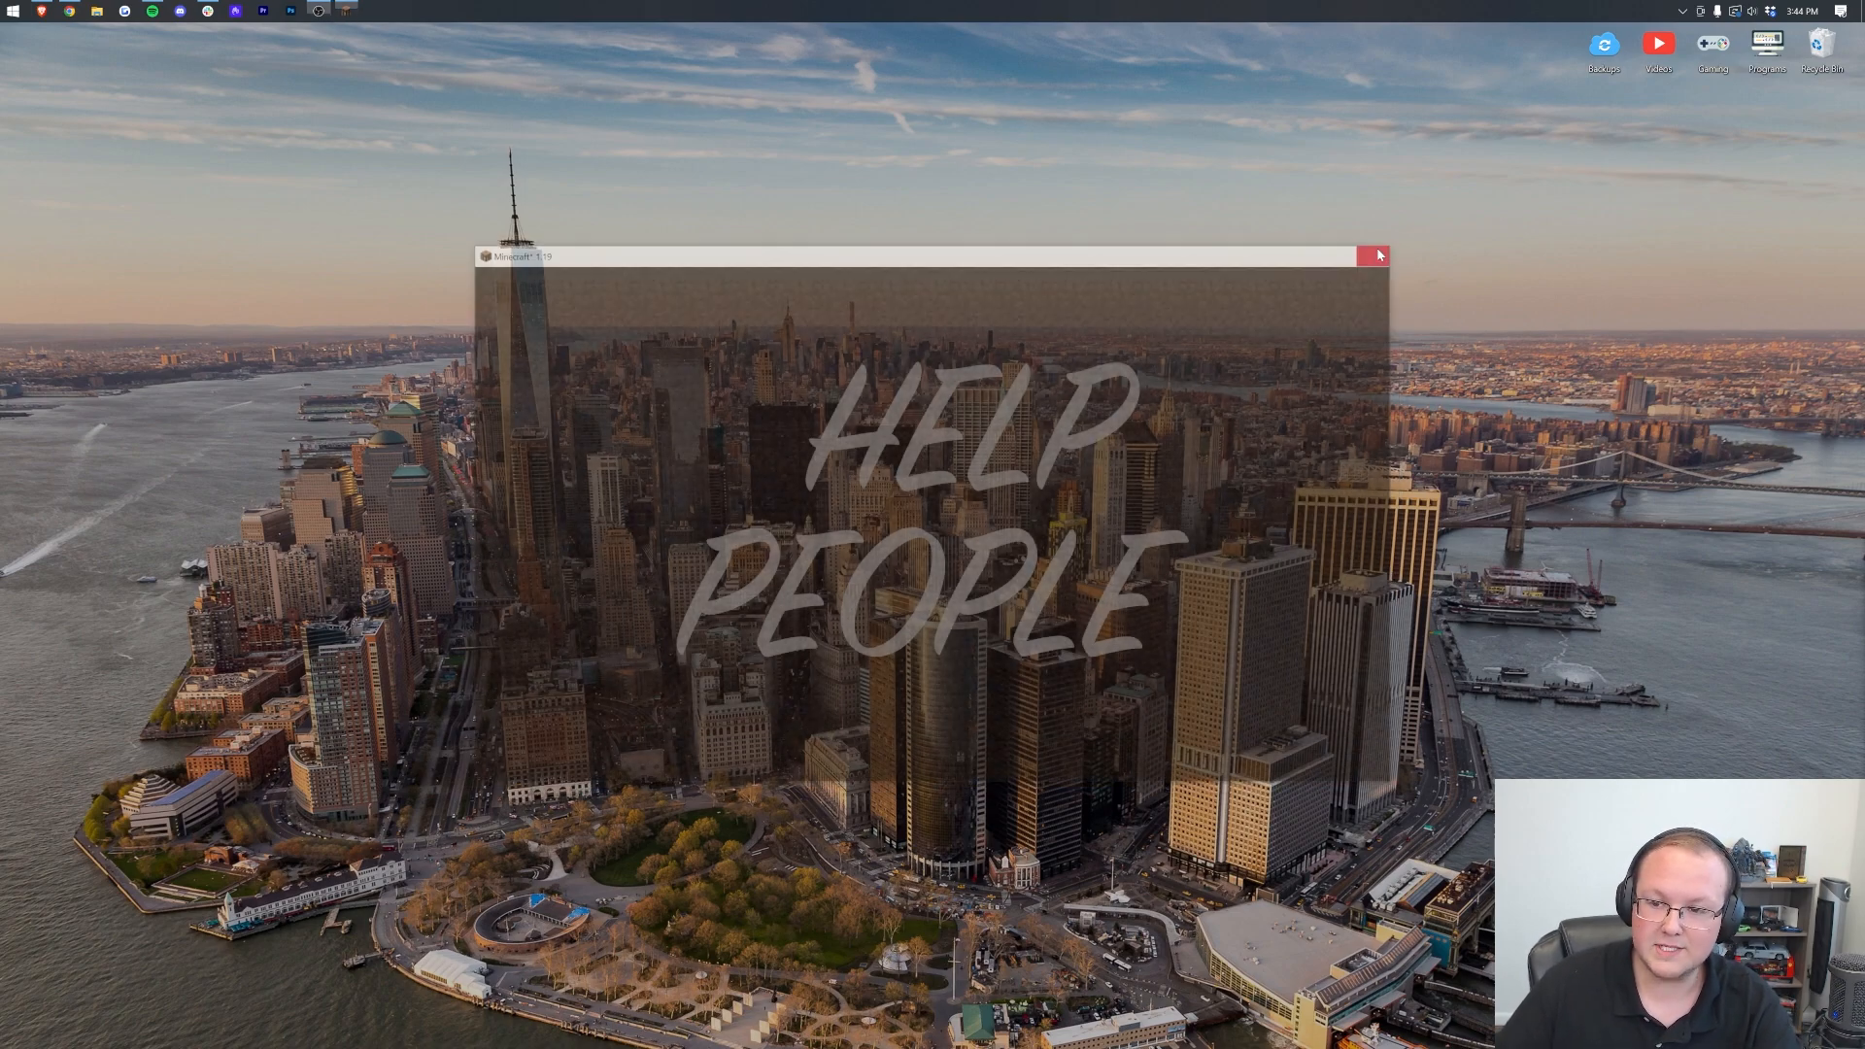
Close the game and relaunch Minecraft Forge 1.19 from the launcher
left_click(1369, 255)
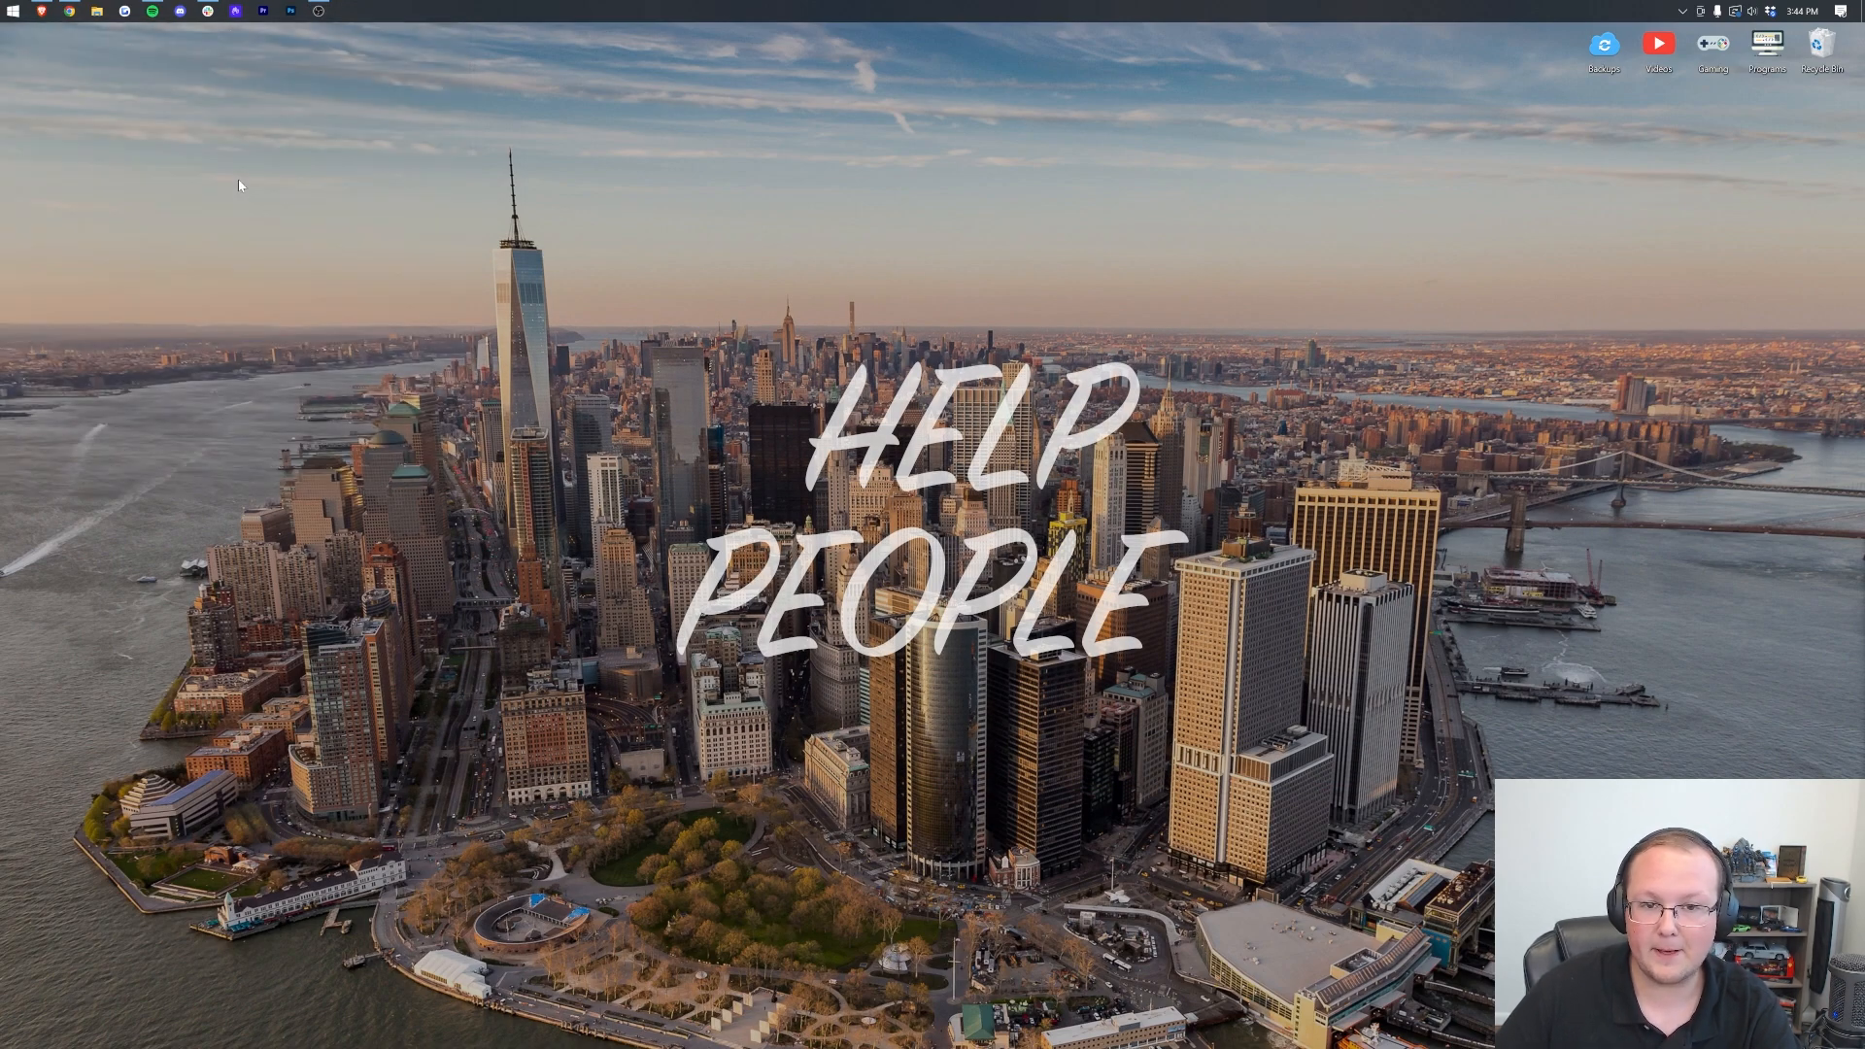
left_click(315, 12)
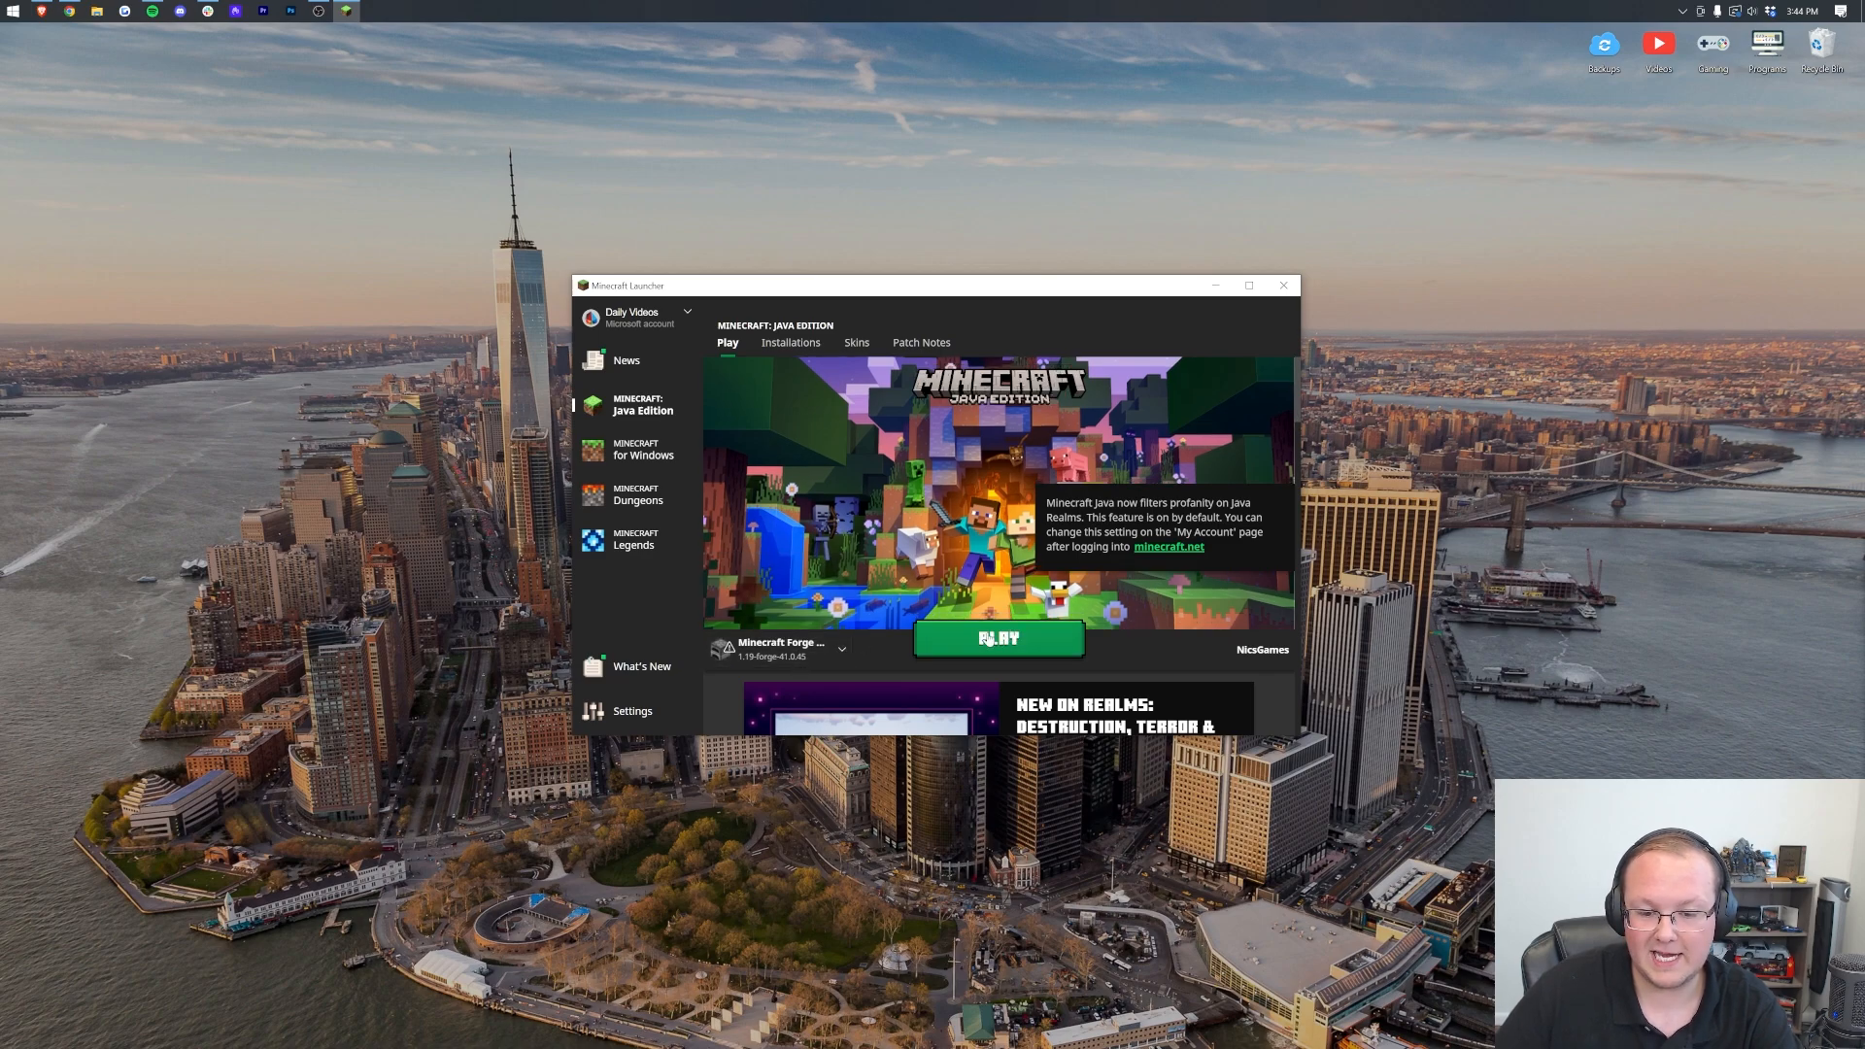
left_click(999, 638)
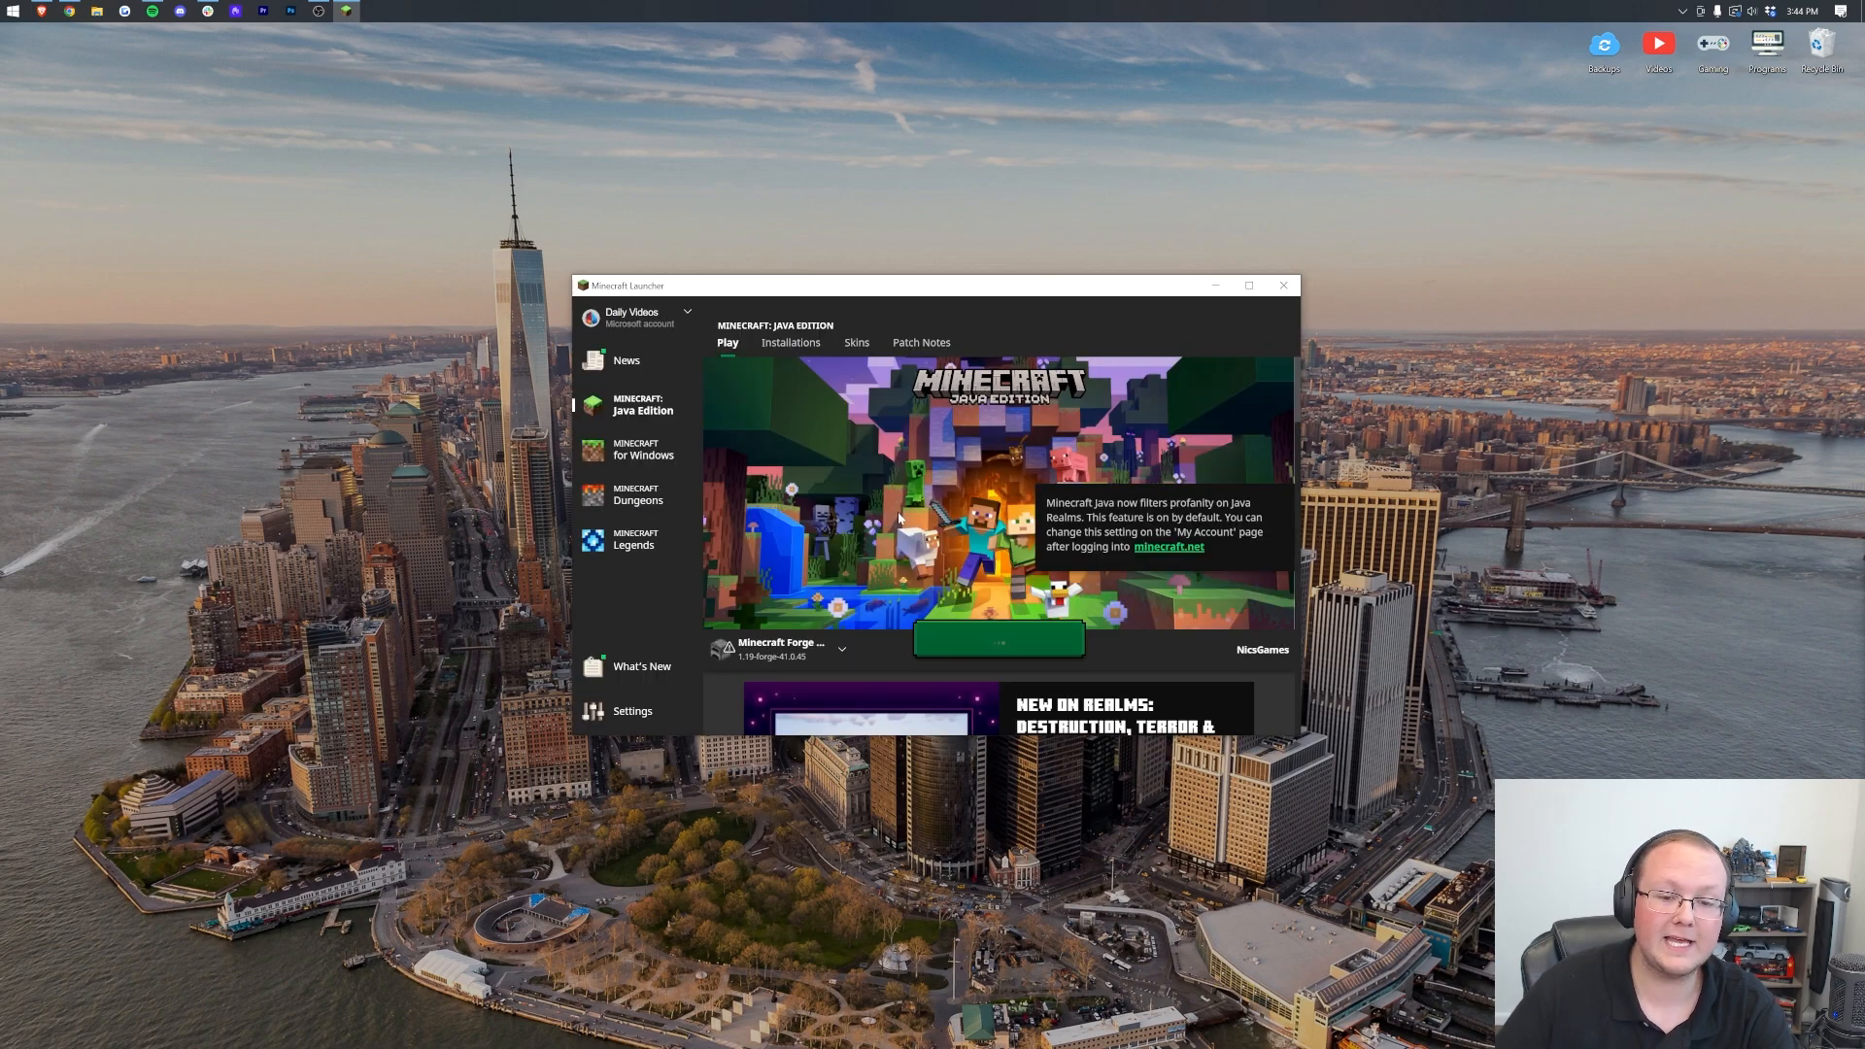
left_click(999, 639)
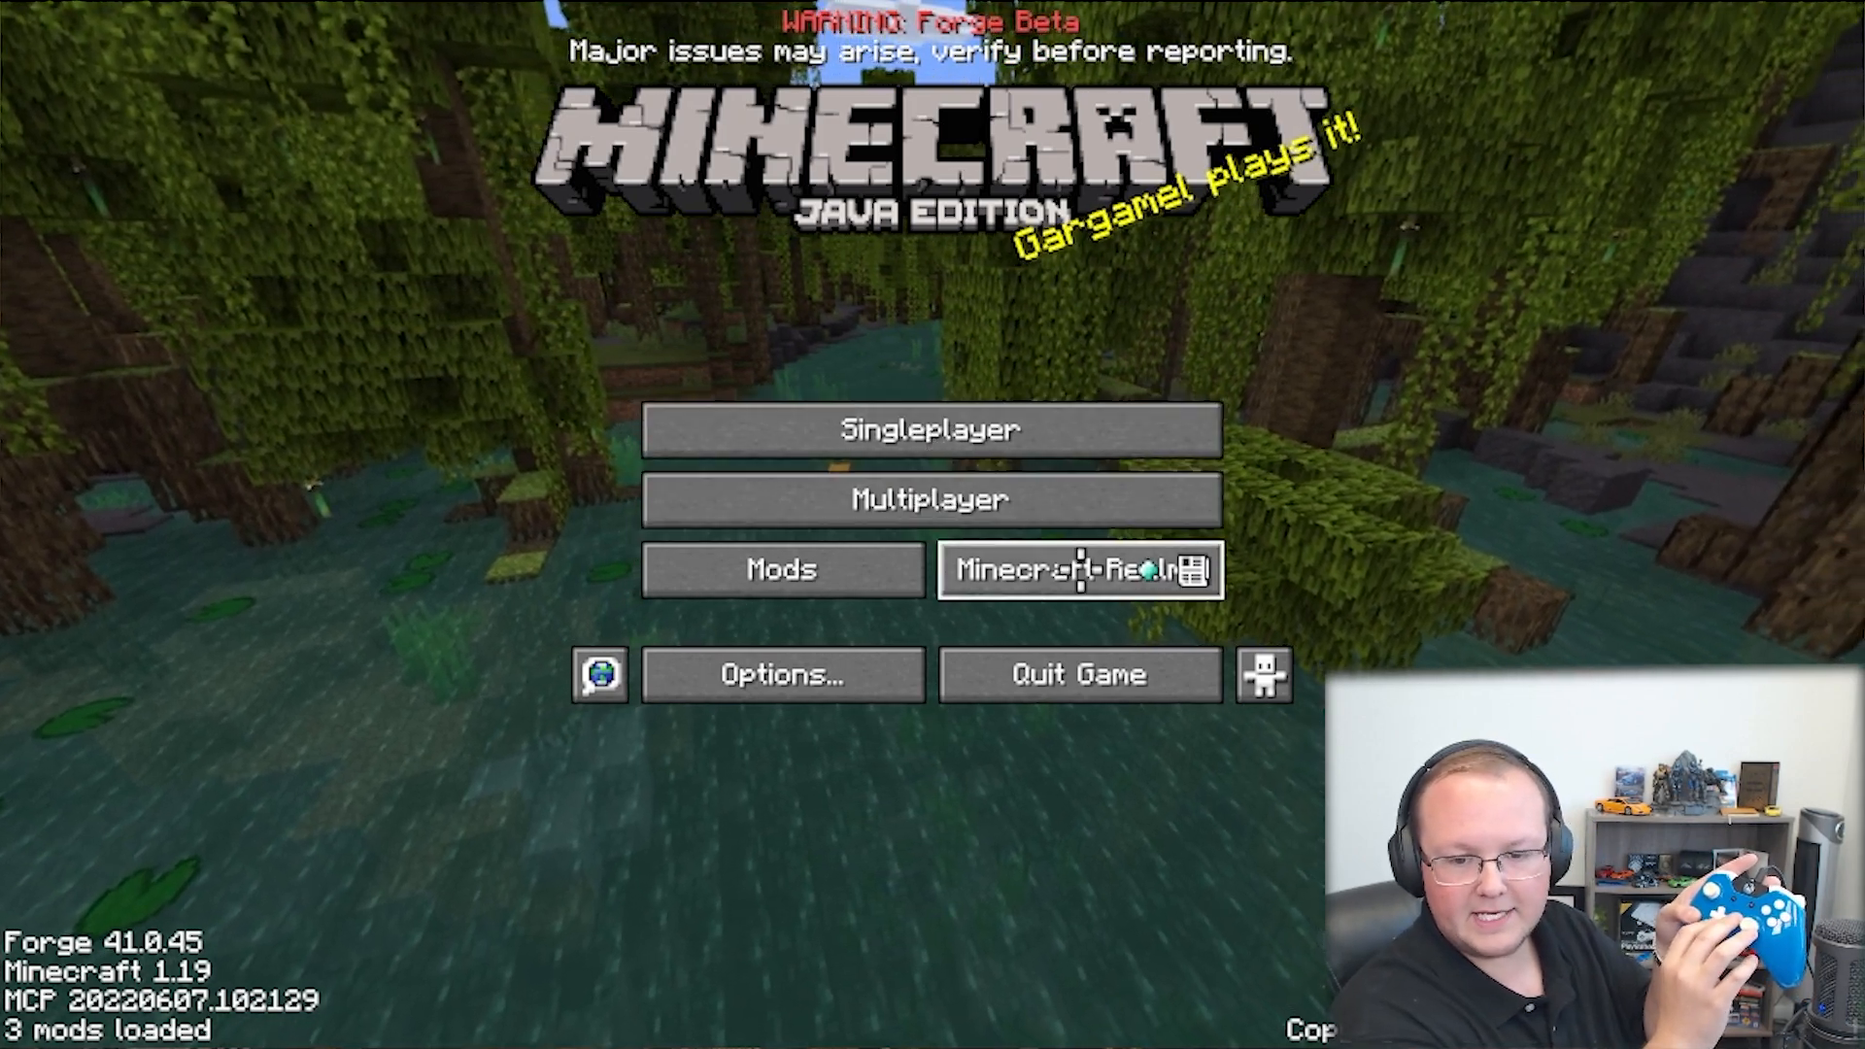
mouse_move(930, 498)
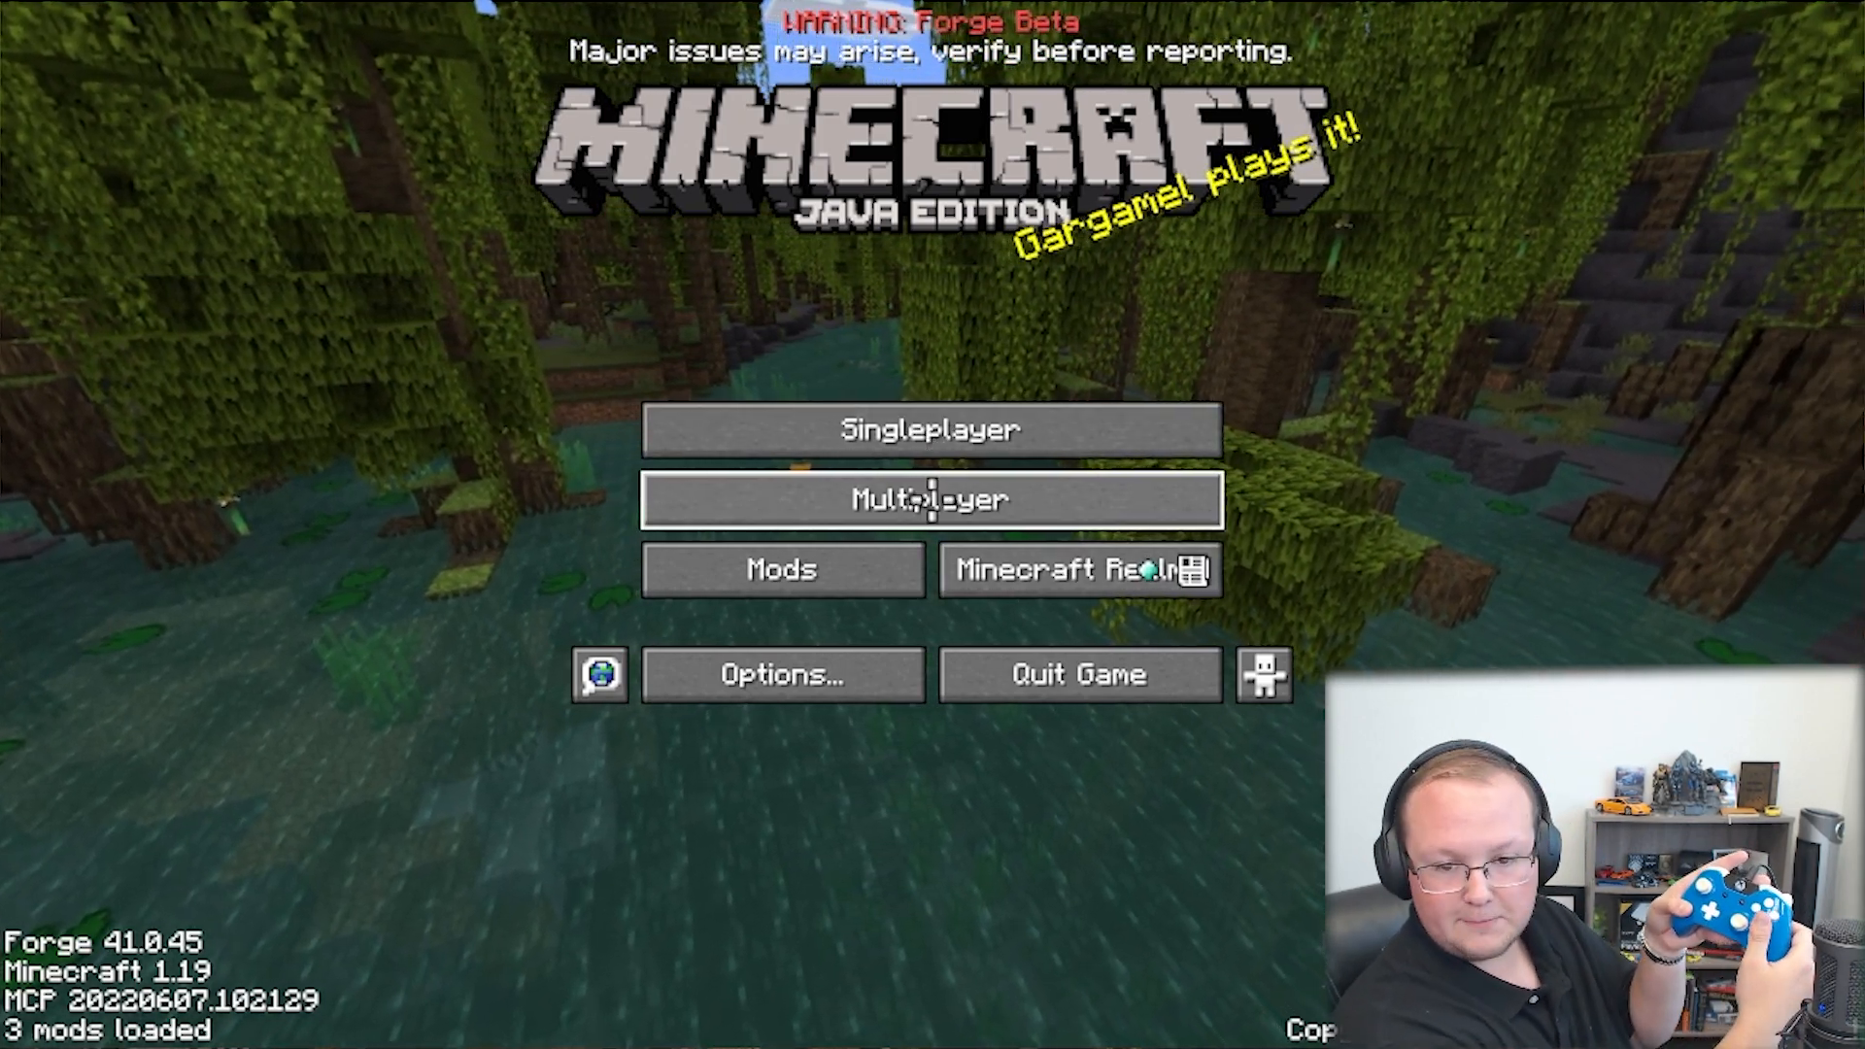
Join Play.BreakdownCraft.com from the Multiplayer list and mine the dark stone pillar ahead
left_click(931, 498)
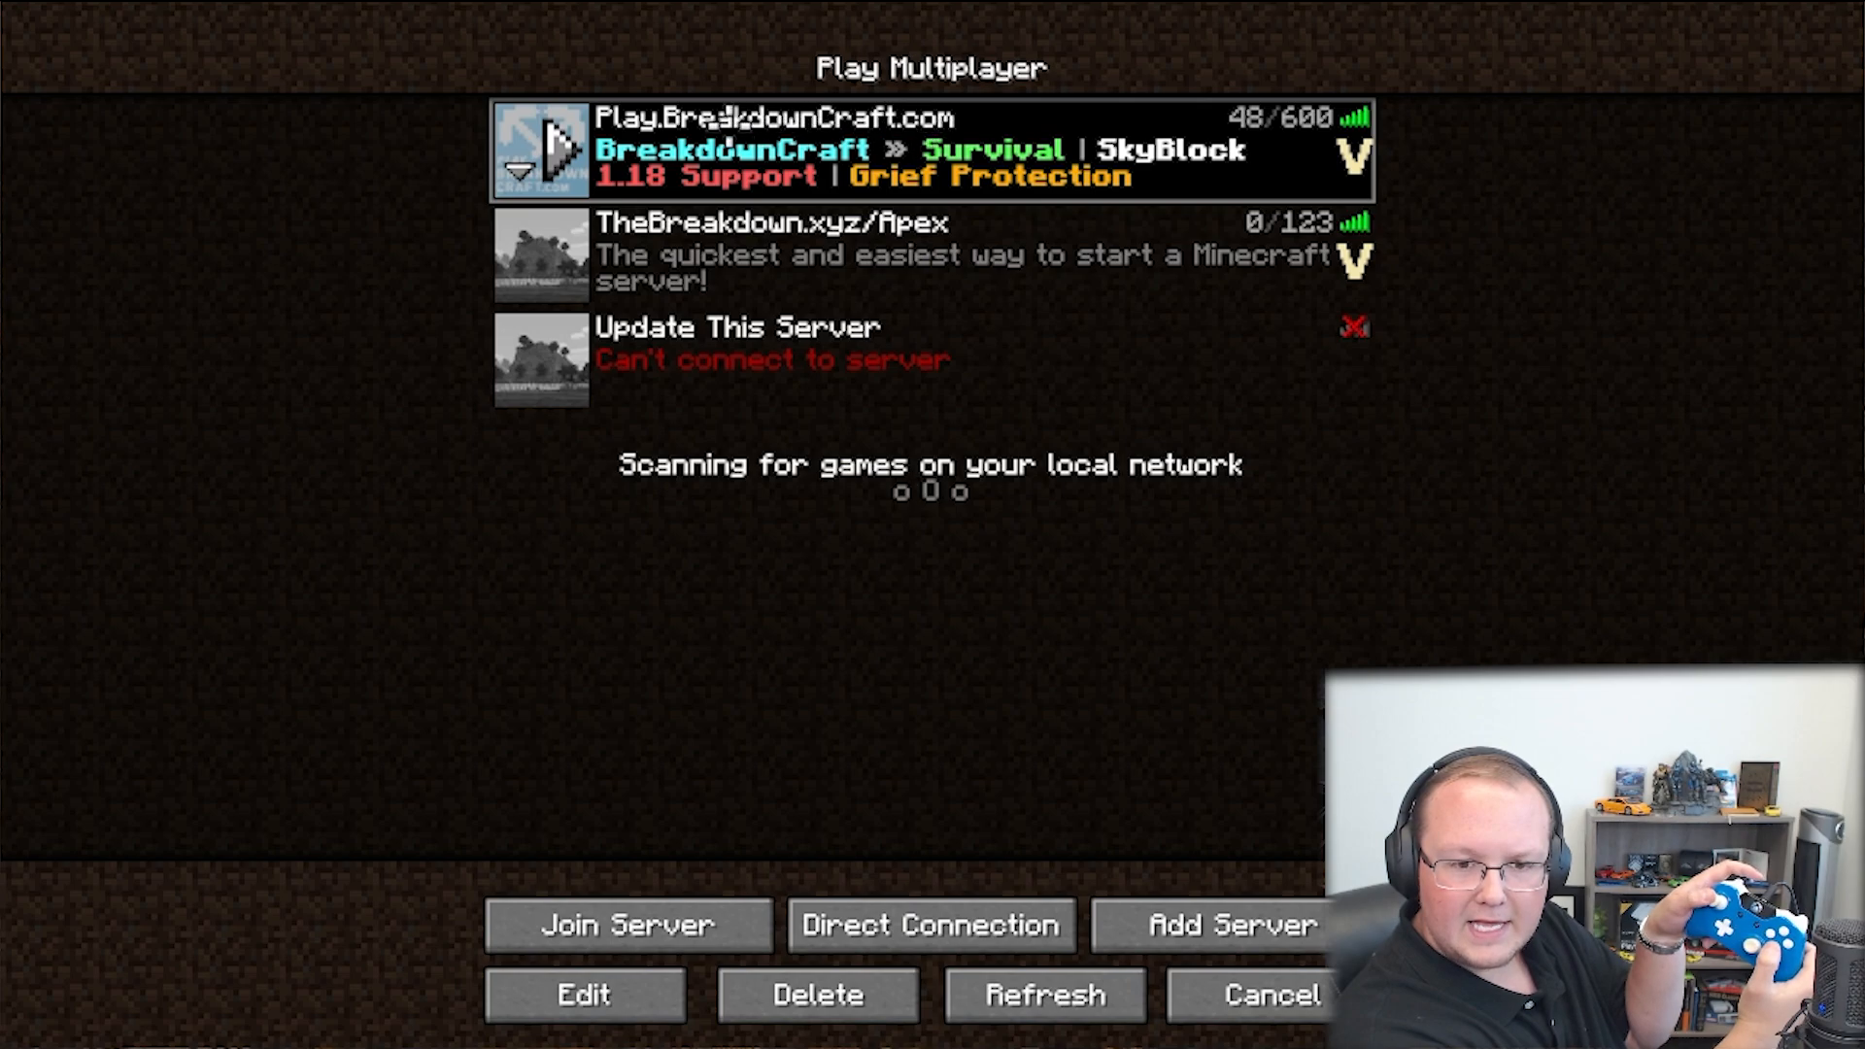
left_click(627, 924)
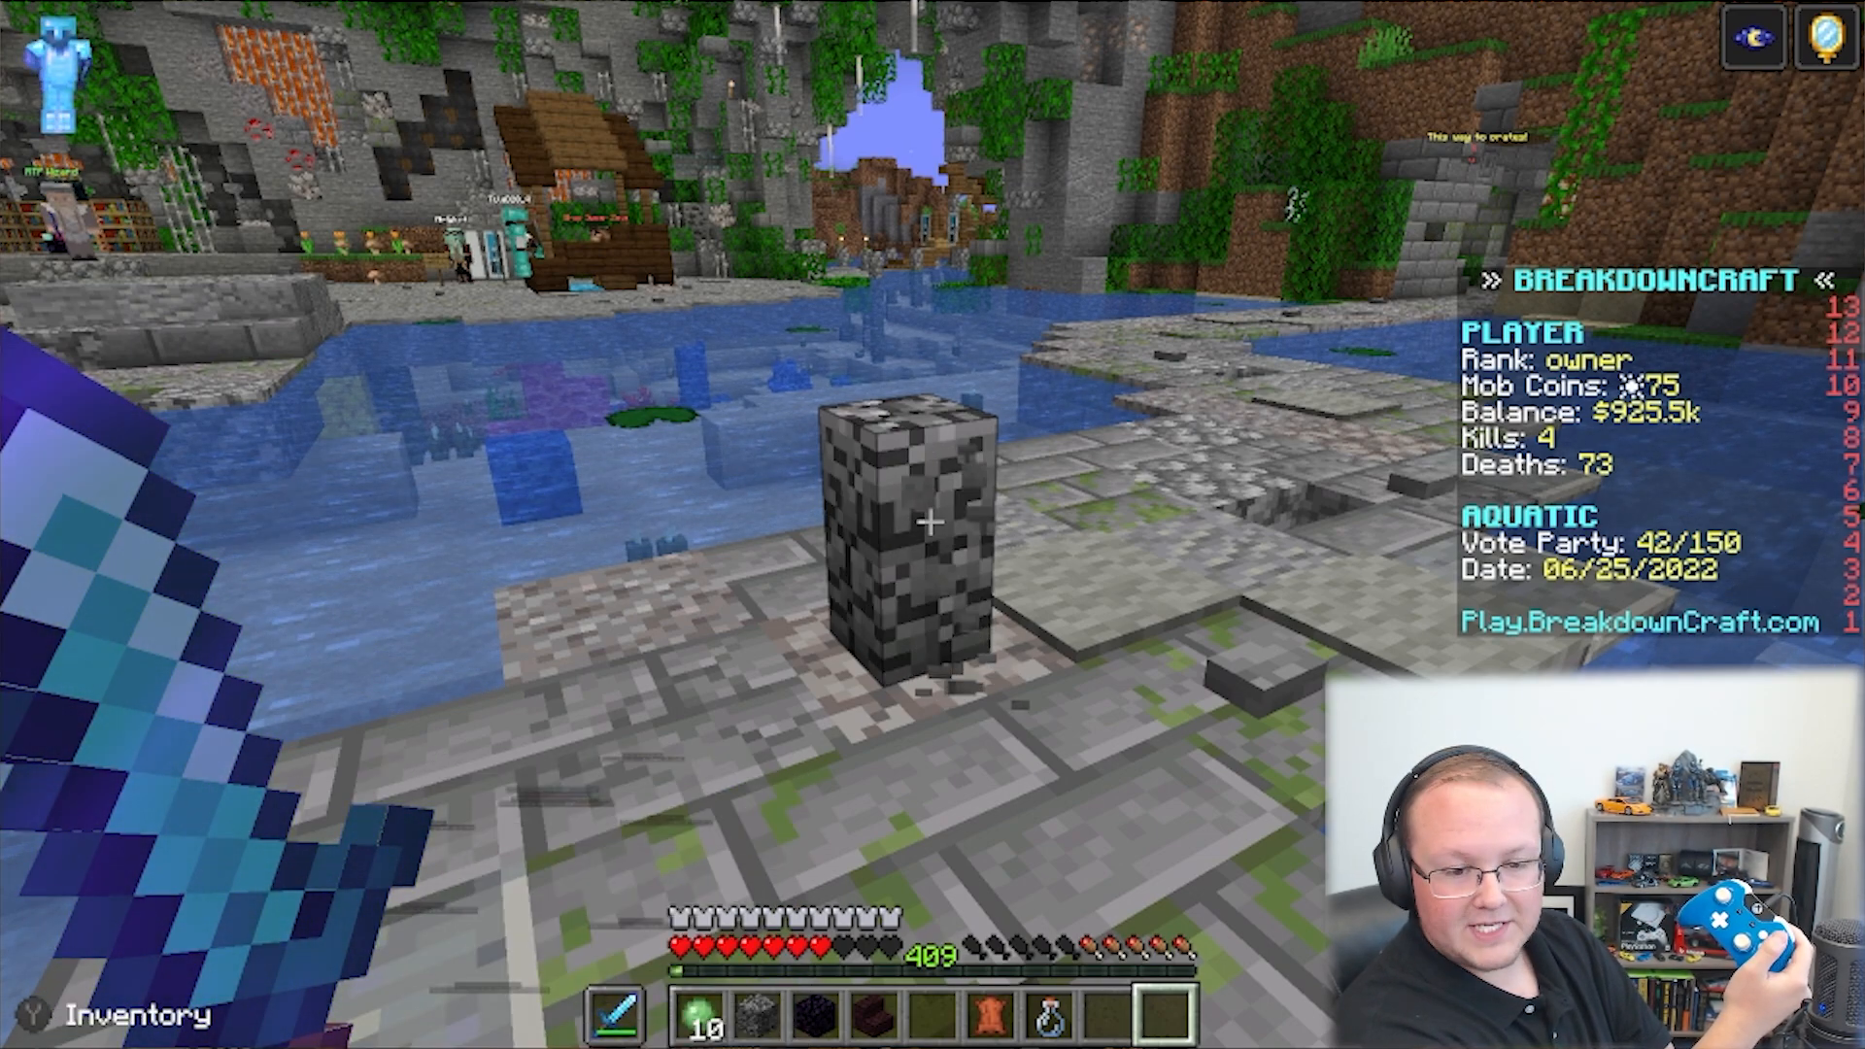
left_click(930, 540)
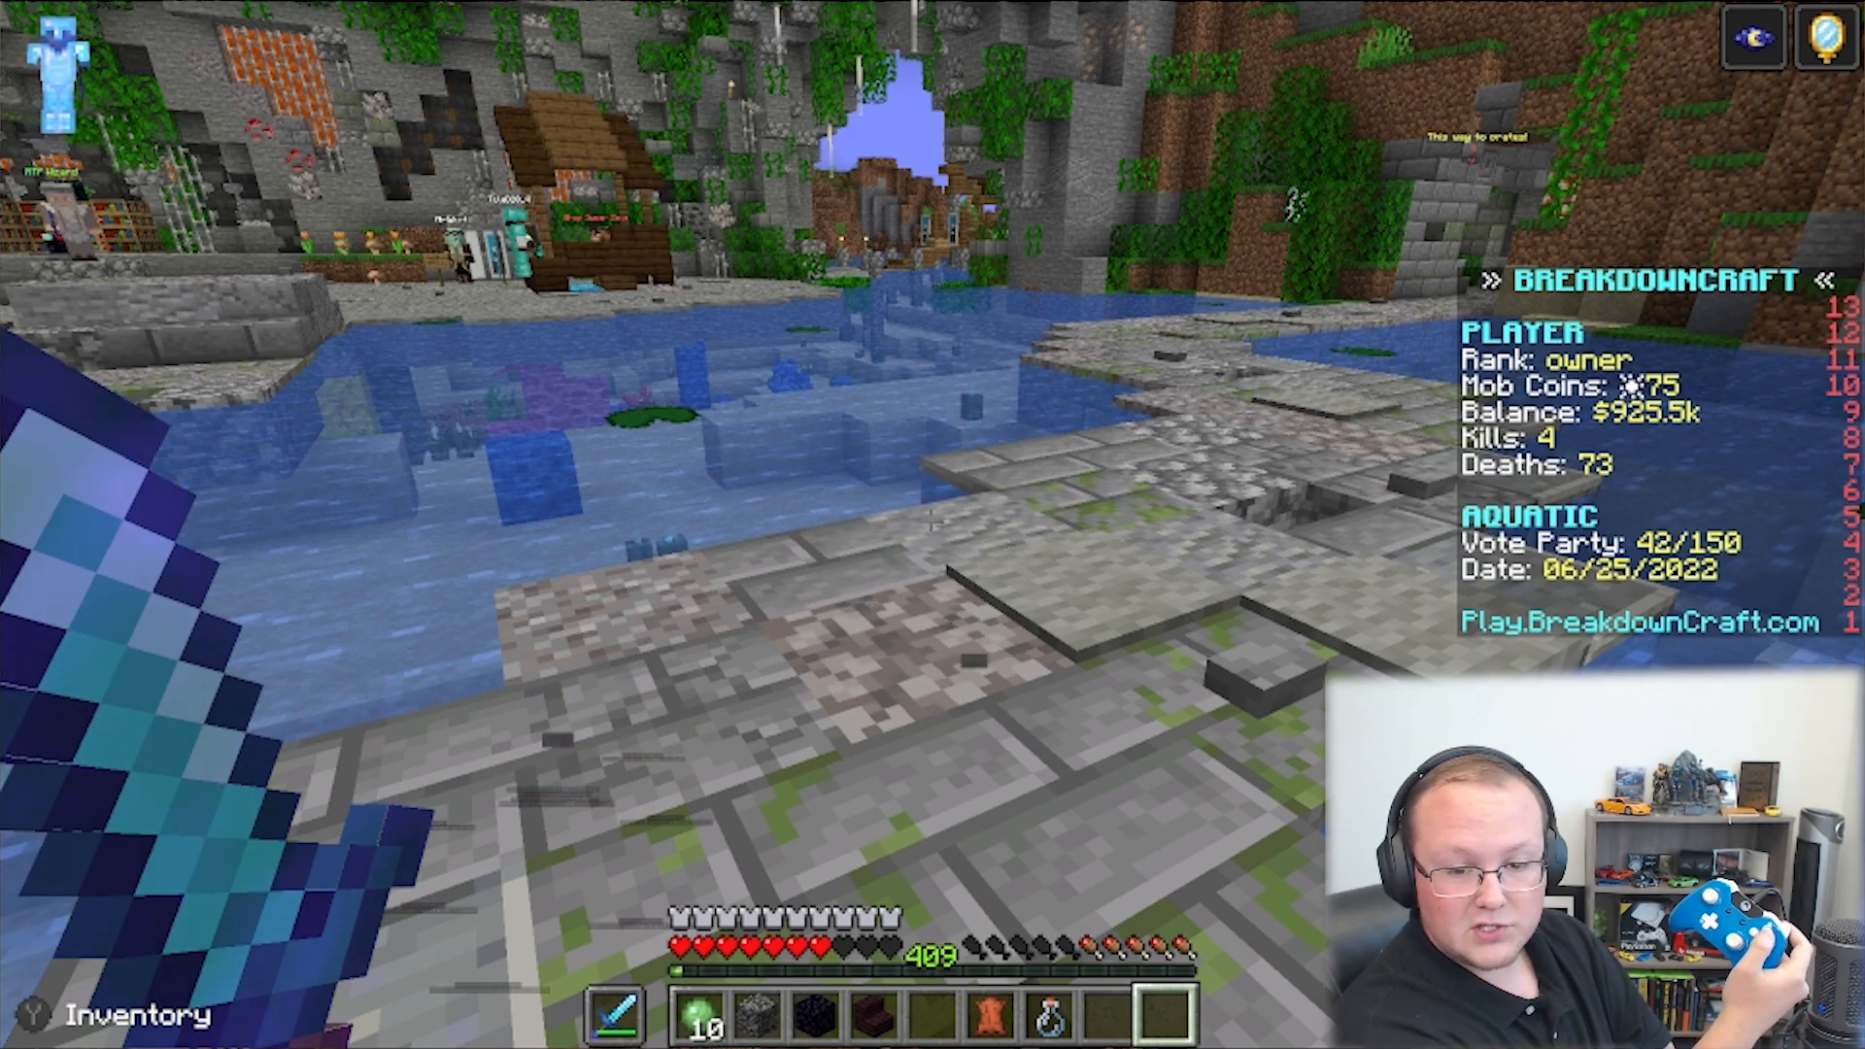
Rearrange the inventory hotbar, placing the 10 green orbs in slot five
key("e")
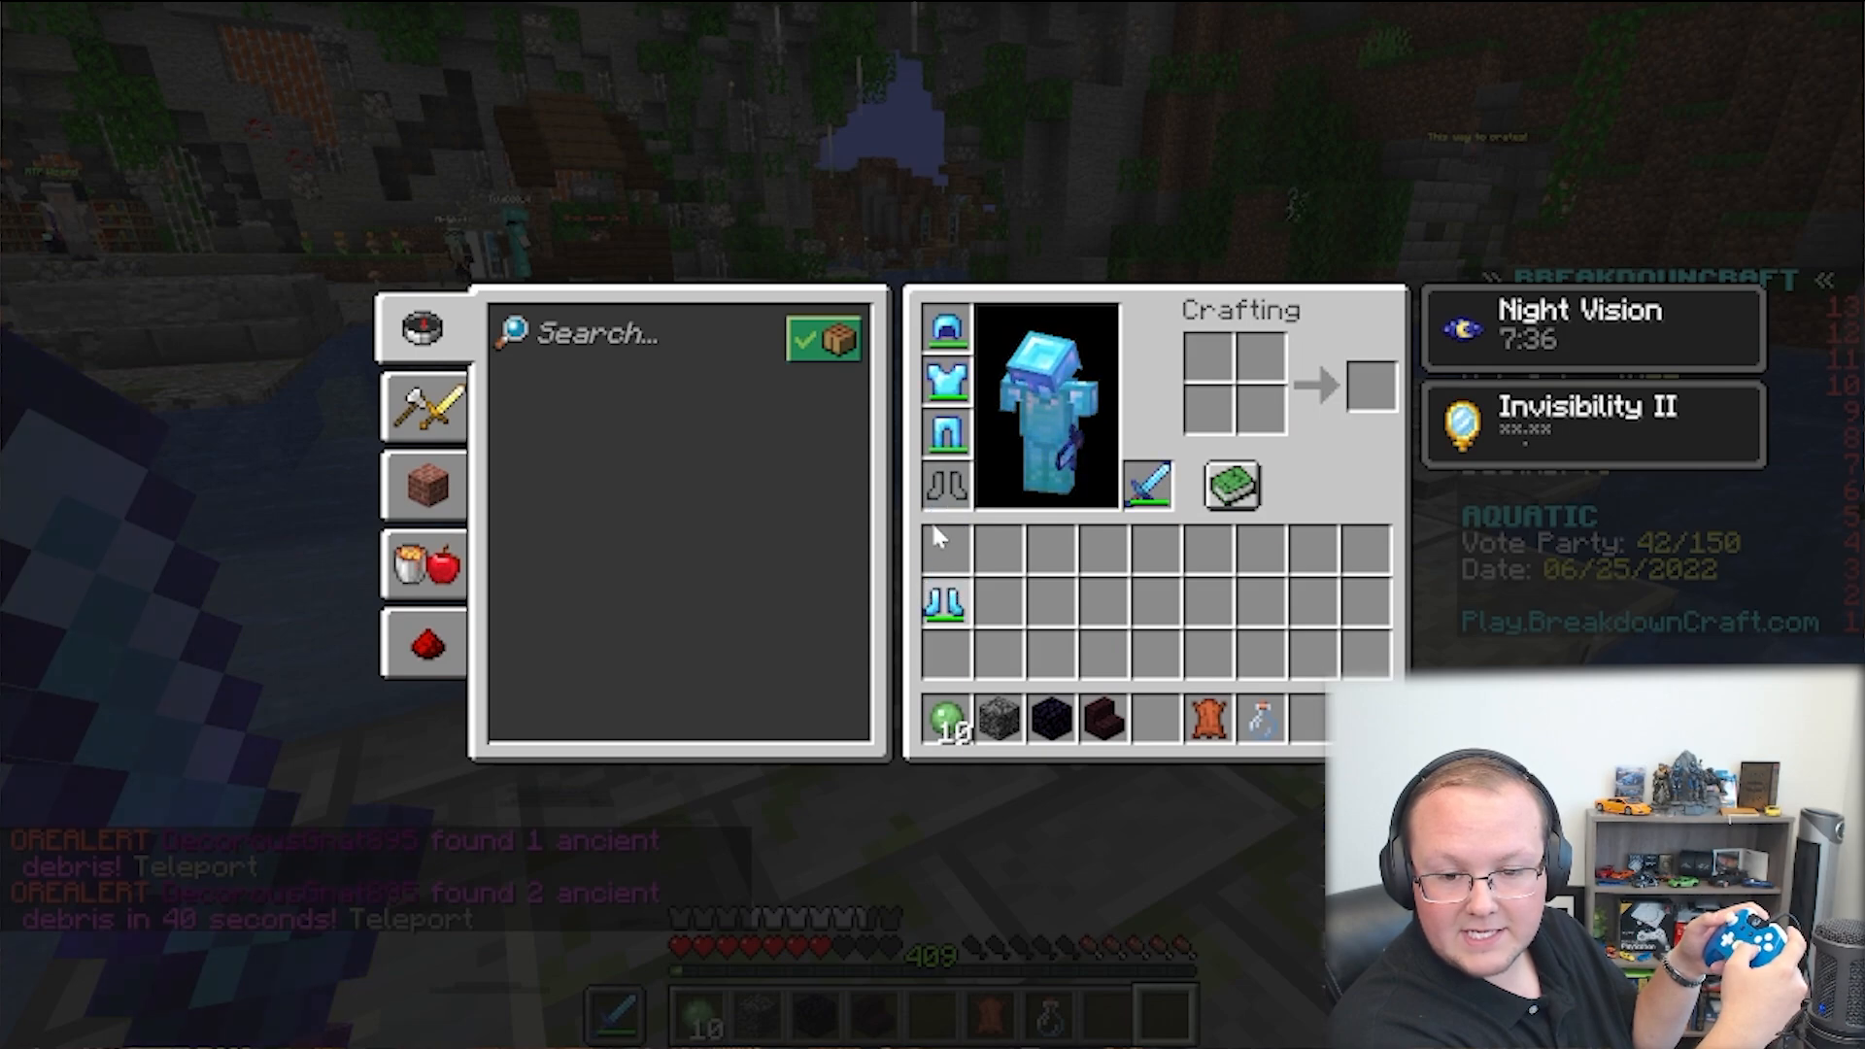
mouse_move(947, 485)
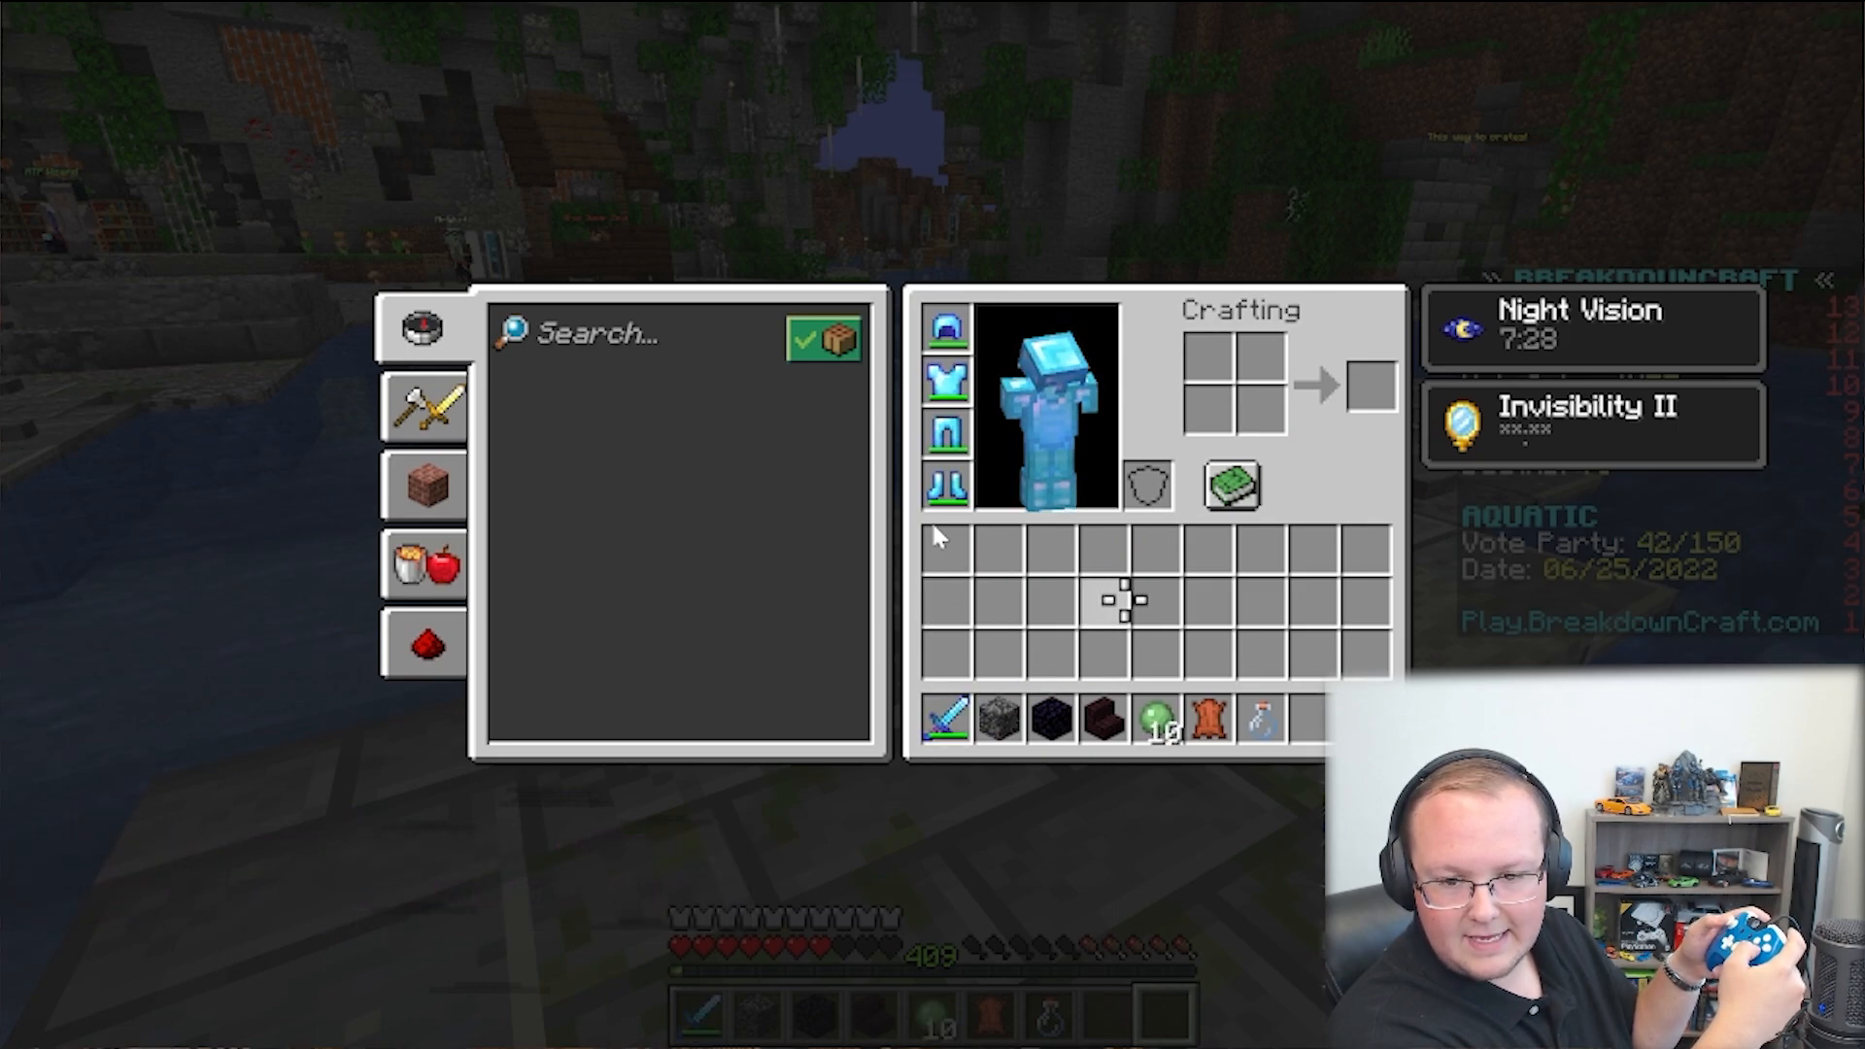
key("Escape")
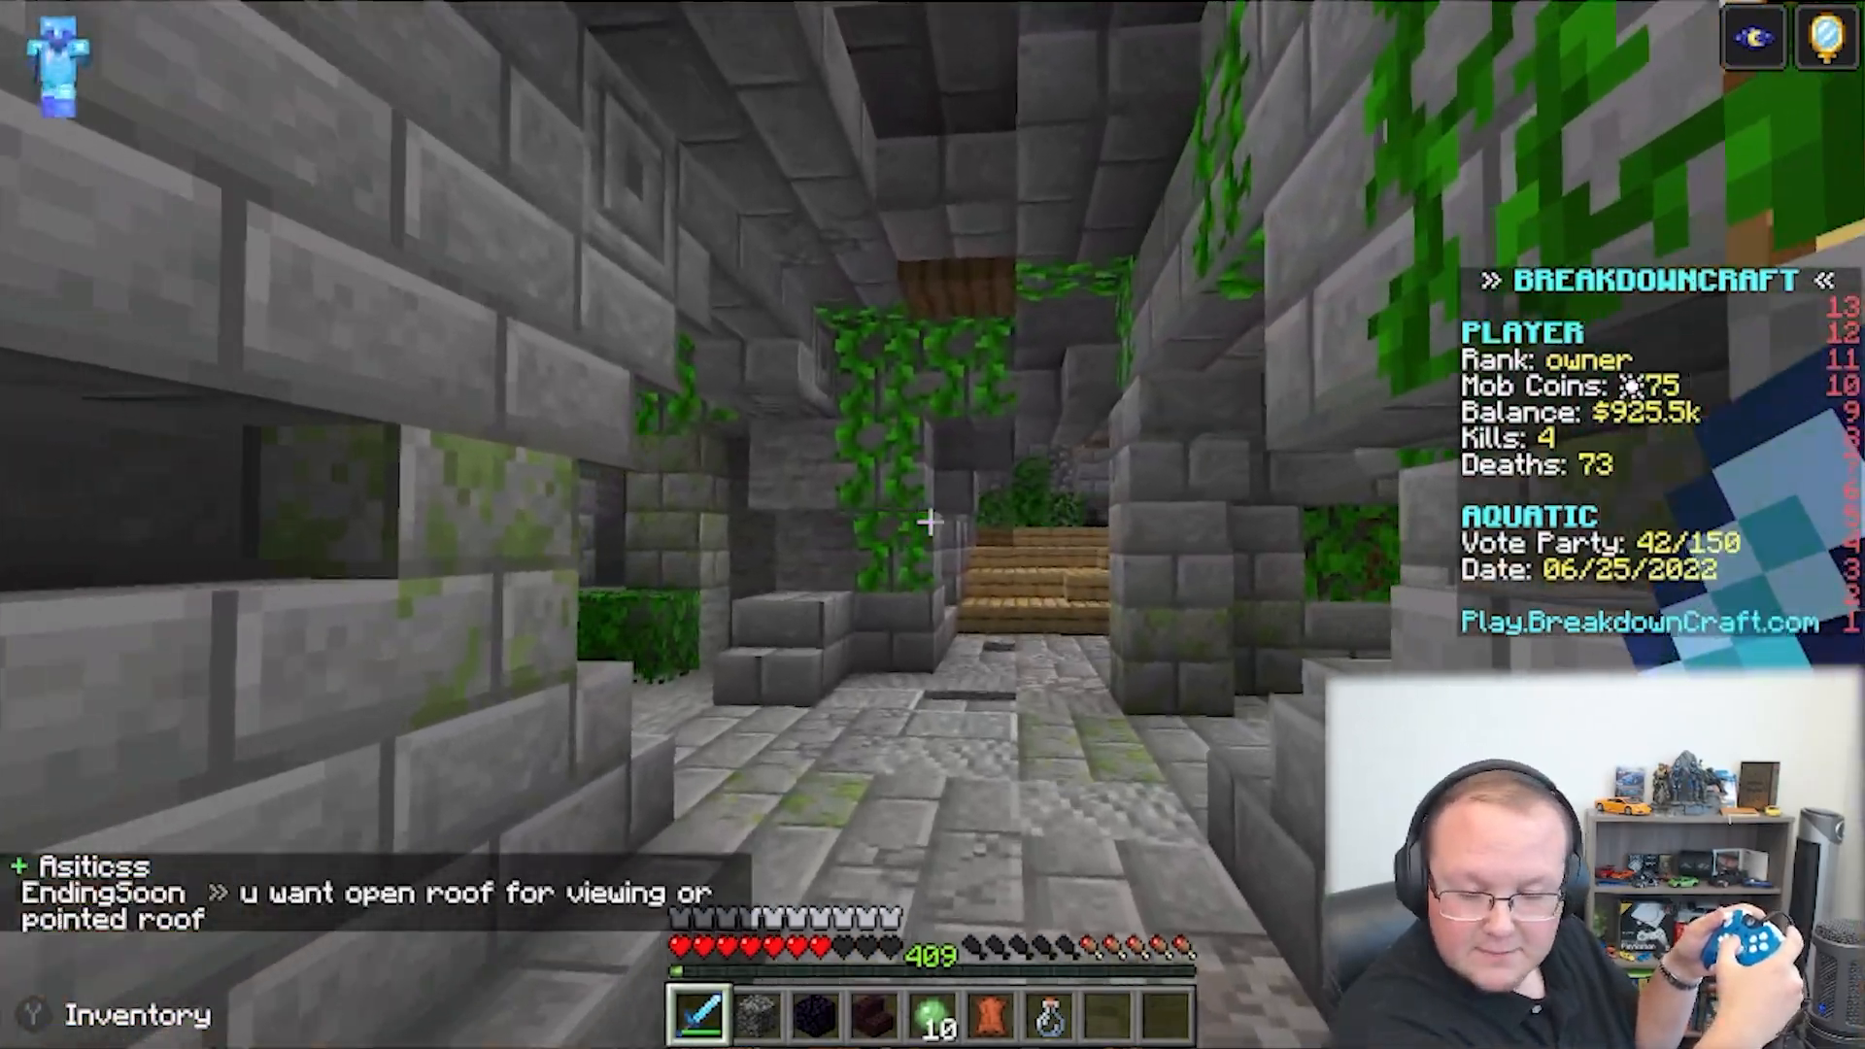
mouse_move(930, 523)
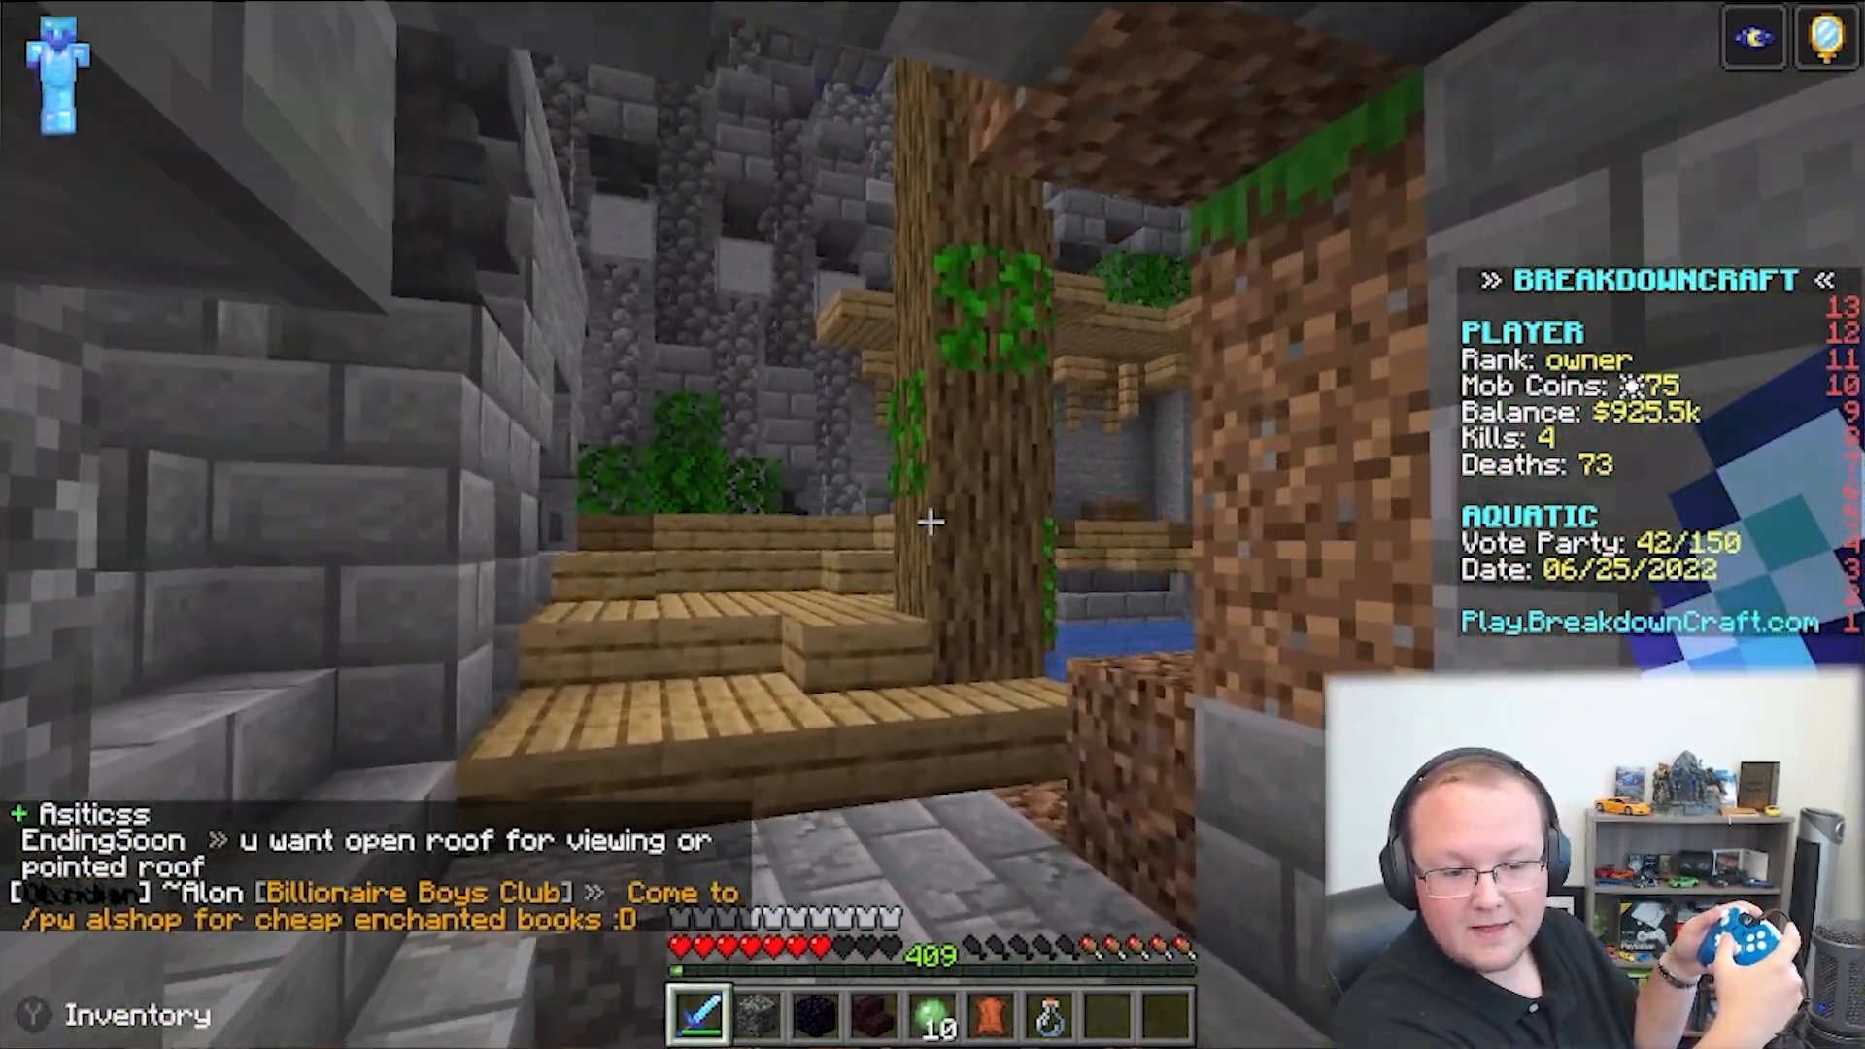
Disconnect from BreakdownCraft, return to the title screen and load a singleplayer world
key("Escape")
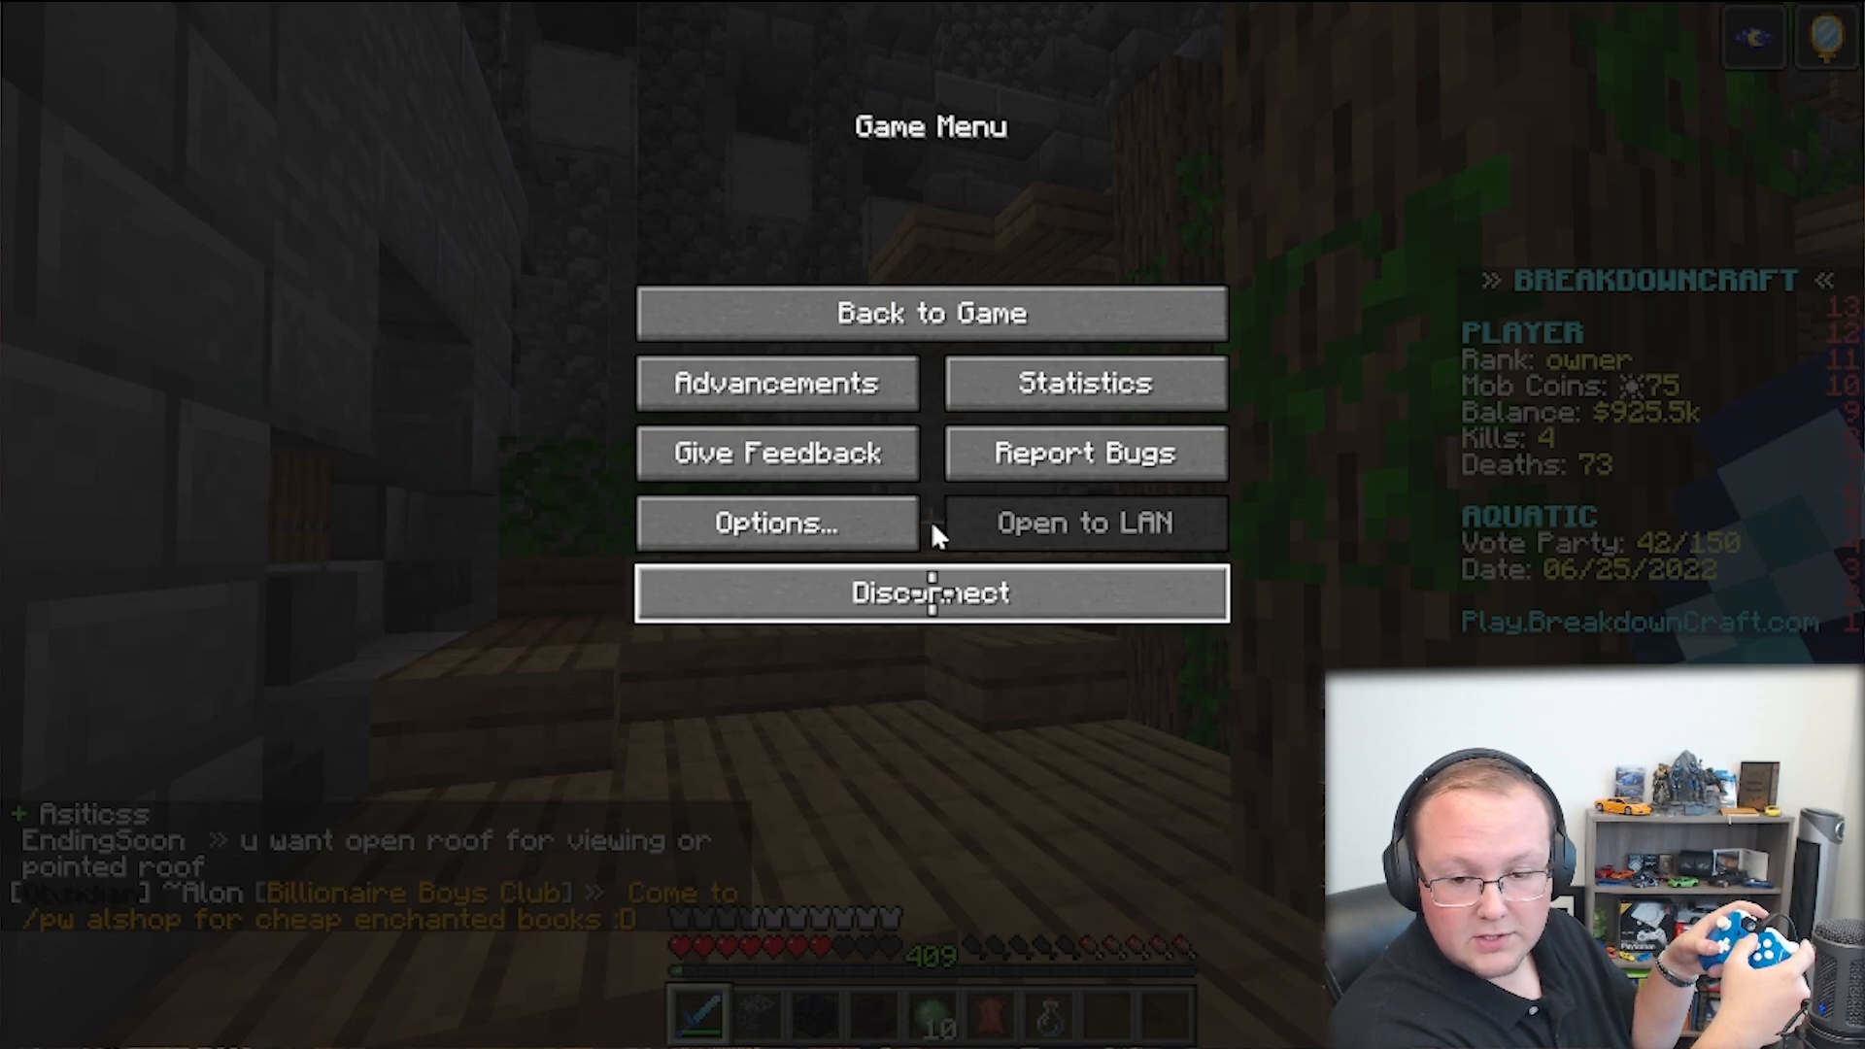
left_click(932, 592)
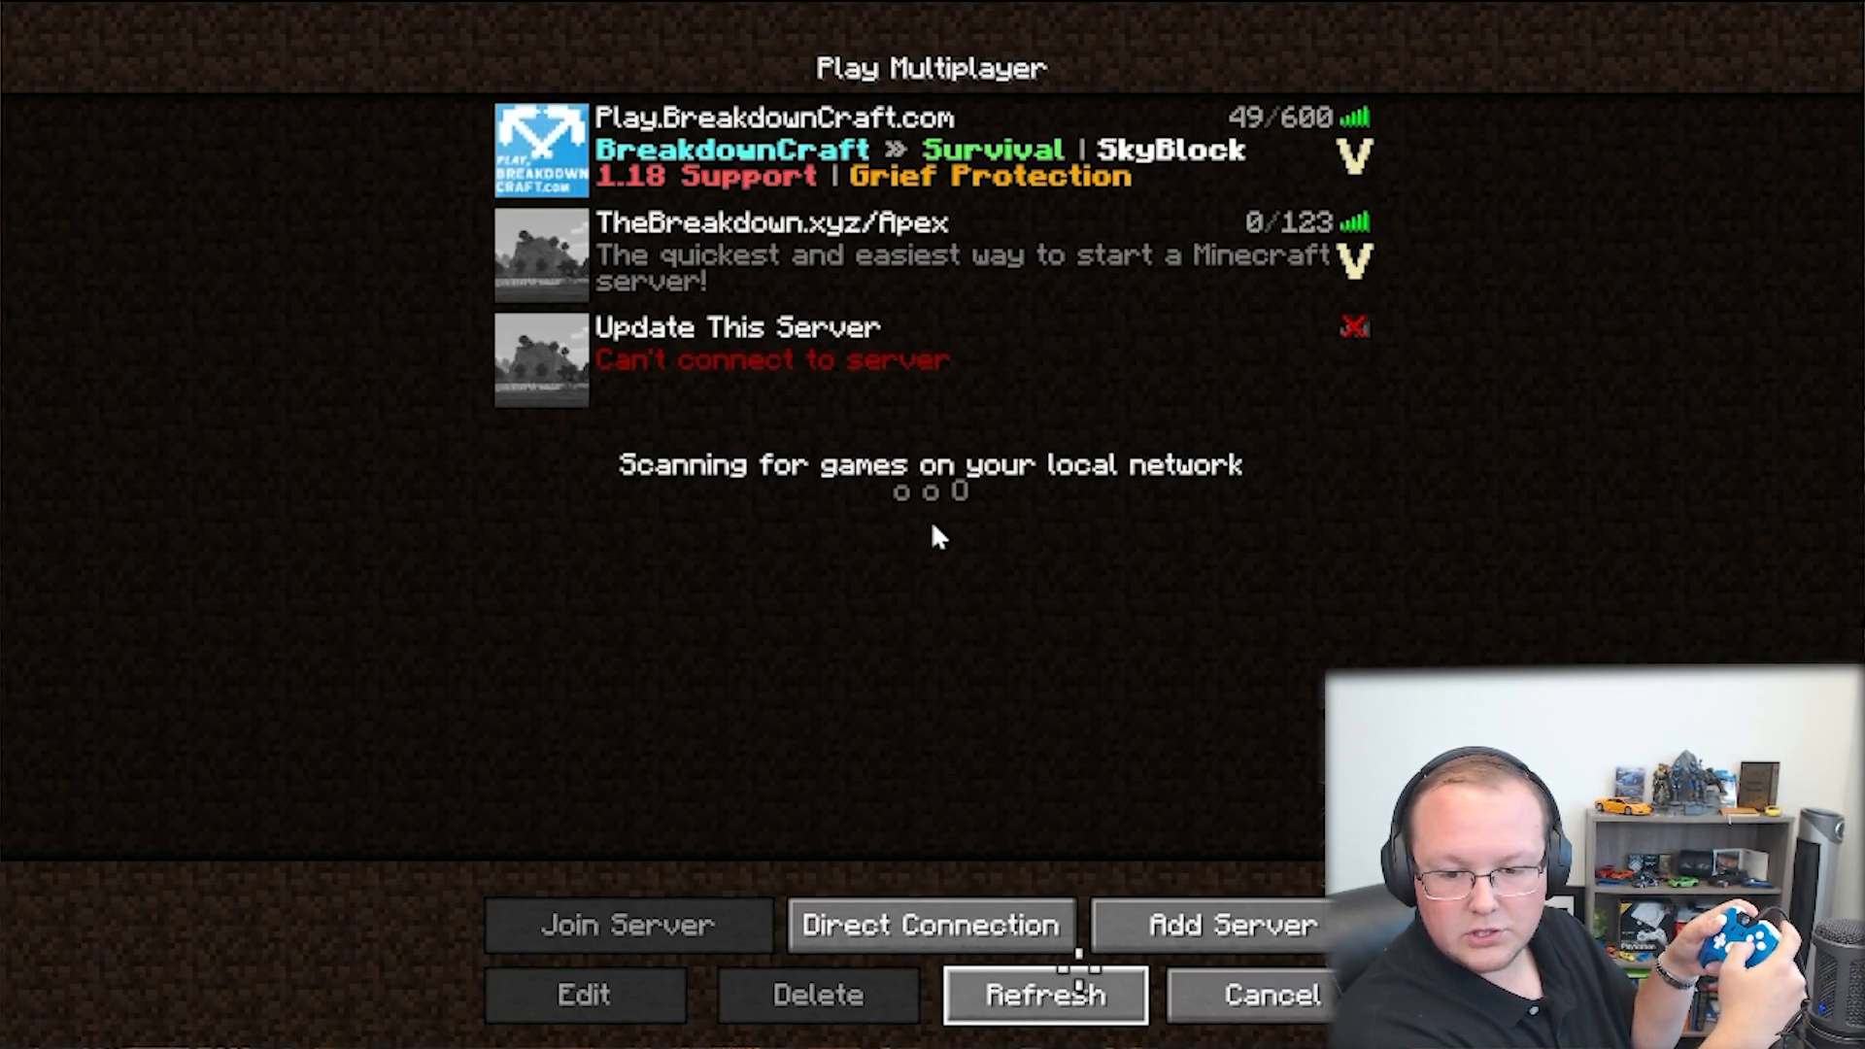
left_click(1264, 994)
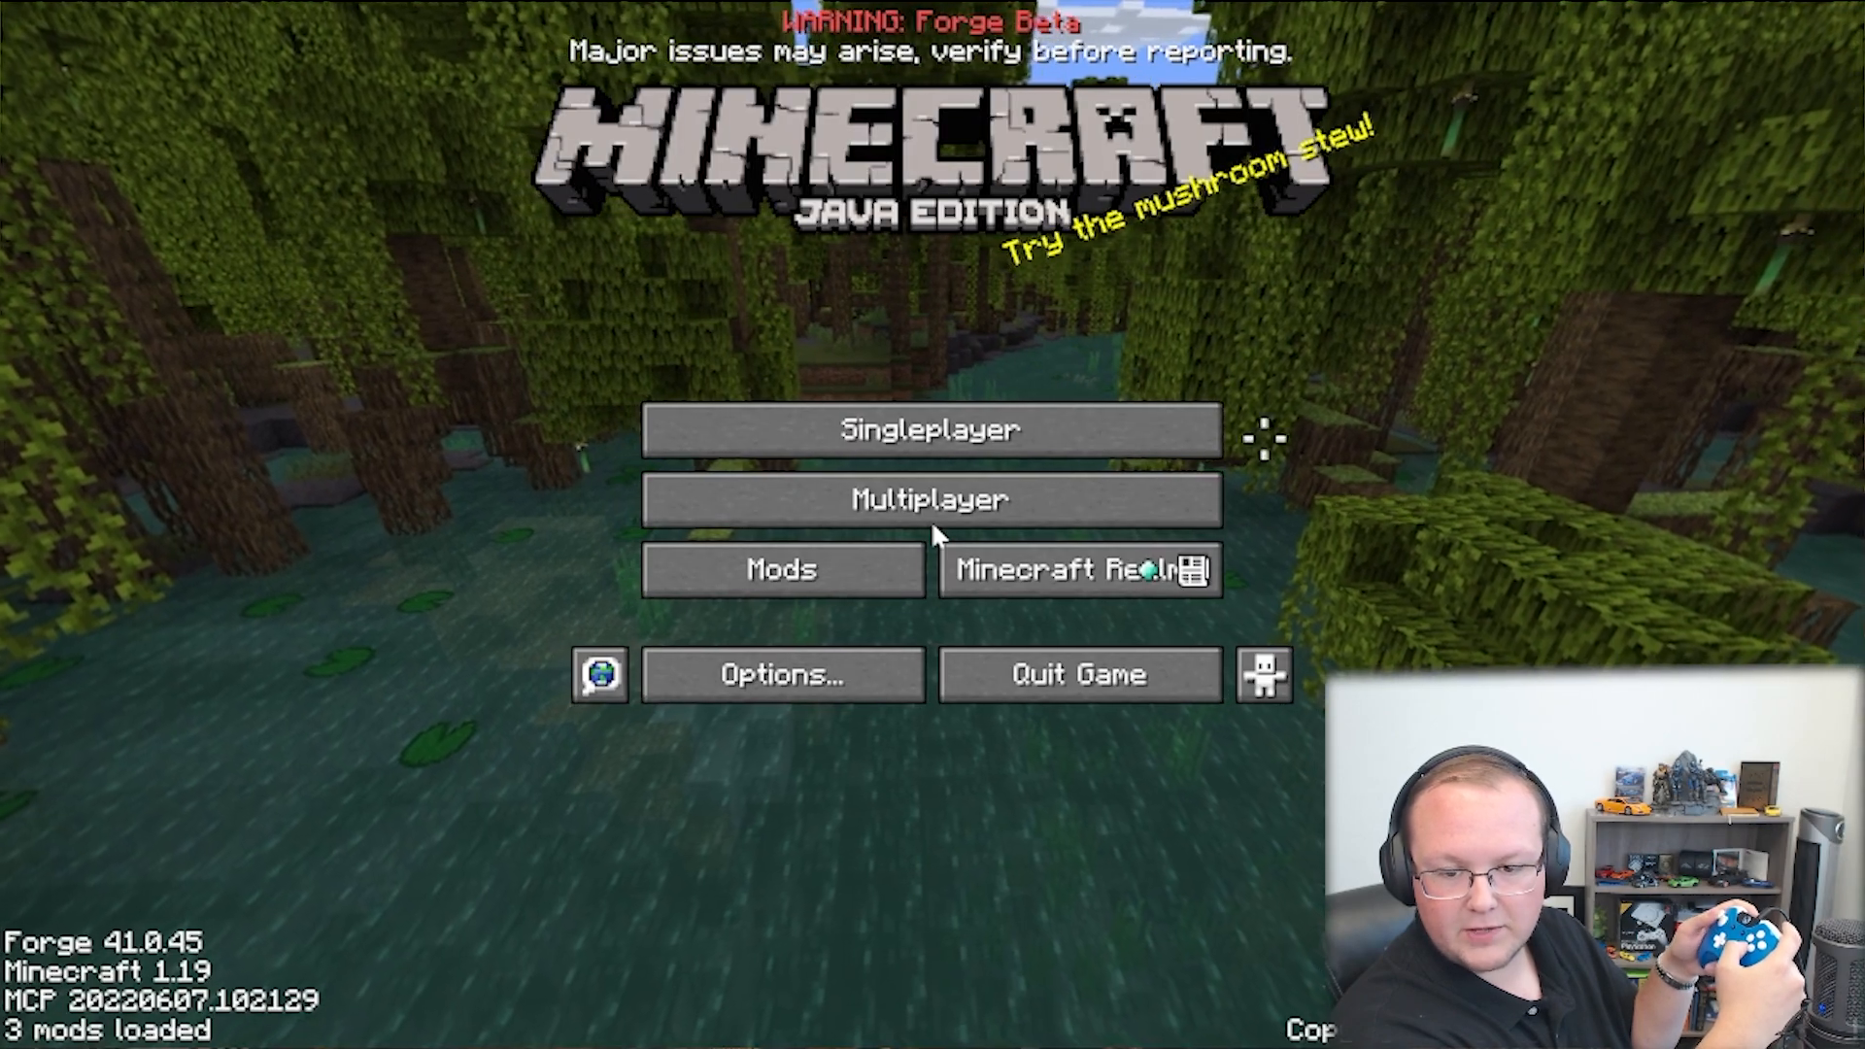
left_click(928, 429)
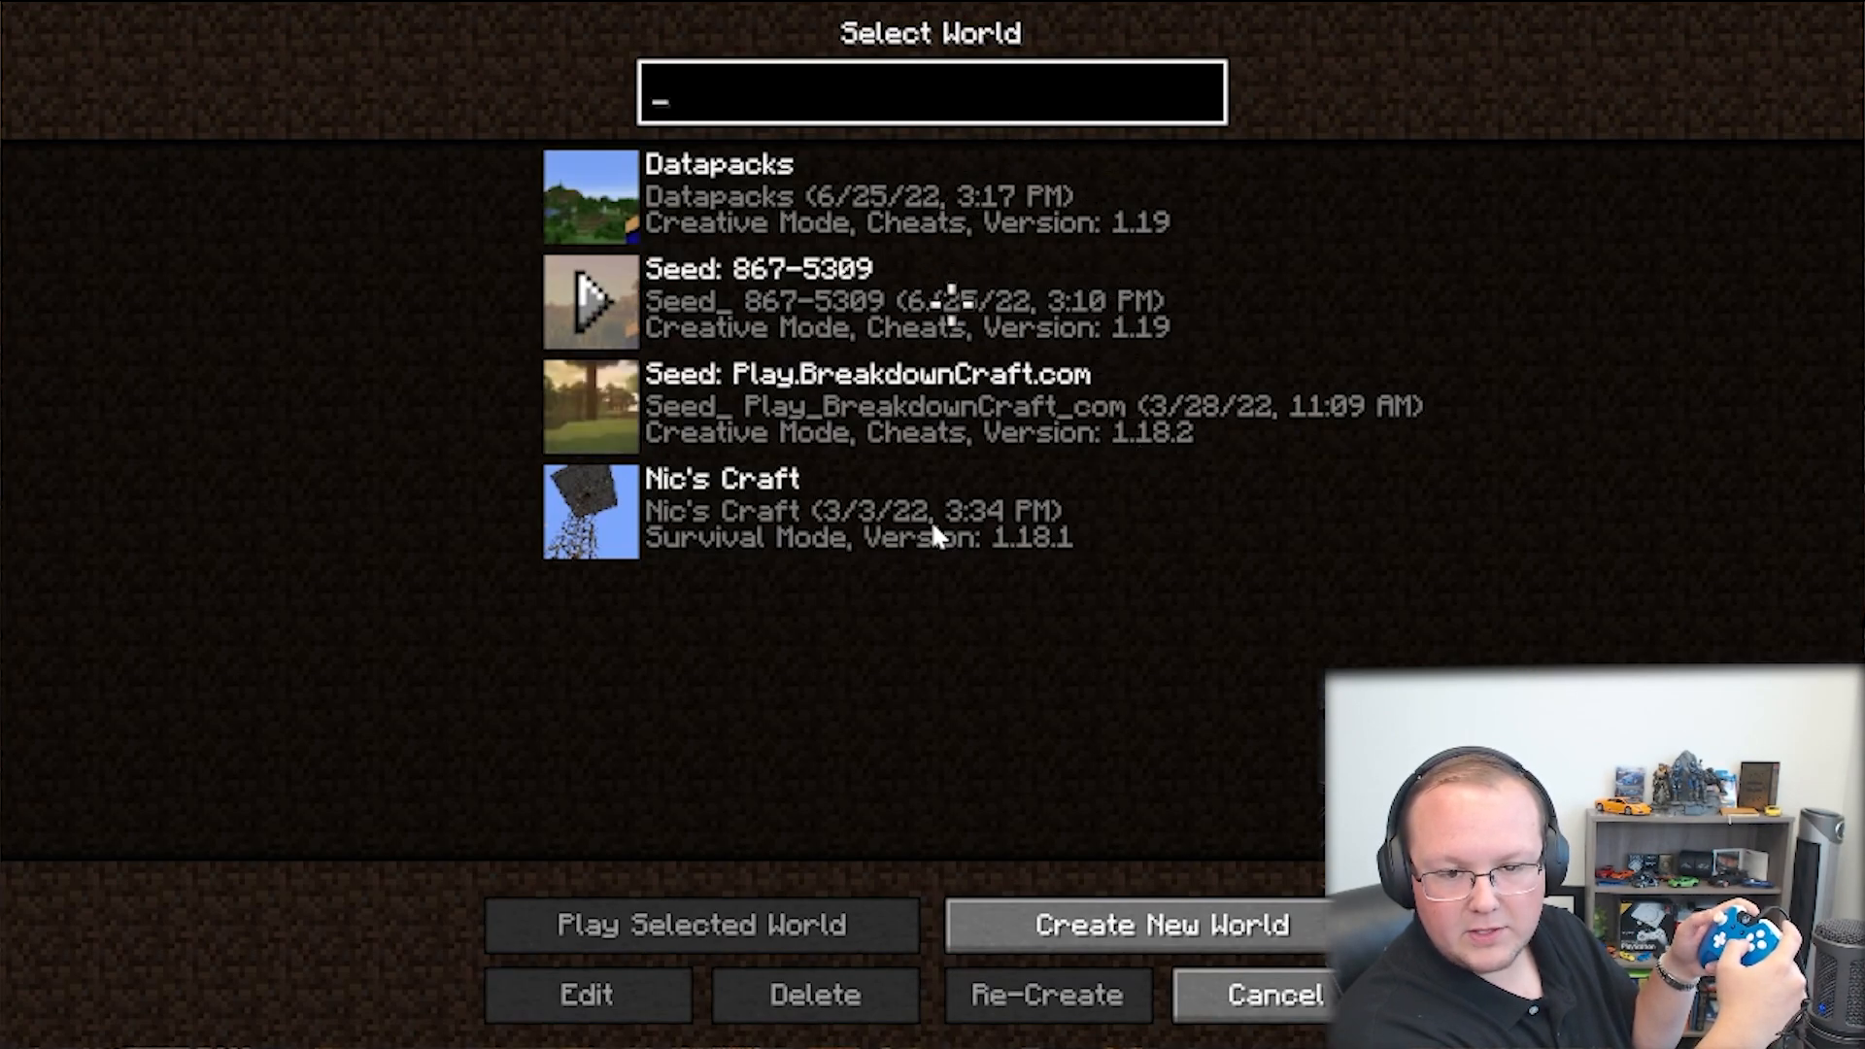
left_click(705, 925)
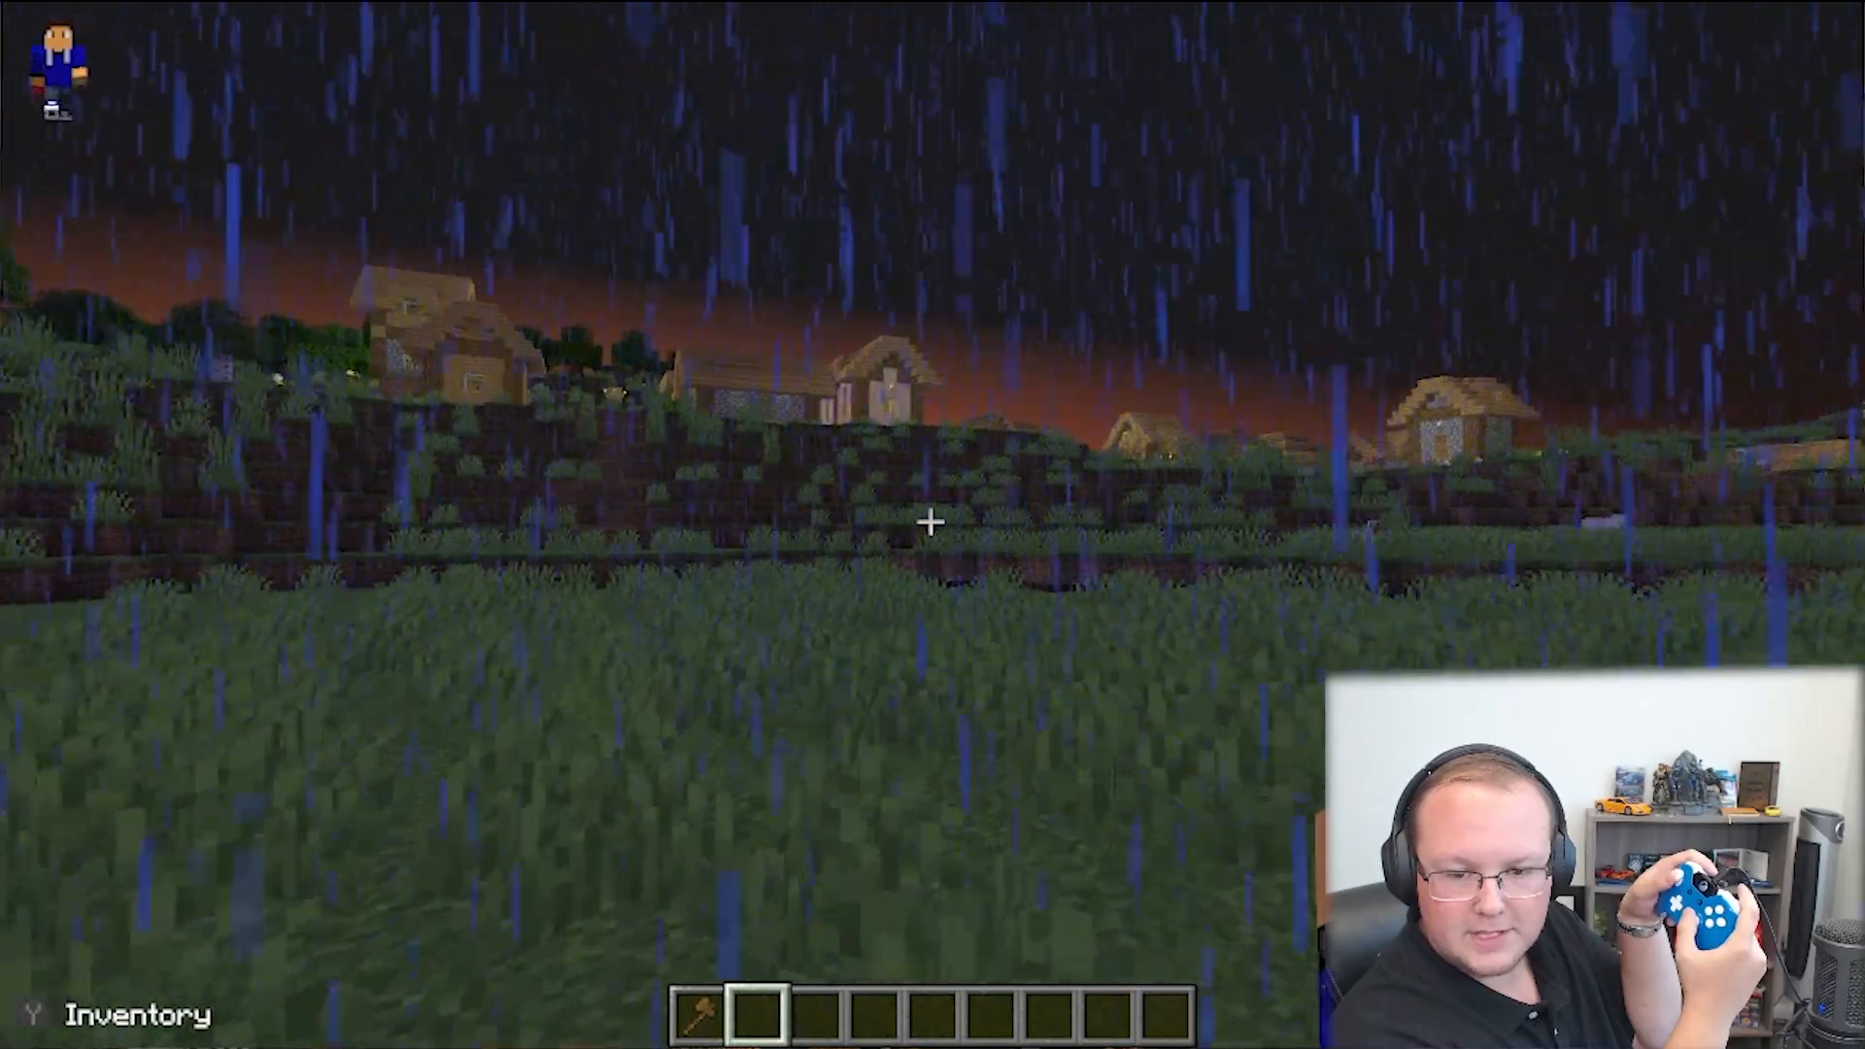
mouse_move(932, 523)
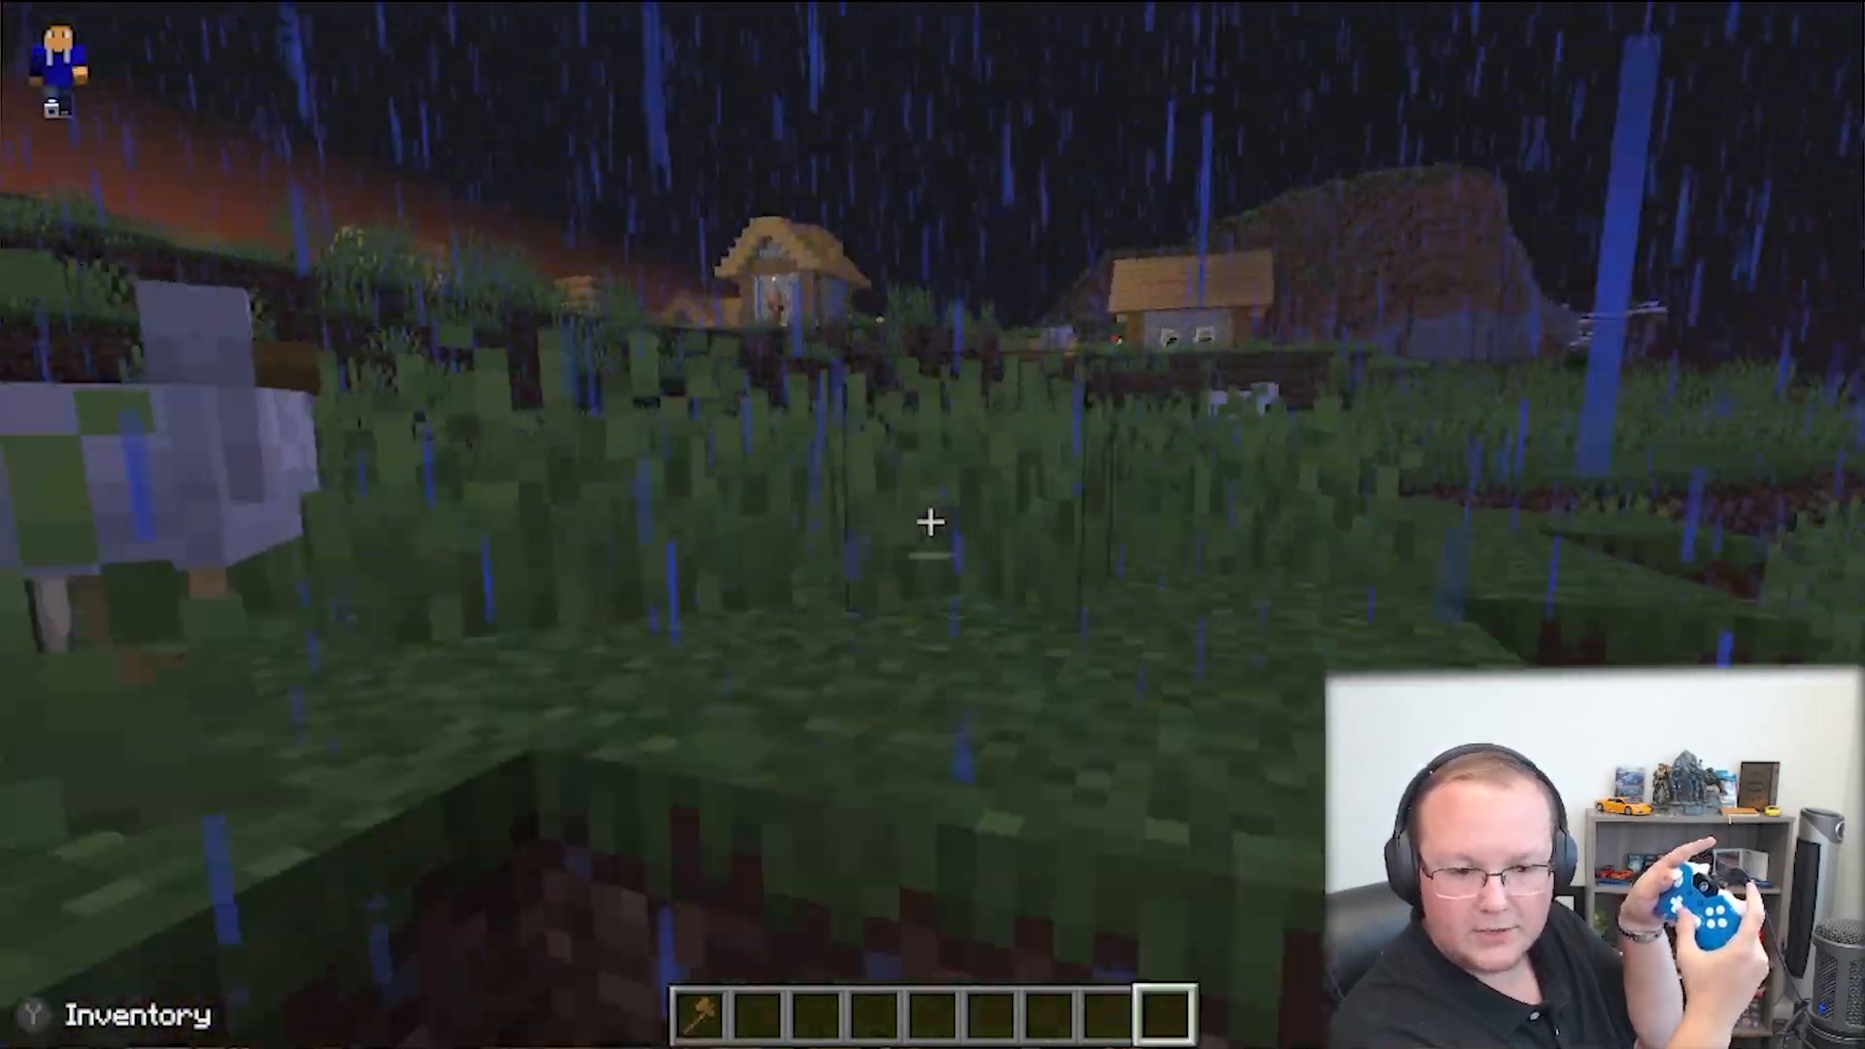
Open the inventory and click two slots while moving toward the village overlook
key("e")
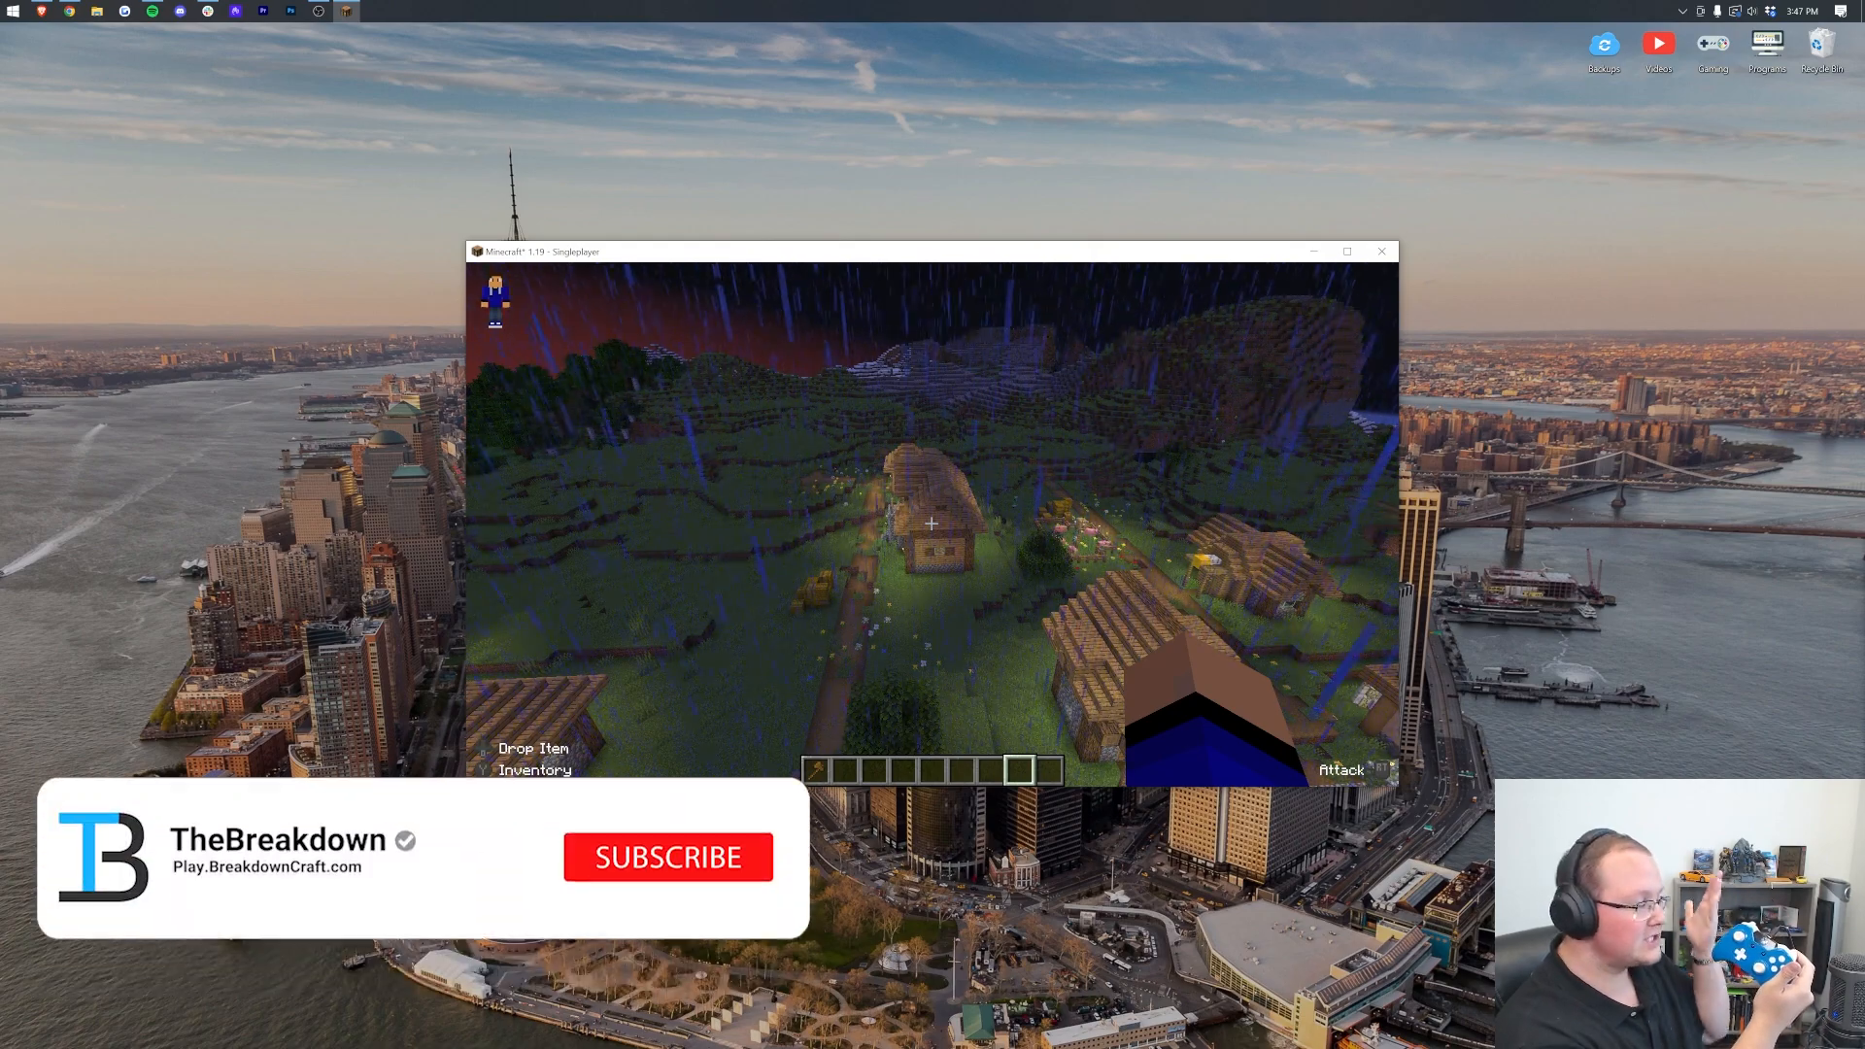
left_click(668, 858)
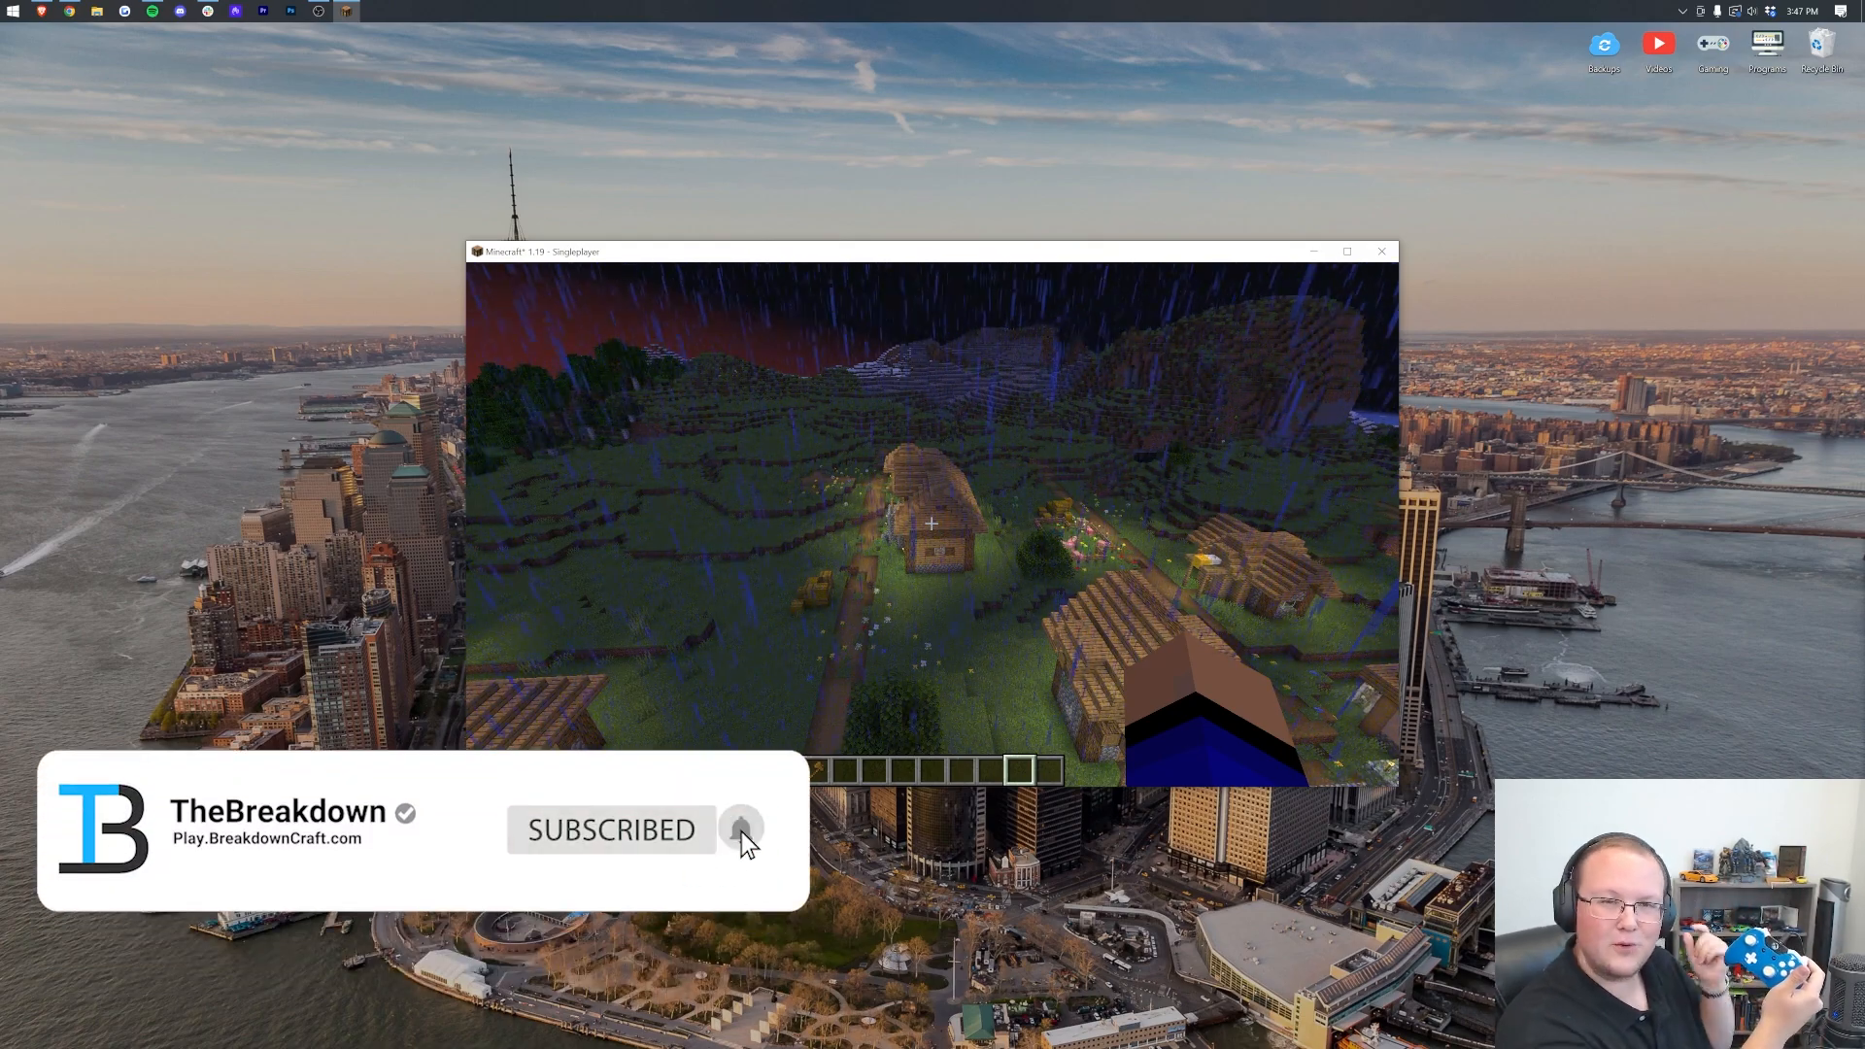
left_click(741, 828)
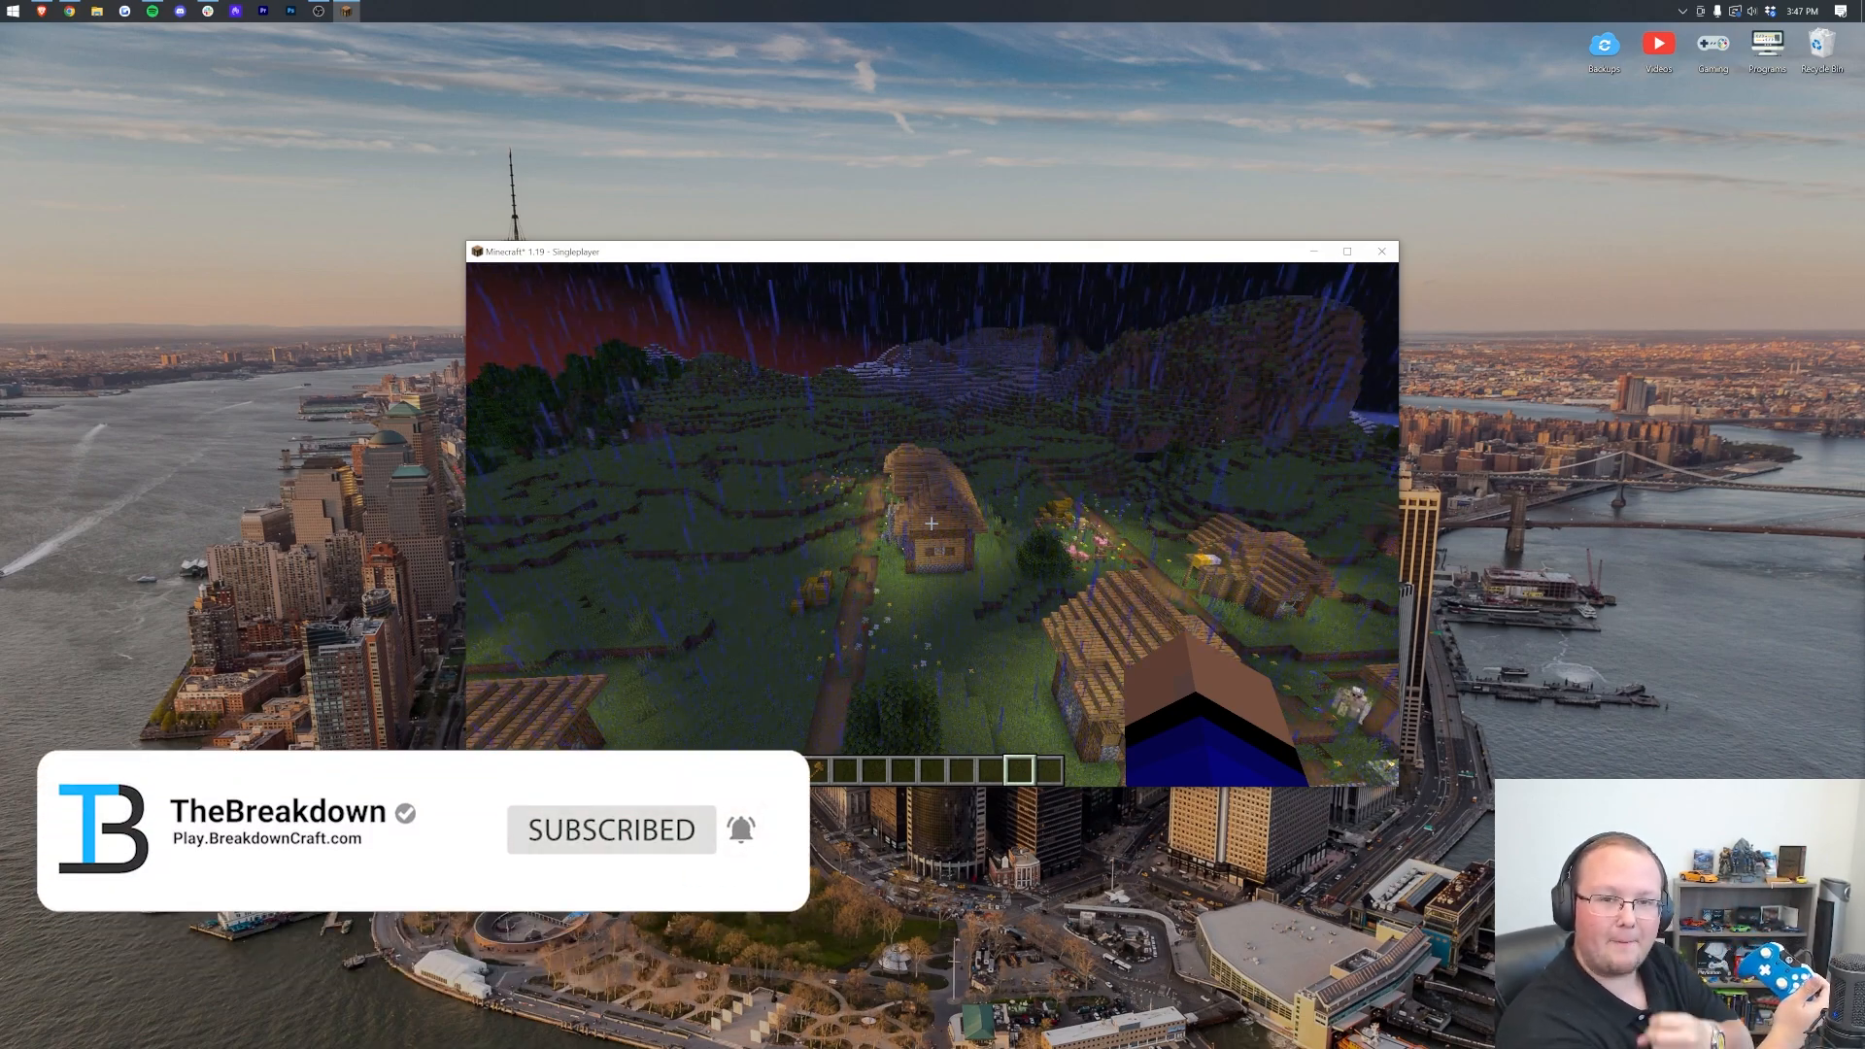